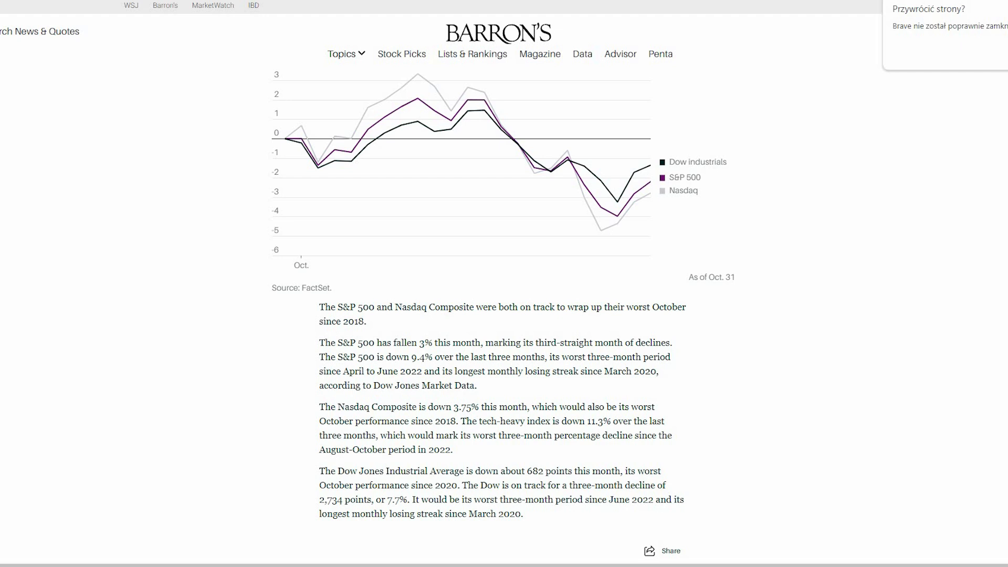
{"action": "mouse_move", "coordinate": [542, 63]}
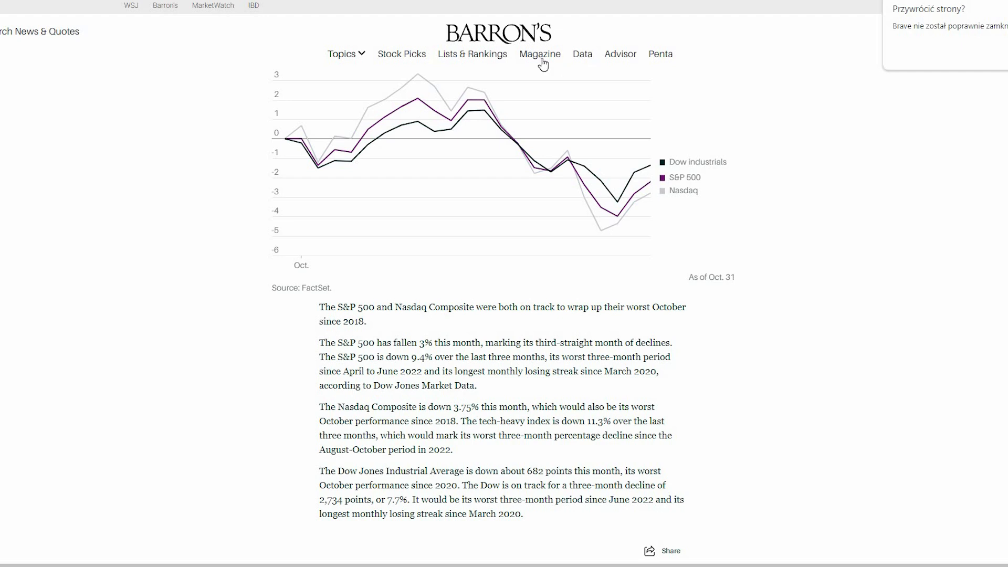
{"action": "mouse_move", "coordinate": [539, 54]}
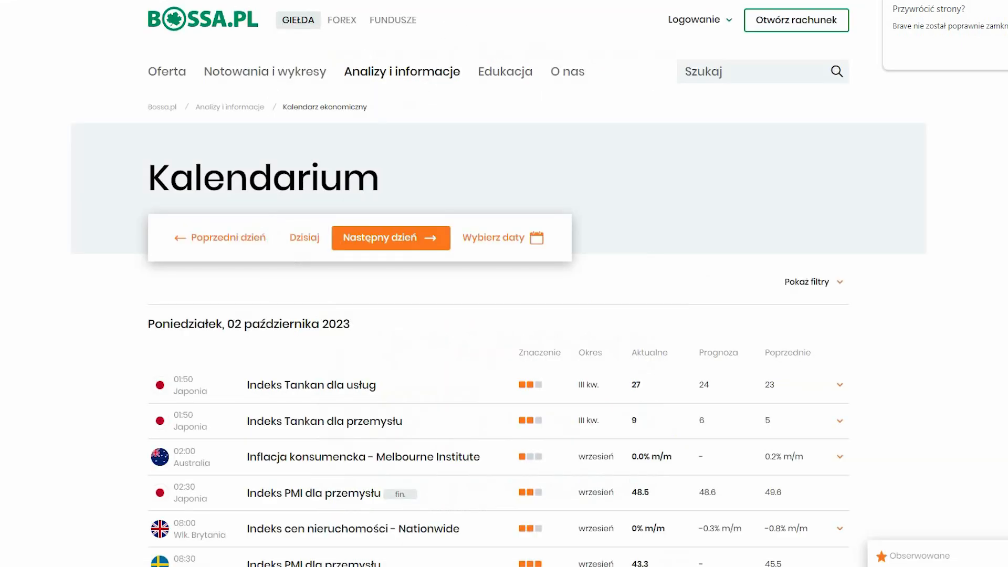
{"action": "scroll", "scroll_direction": "down", "scroll_amount": 3}
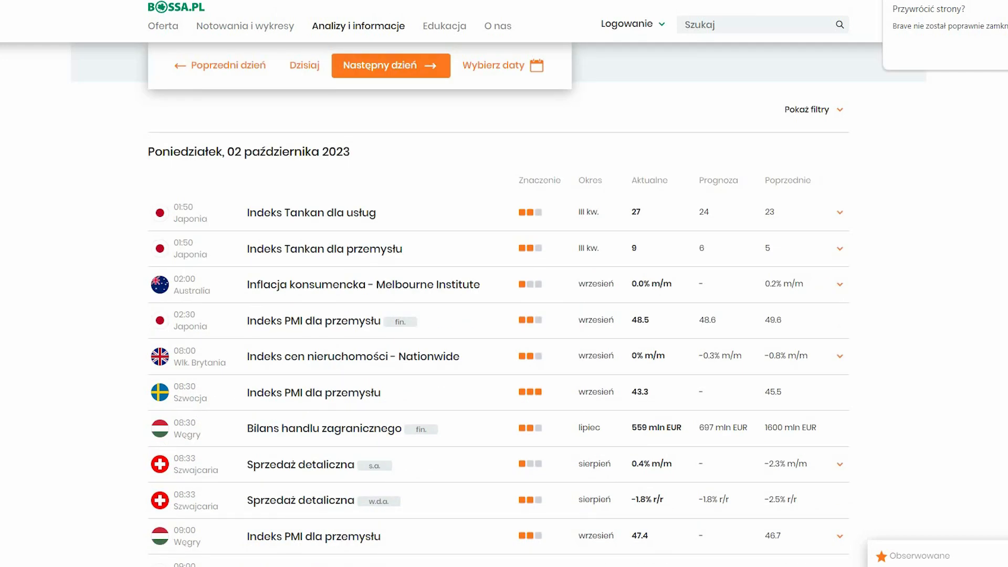
{"action": "left_click", "coordinate": [162, 25]}
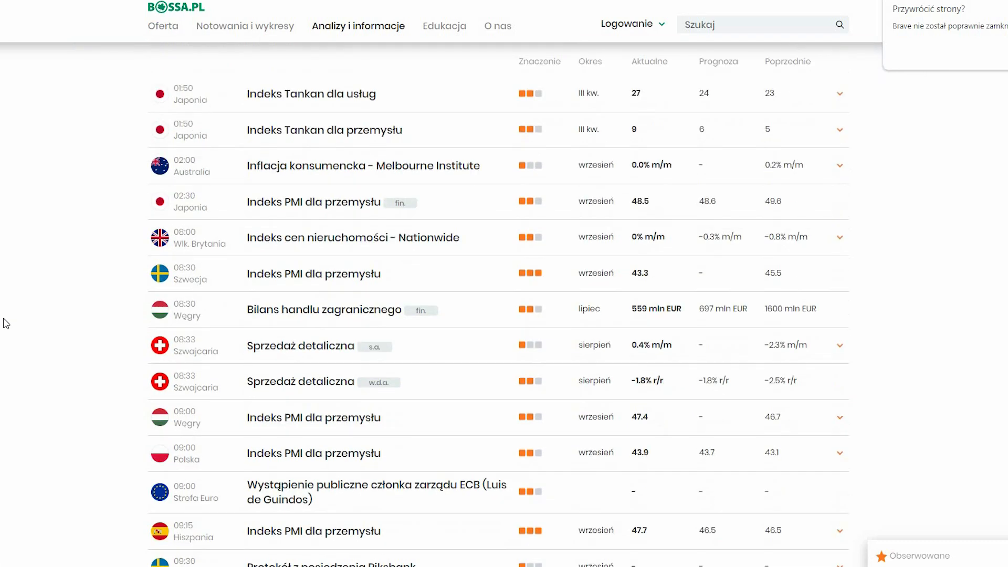
{"action": "scroll", "scroll_direction": "down", "scroll_amount": 3}
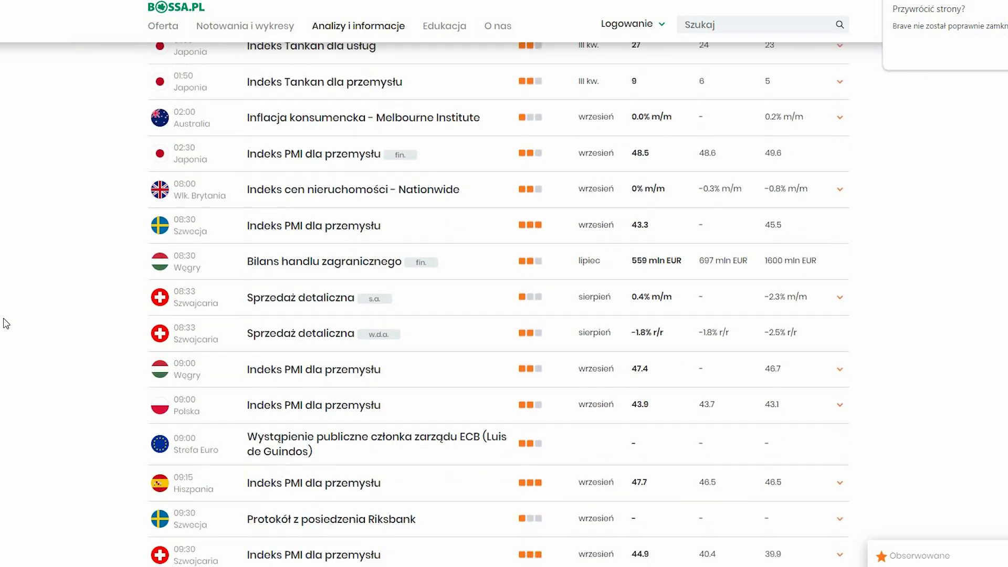
{"action": "scroll", "scroll_direction": "down", "scroll_amount": 3}
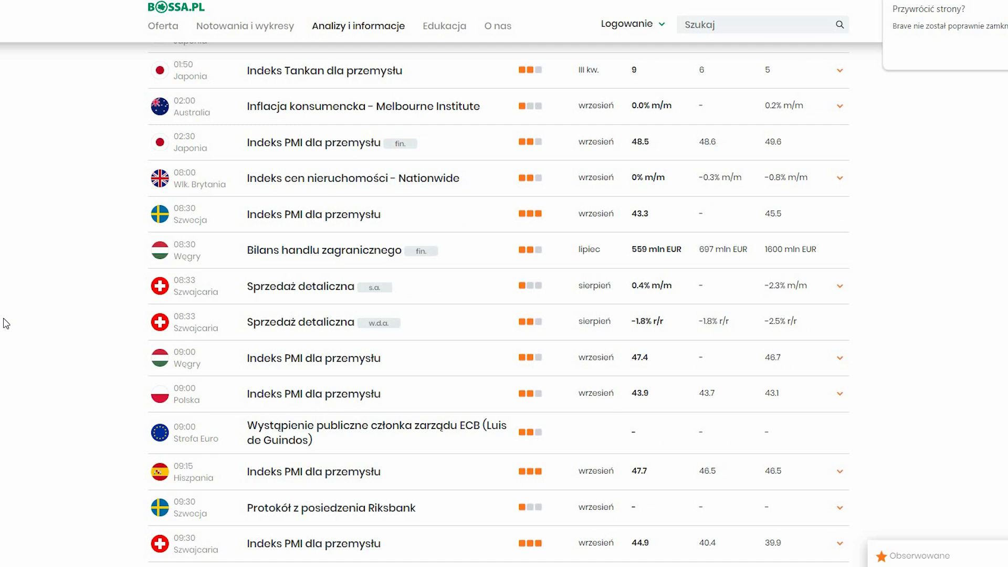
{"action": "scroll", "scroll_direction": "down", "scroll_amount": 3}
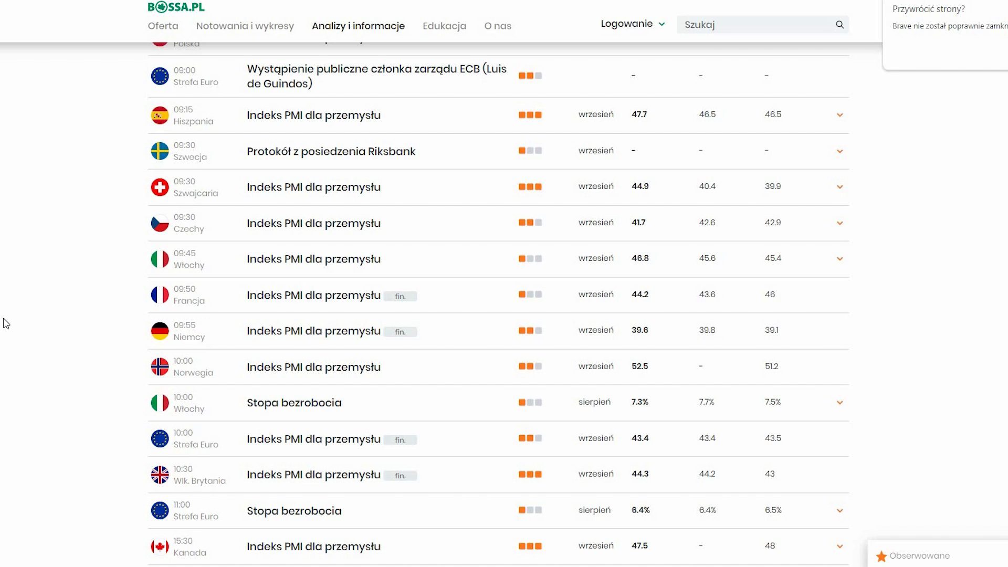
{"action": "scroll", "scroll_direction": "up", "scroll_amount": 3}
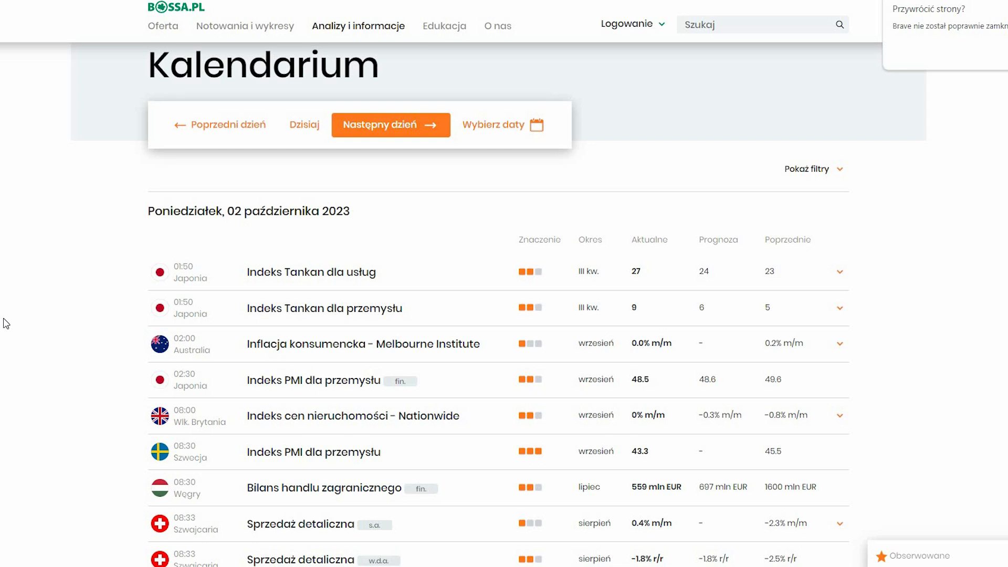
{"action": "scroll", "scroll_direction": "down", "scroll_amount": 3}
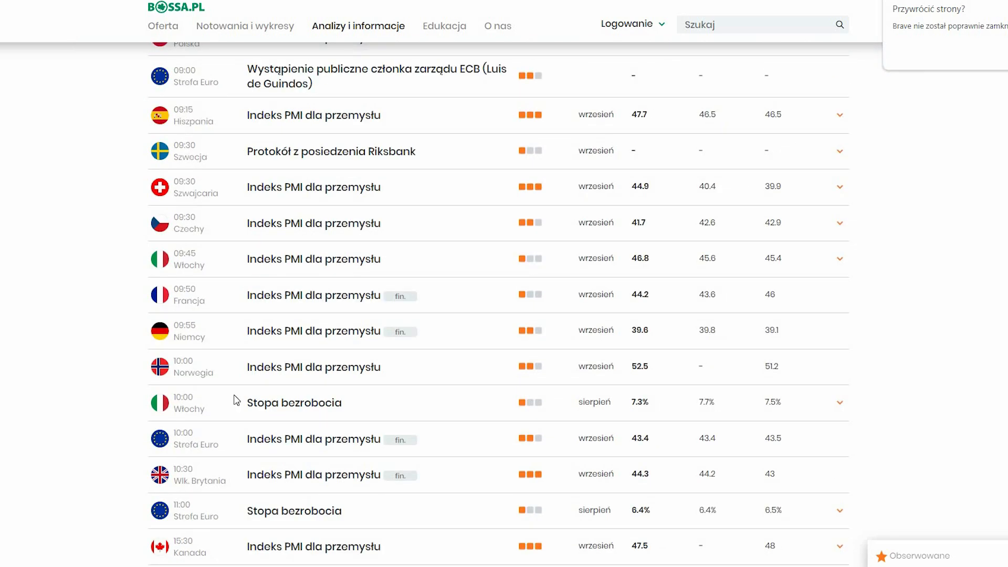
{"action": "scroll", "scroll_direction": "down", "scroll_amount": 3}
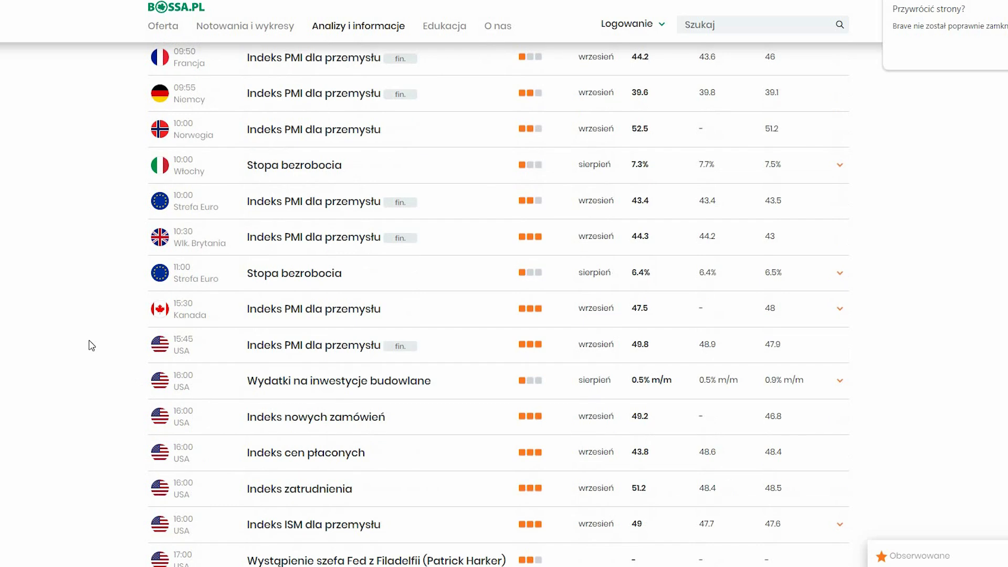
{"action": "scroll", "scroll_direction": "down", "scroll_amount": 3}
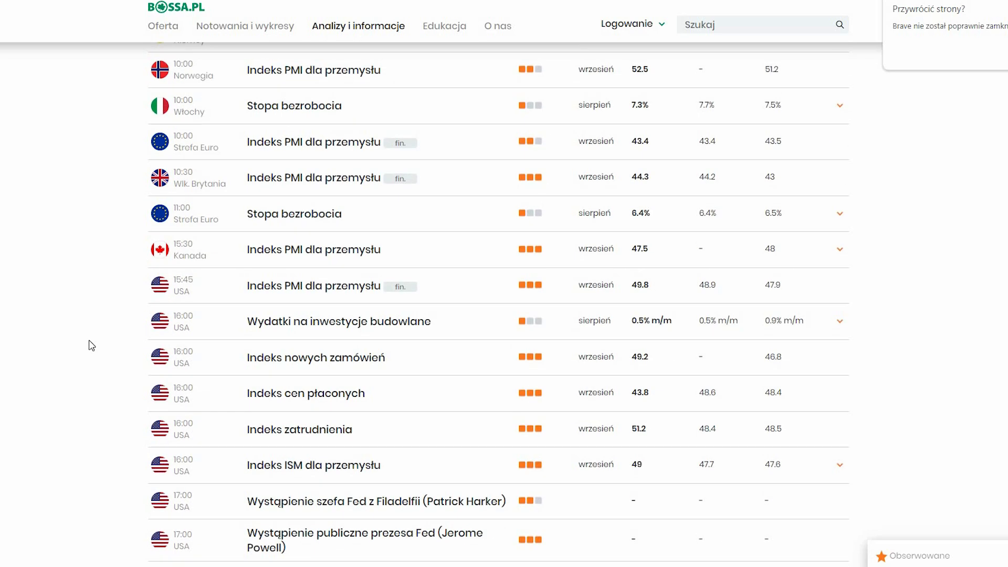
{"action": "scroll", "scroll_direction": "down", "scroll_amount": 3}
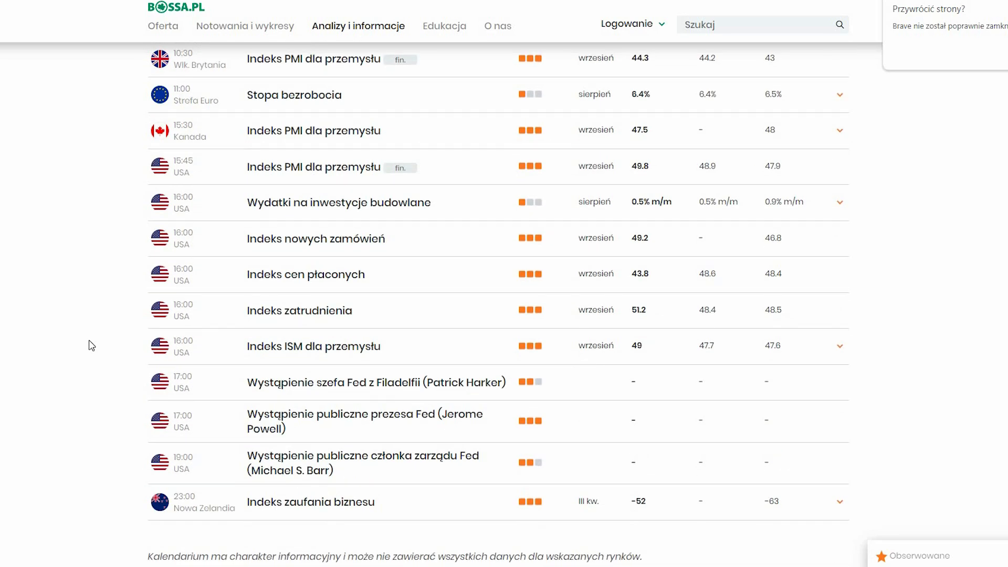
{"action": "mouse_move", "coordinate": [101, 222]}
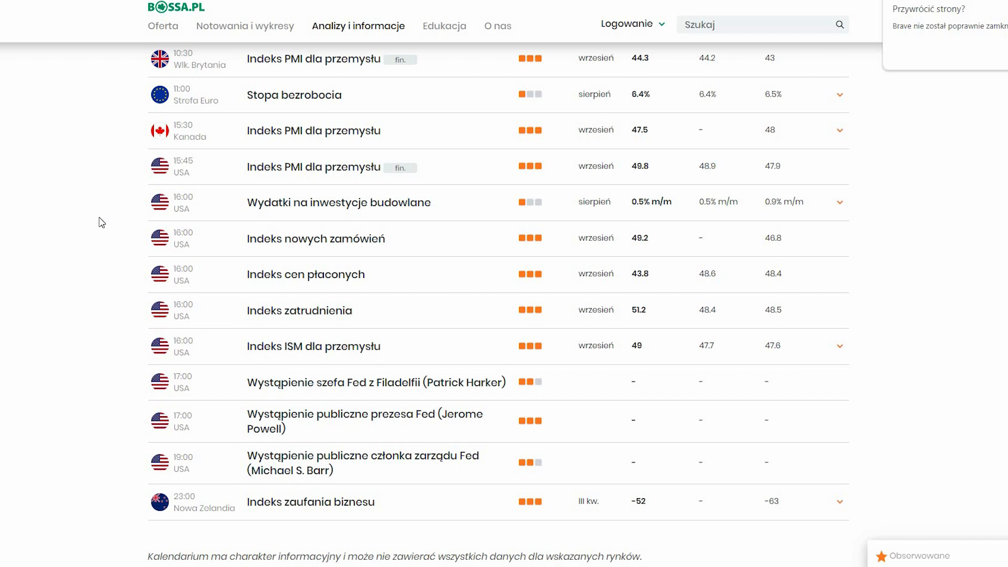
{"action": "scroll", "scroll_direction": "down", "scroll_amount": 3}
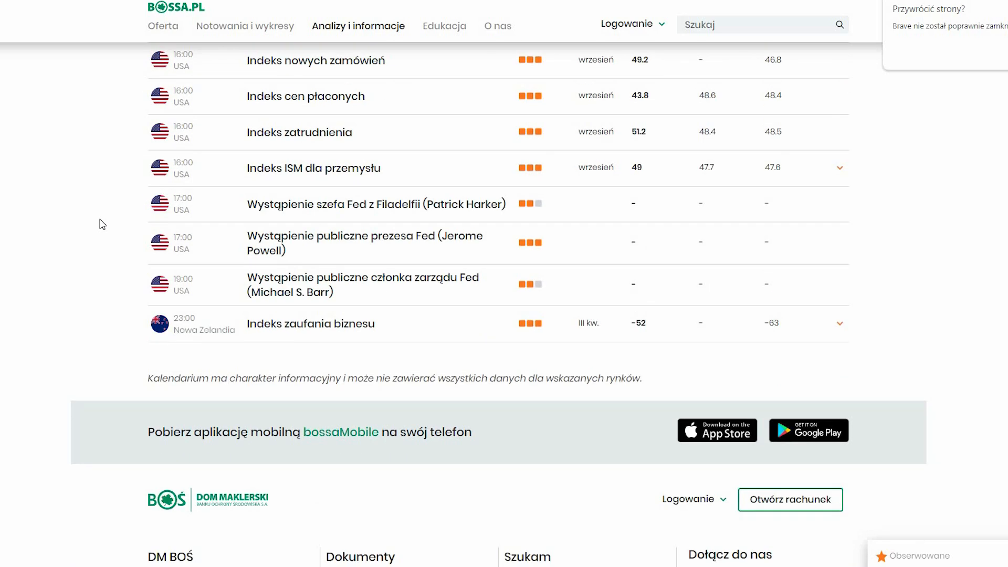
{"action": "mouse_move", "coordinate": [133, 286]}
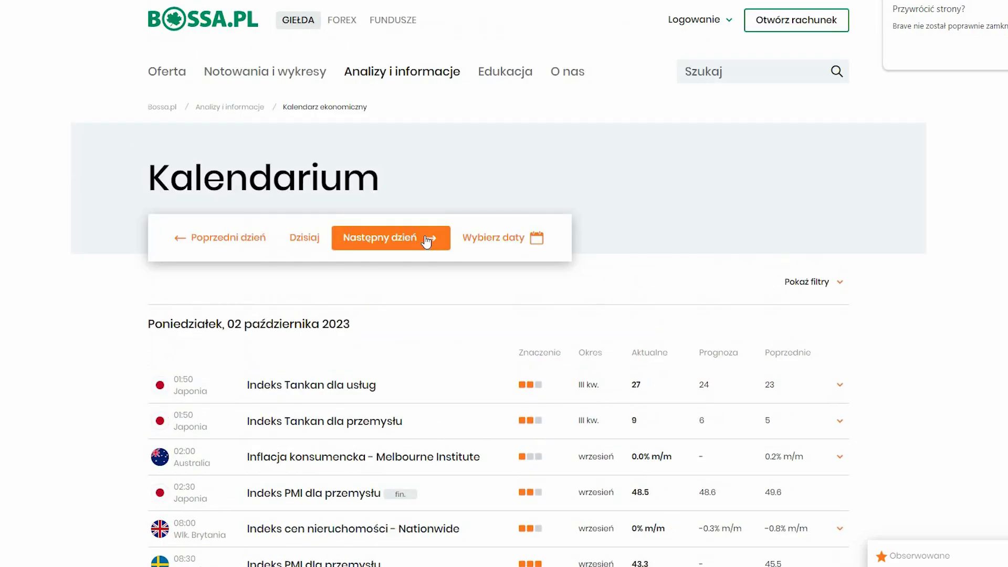
- Advance past Tuesday 3 October to Wednesday 4 October 2023 and read its event list
{"action": "left_click", "coordinate": [390, 238]}
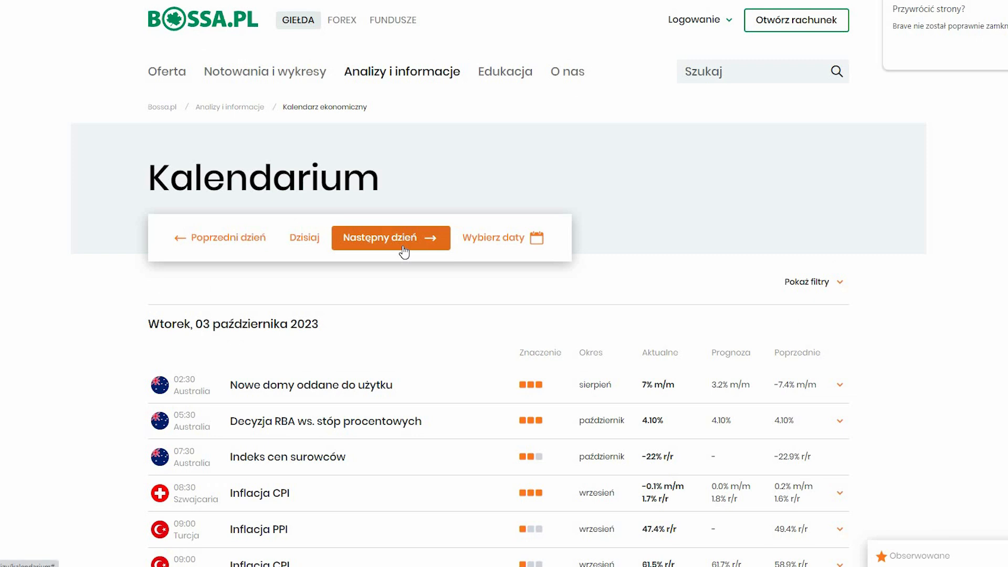
{"action": "left_click", "coordinate": [388, 237]}
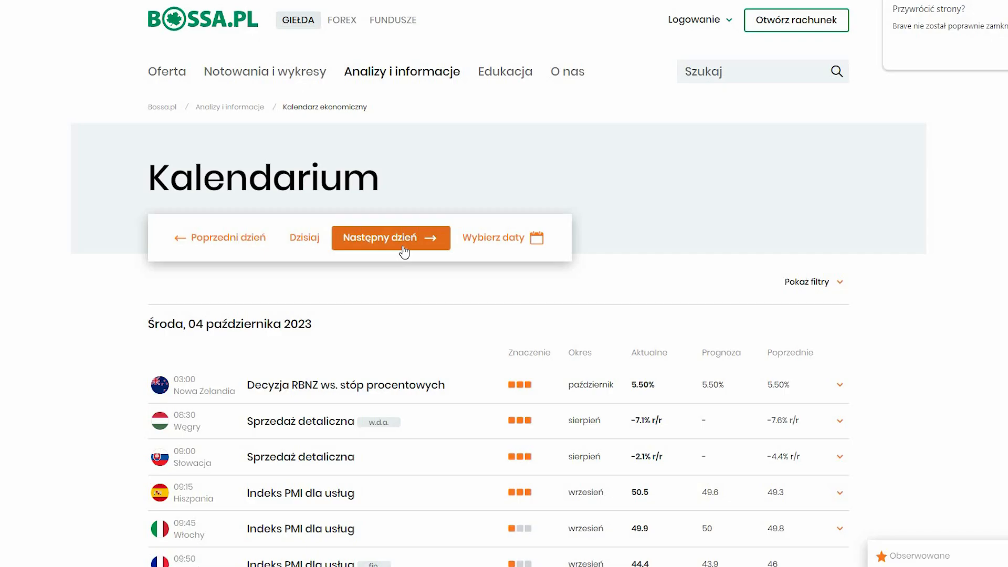
{"action": "scroll", "scroll_direction": "down", "scroll_amount": 3}
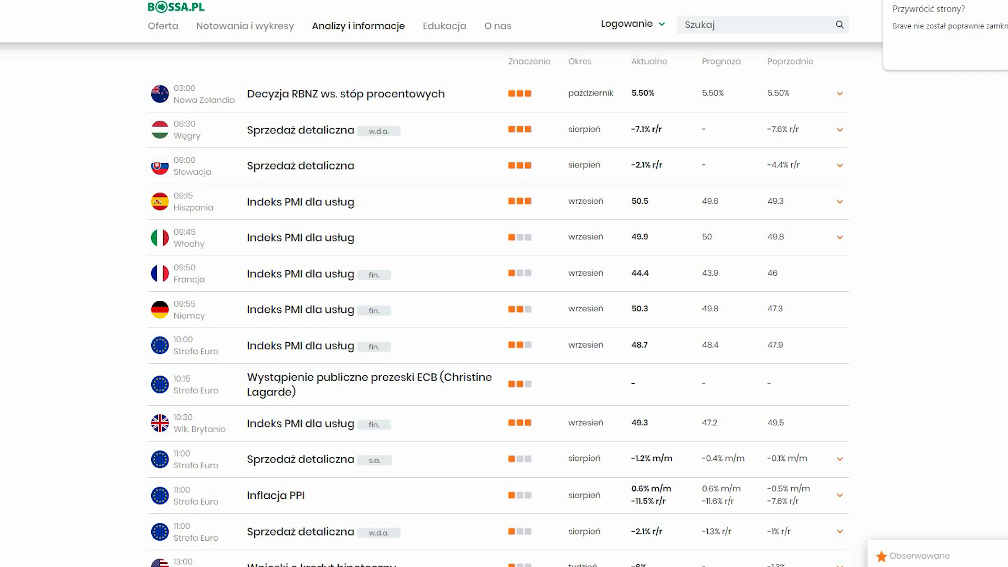
{"action": "mouse_move", "coordinate": [241, 319]}
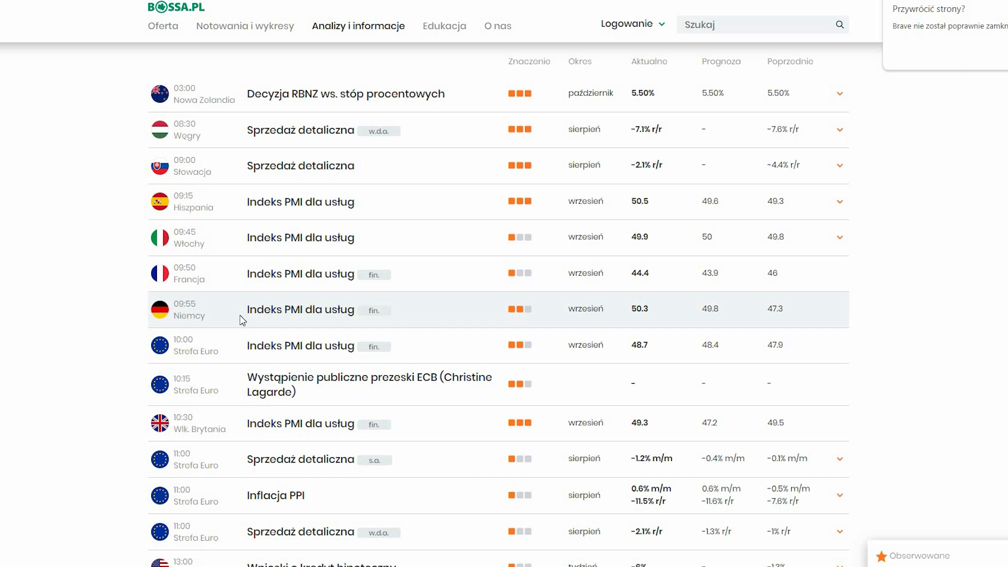
{"action": "mouse_move", "coordinate": [242, 299]}
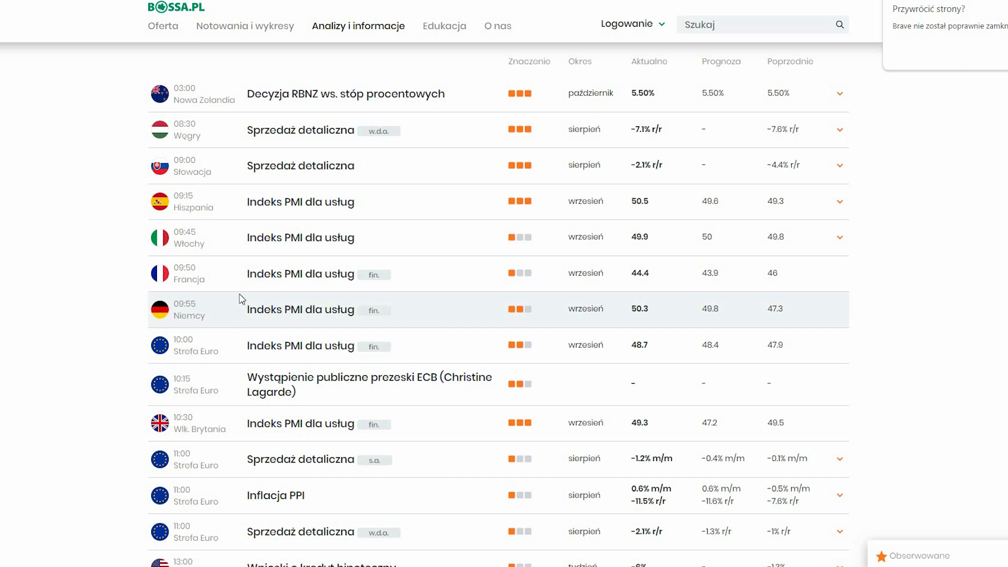
{"action": "mouse_move", "coordinate": [236, 311]}
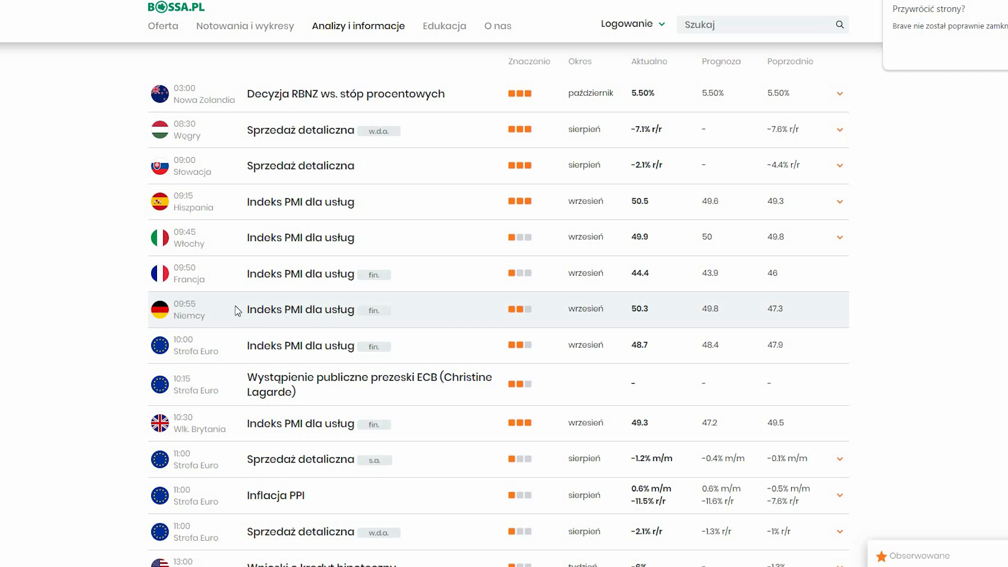
{"action": "mouse_move", "coordinate": [250, 325]}
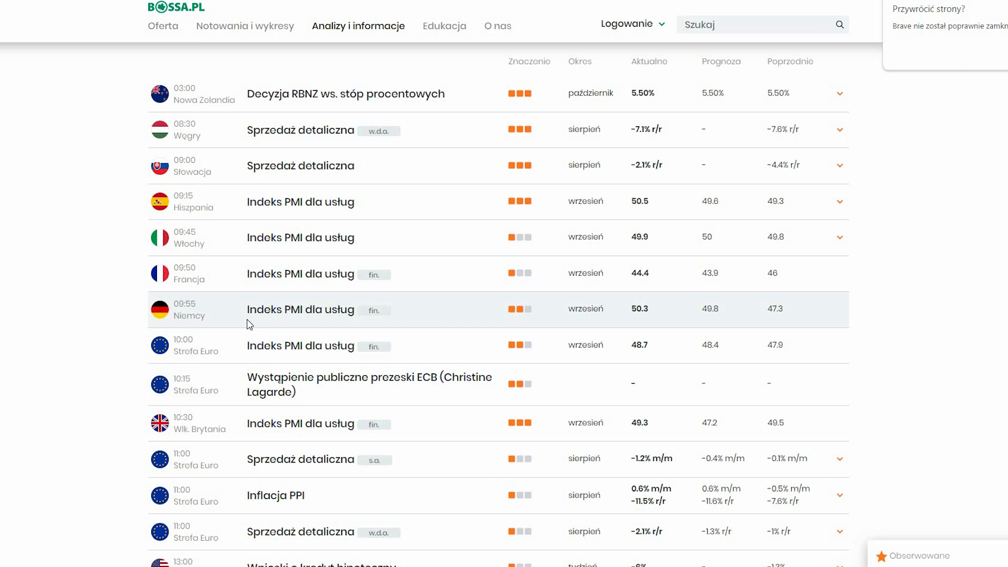
{"action": "mouse_move", "coordinate": [241, 334]}
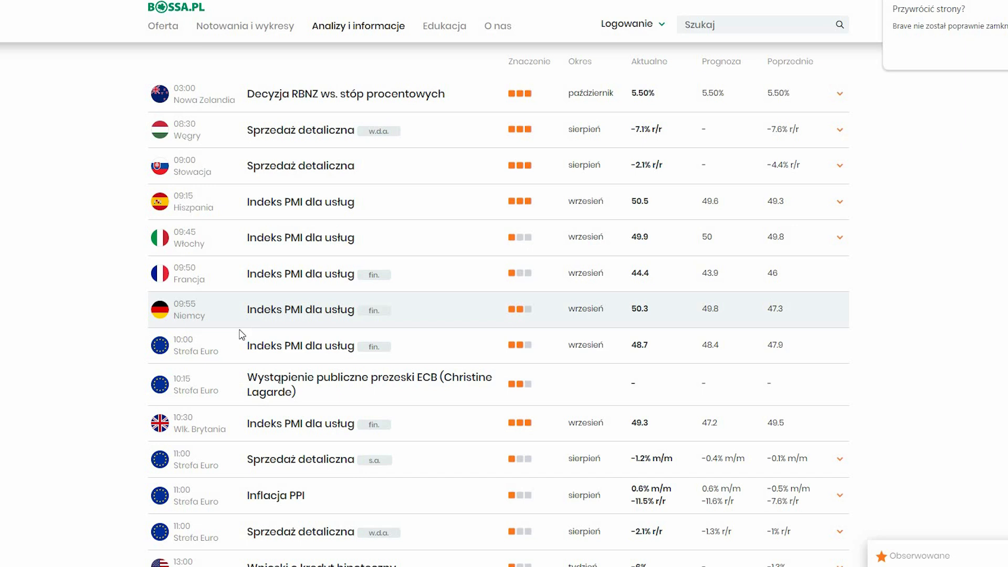
{"action": "mouse_move", "coordinate": [223, 349]}
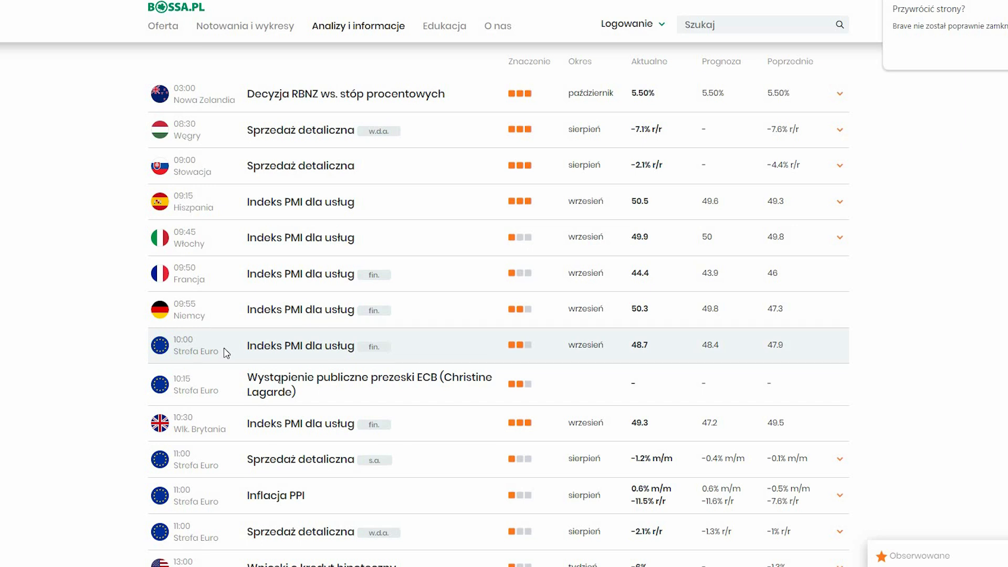
- Finish reading the current day, then move to Thursday 5 October and scan its events
{"action": "scroll", "scroll_direction": "down", "scroll_amount": 3}
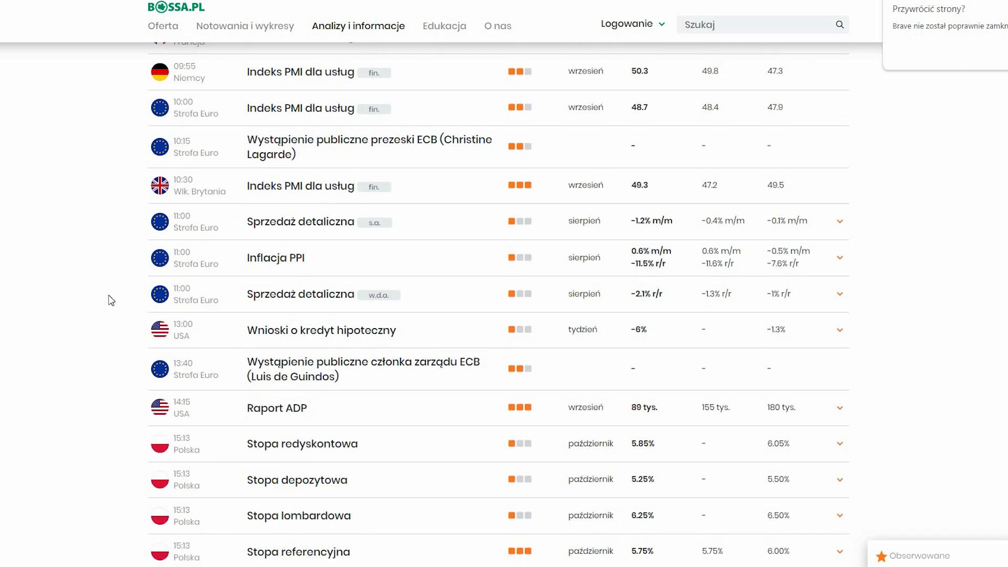
{"action": "scroll", "scroll_direction": "down", "scroll_amount": 3}
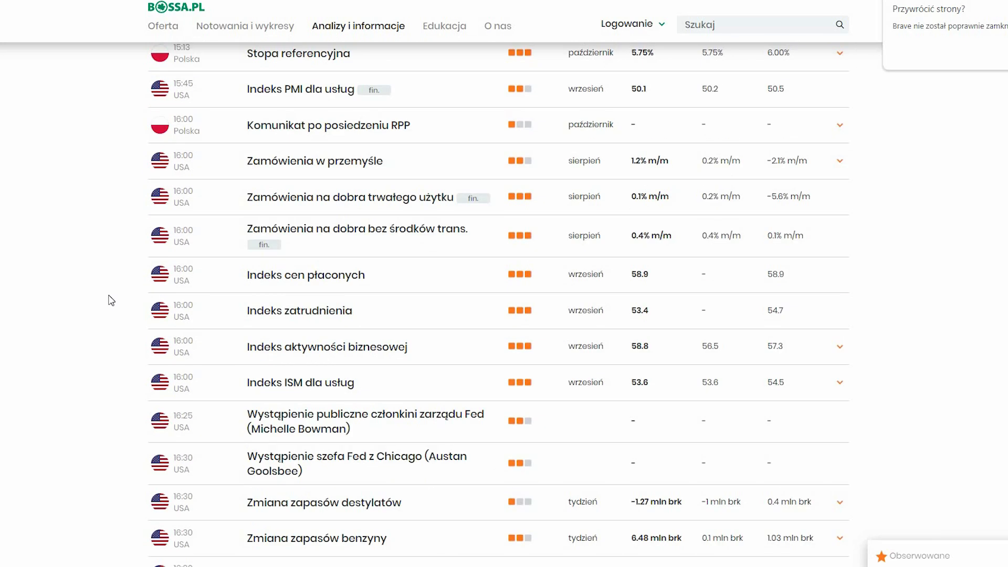
{"action": "scroll", "scroll_direction": "down", "scroll_amount": 3}
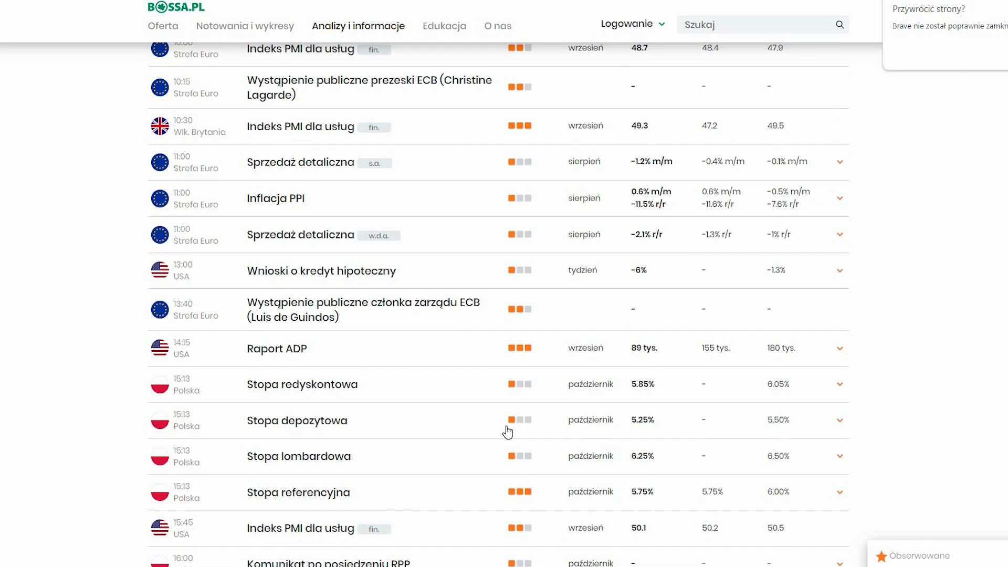
{"action": "left_click", "coordinate": [390, 237]}
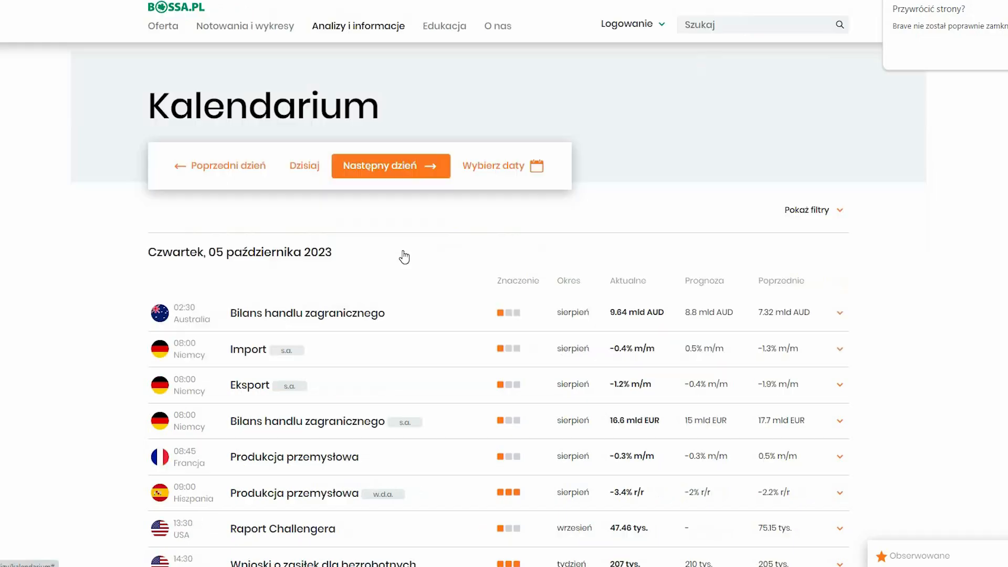
{"action": "scroll", "scroll_direction": "down", "scroll_amount": 3}
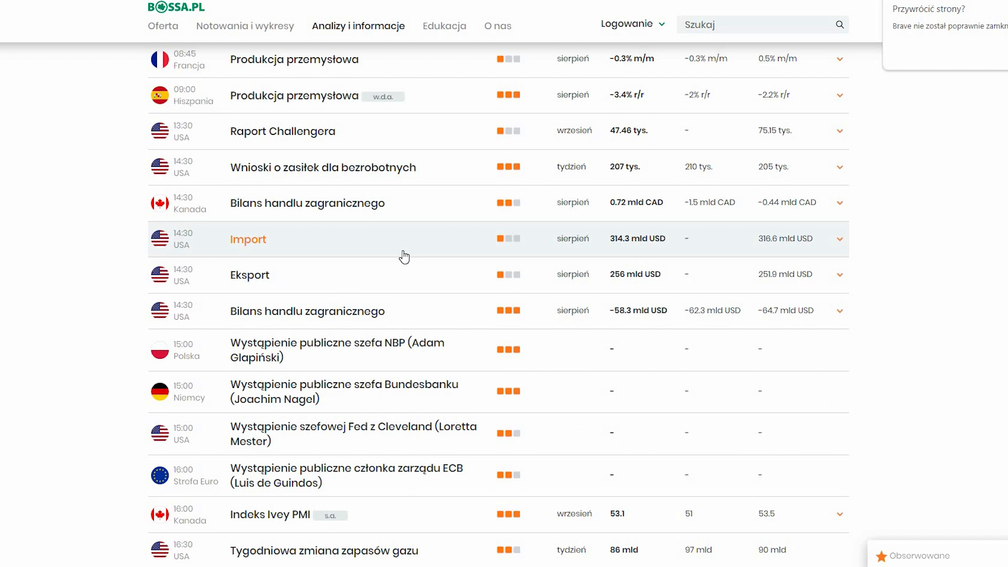
{"action": "scroll", "scroll_direction": "down", "scroll_amount": 3}
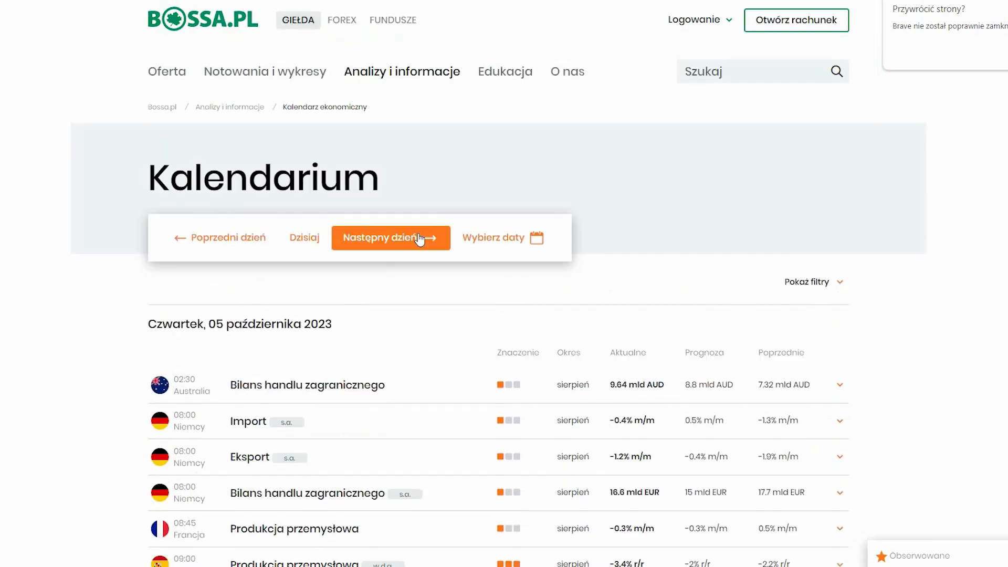
- Review Friday 6 October's events, then advance to the empty Saturday 7 October
{"action": "left_click", "coordinate": [390, 238]}
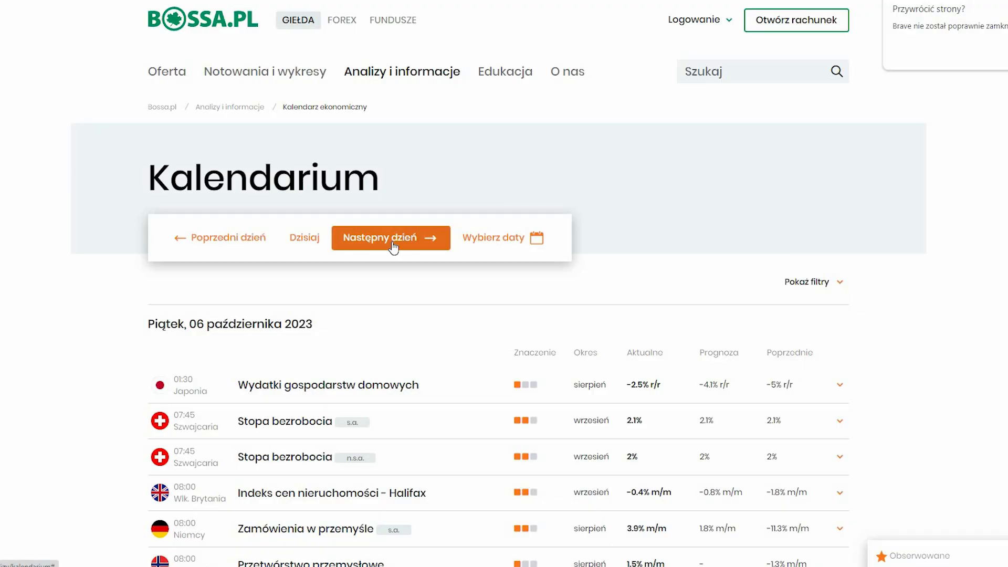
{"action": "scroll", "scroll_direction": "down", "scroll_amount": 3}
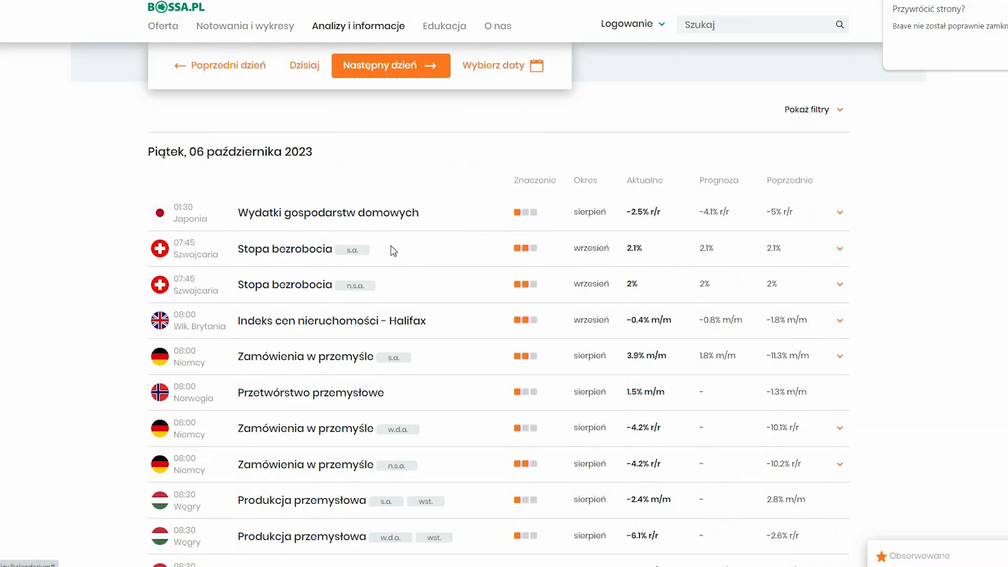
{"action": "scroll", "scroll_direction": "down", "scroll_amount": 3}
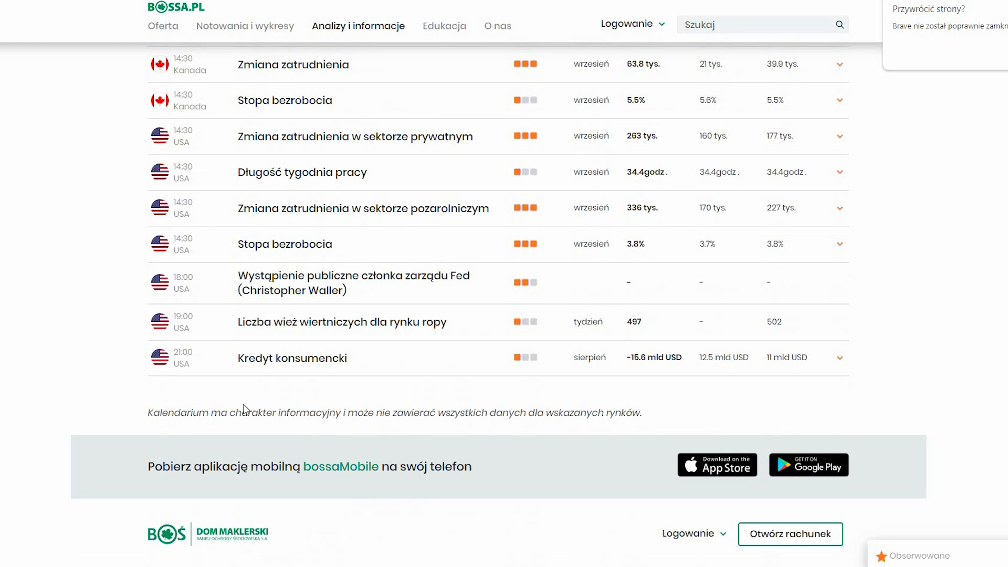
{"action": "left_click", "coordinate": [390, 65]}
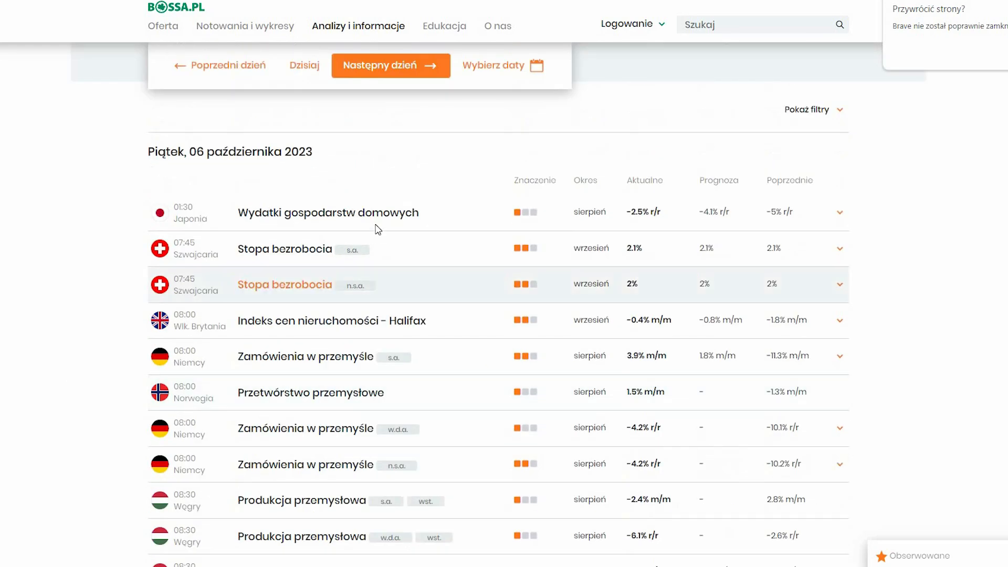
{"action": "left_click", "coordinate": [390, 65]}
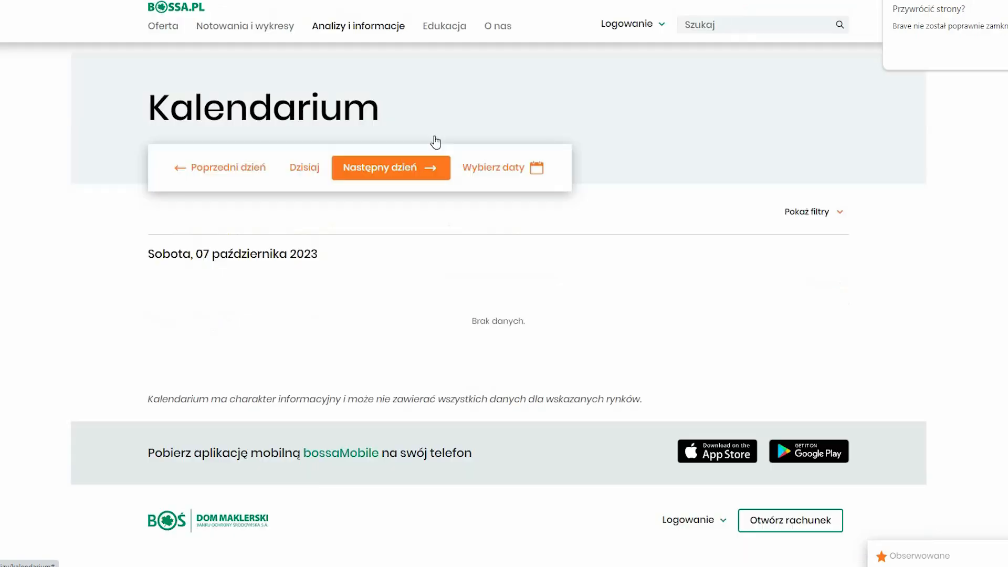
- Step past empty Sunday 8 October and Monday 9 October to the day listing US PPI and FOMC minutes
{"action": "left_click", "coordinate": [390, 167]}
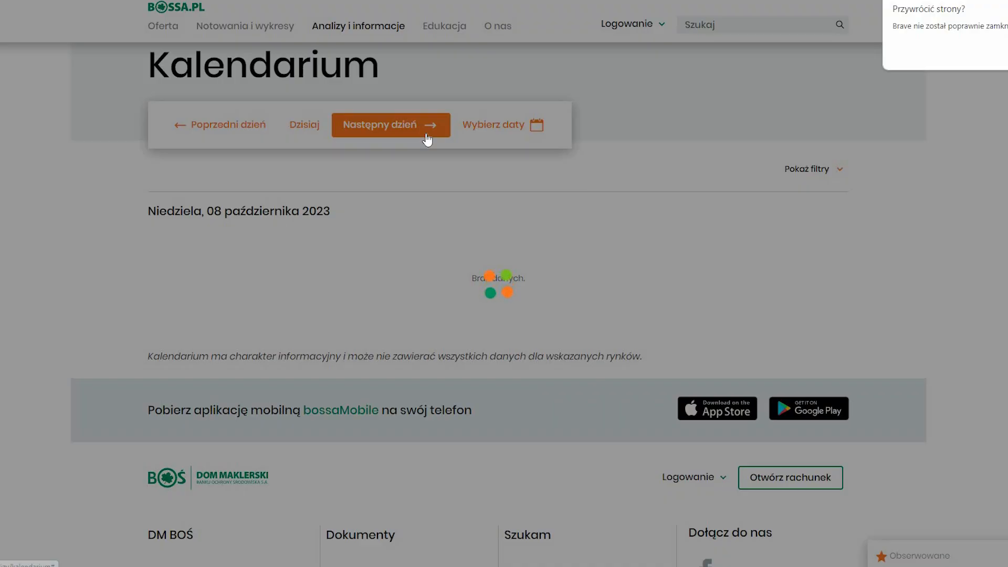
{"action": "left_click", "coordinate": [390, 125]}
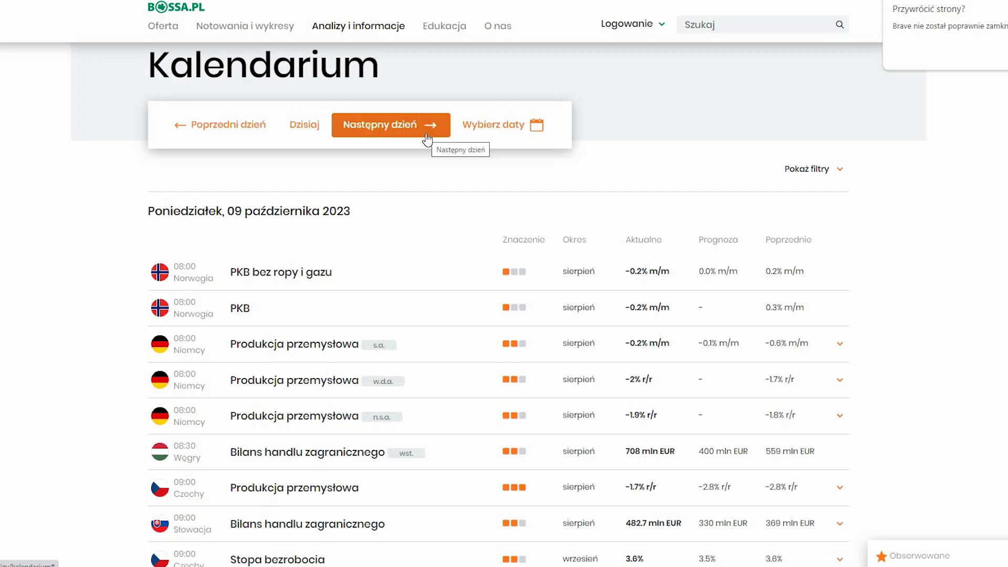
{"action": "scroll", "scroll_direction": "down", "scroll_amount": 3}
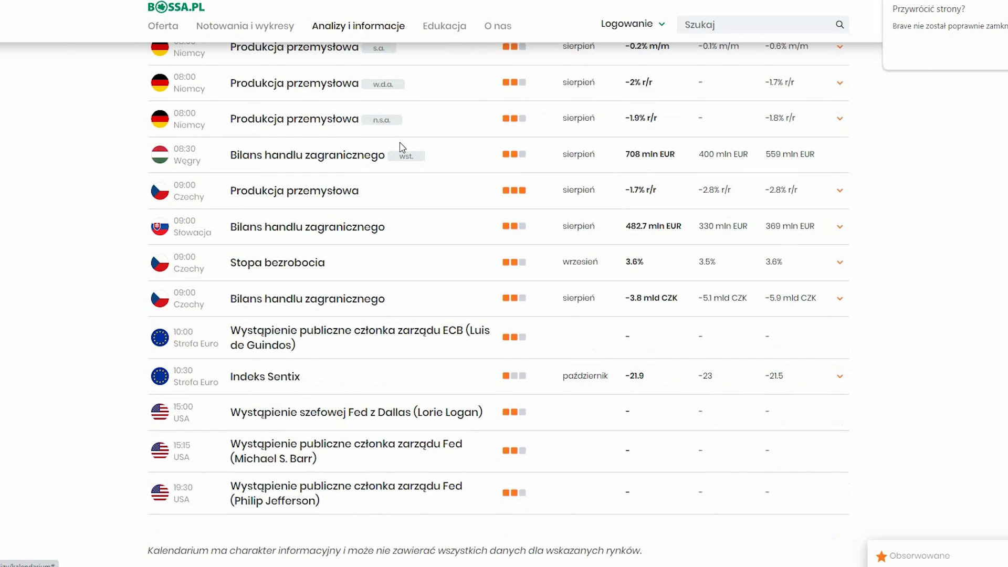
{"action": "left_click", "coordinate": [389, 65]}
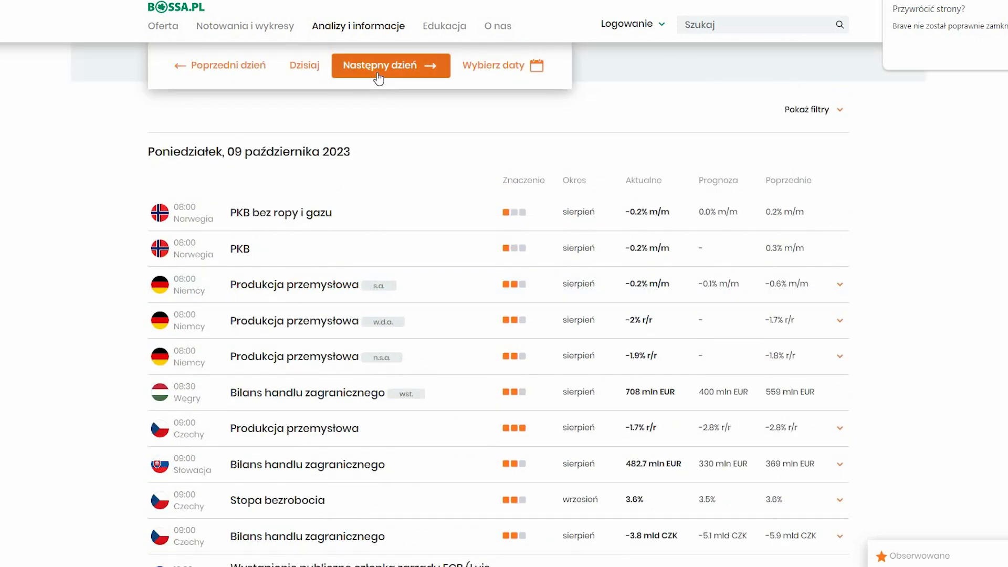
{"action": "left_click", "coordinate": [391, 65]}
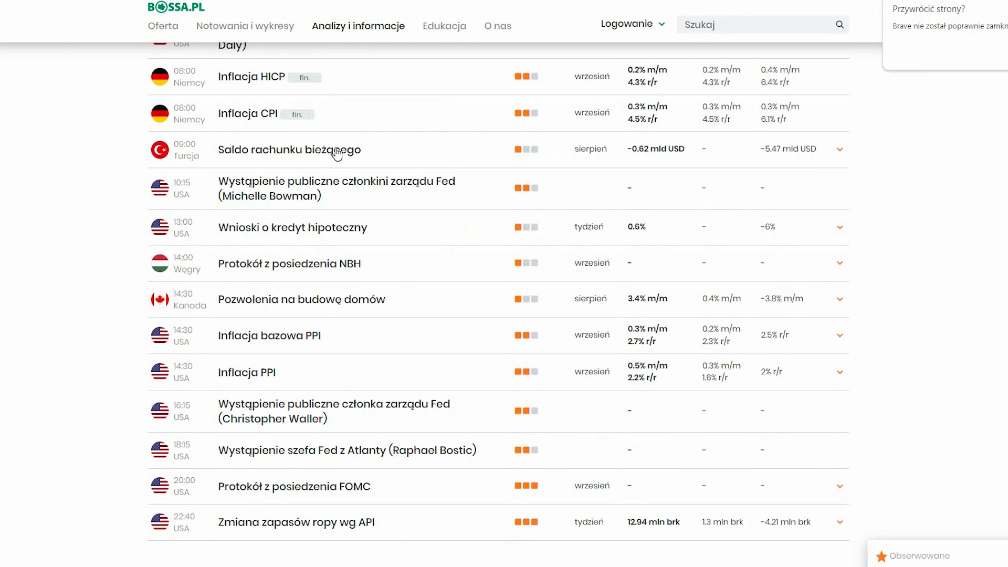
- Review Thursday 12 October's releases and continue to the day with Chinese trade and European CPI data
{"action": "left_click", "coordinate": [391, 125]}
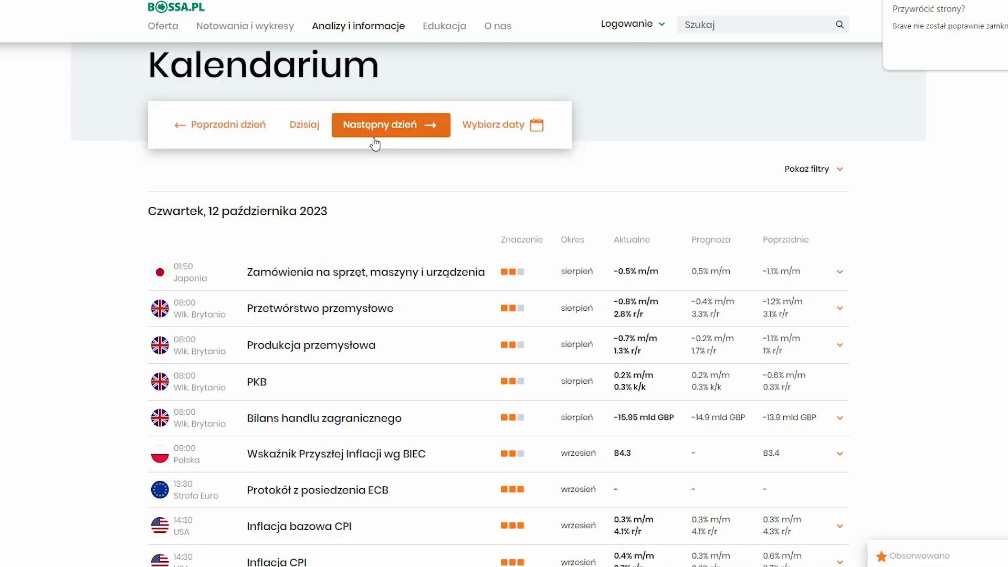
{"action": "scroll", "scroll_direction": "down", "scroll_amount": 3}
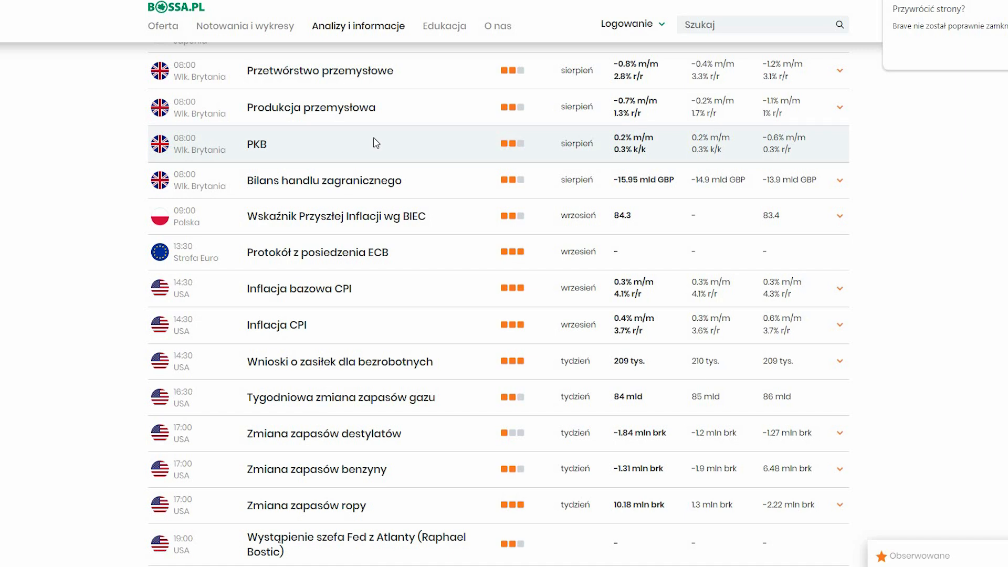
{"action": "scroll", "scroll_direction": "down", "scroll_amount": 3}
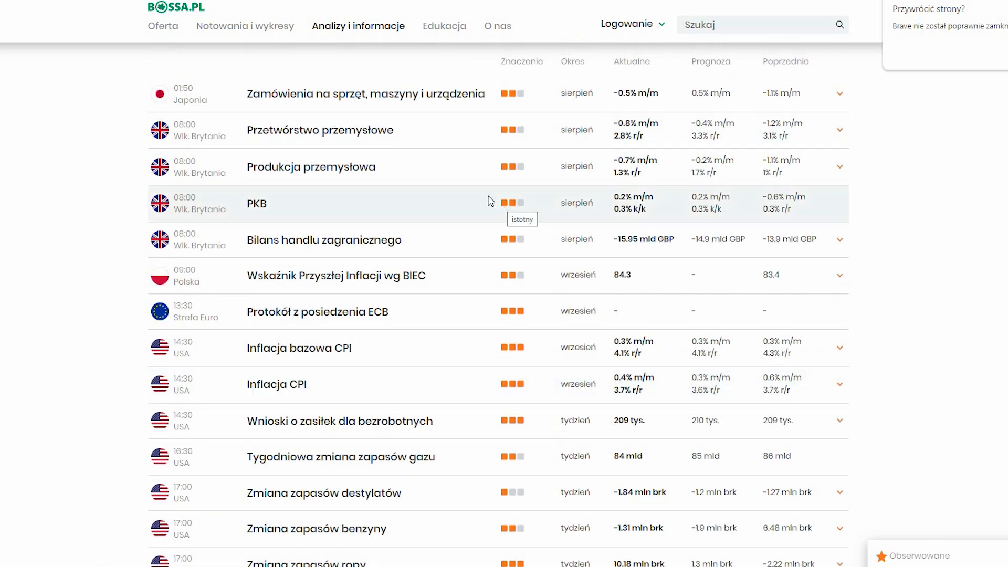
{"action": "mouse_move", "coordinate": [190, 179]}
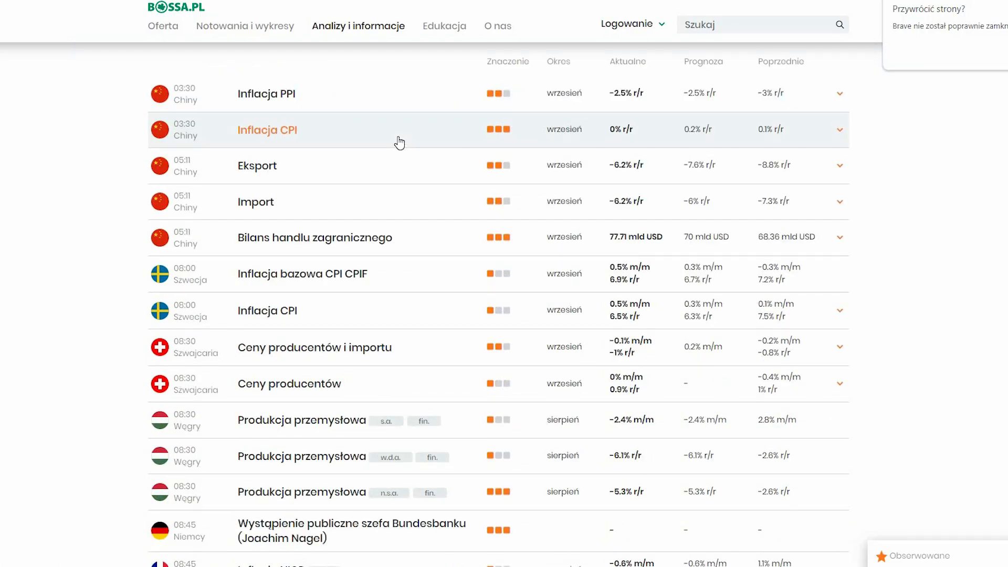
{"action": "scroll", "scroll_direction": "down", "scroll_amount": 3}
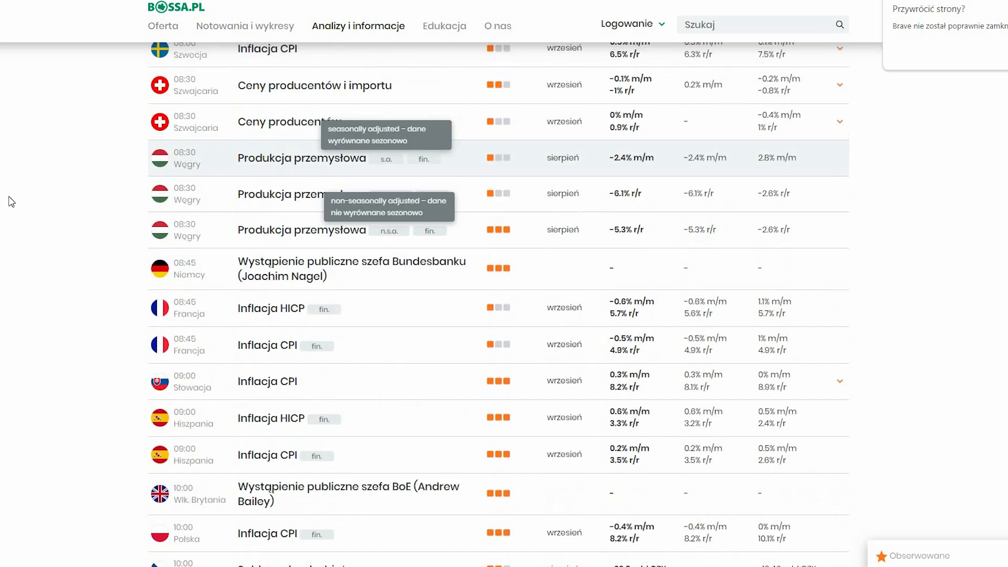
{"action": "scroll", "scroll_direction": "up", "scroll_amount": 3}
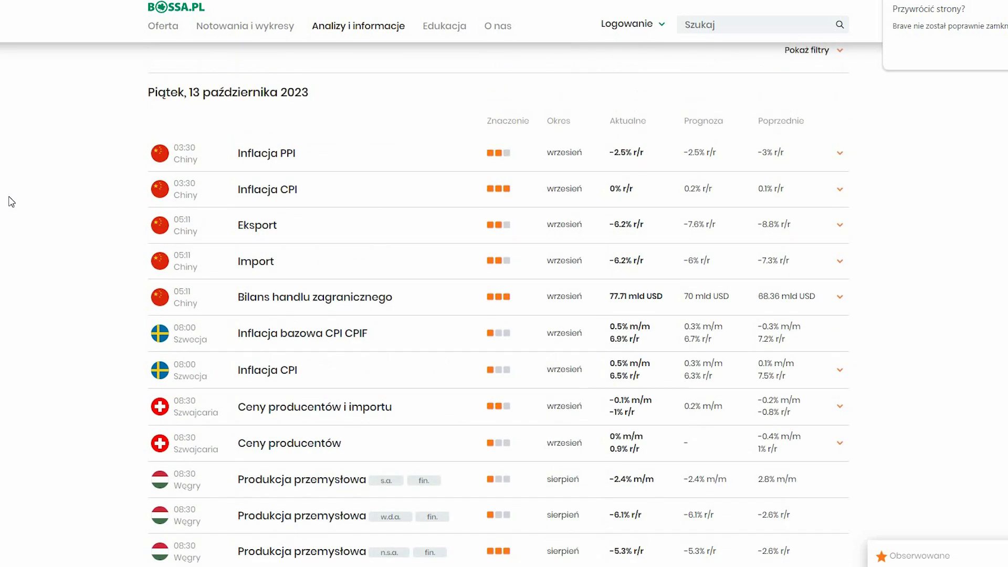
{"action": "scroll", "scroll_direction": "down", "scroll_amount": 3}
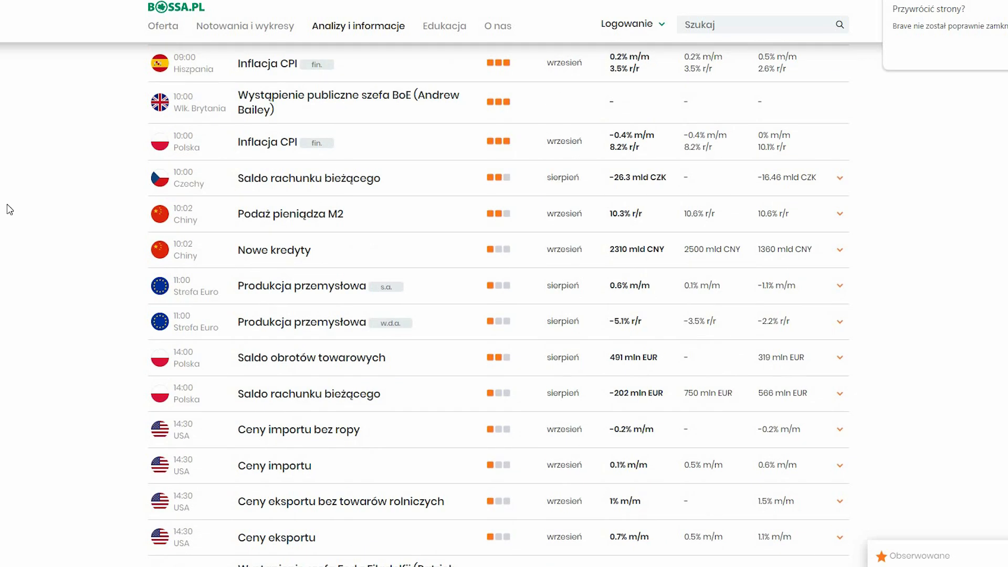
{"action": "scroll", "scroll_direction": "down", "scroll_amount": 3}
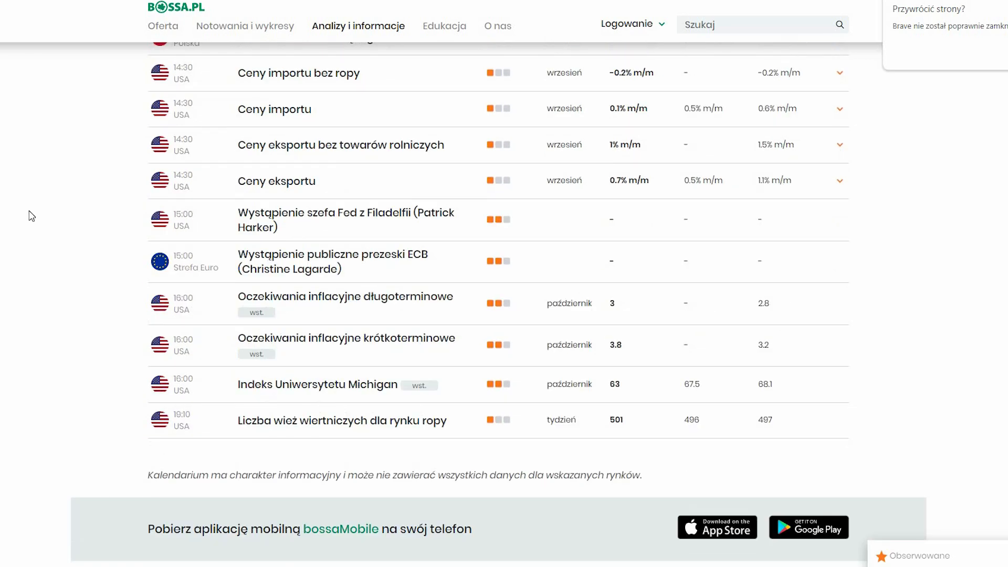
{"action": "mouse_move", "coordinate": [31, 225]}
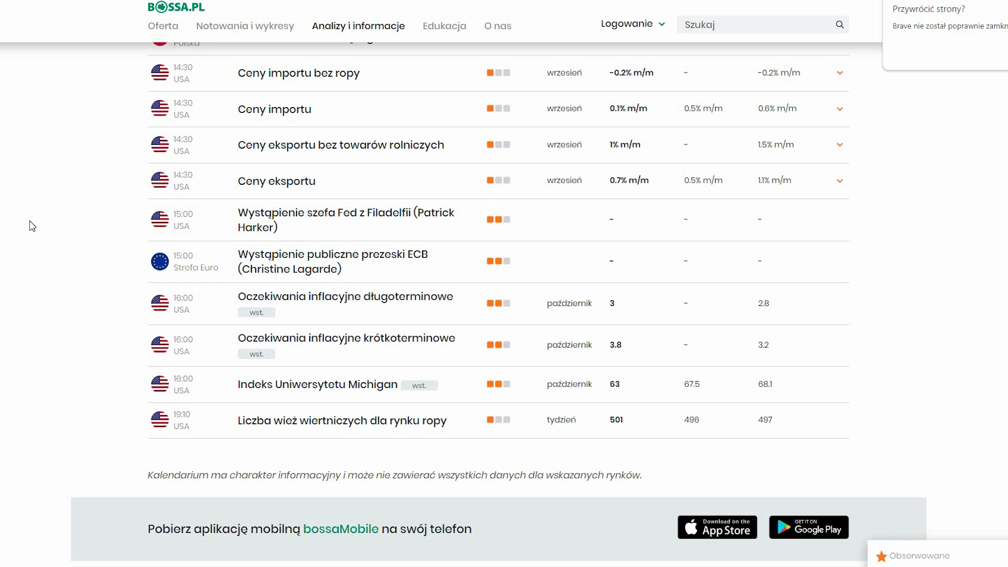
{"action": "mouse_move", "coordinate": [59, 308]}
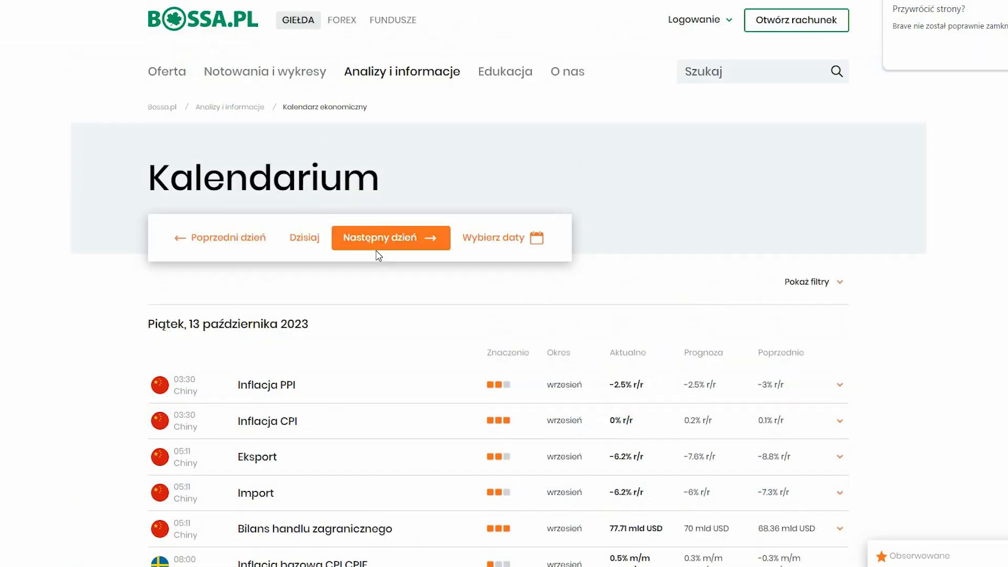
- Advance past Saturday 14 October's central-bank speeches to Monday 16 October and read its events
{"action": "left_click", "coordinate": [390, 237]}
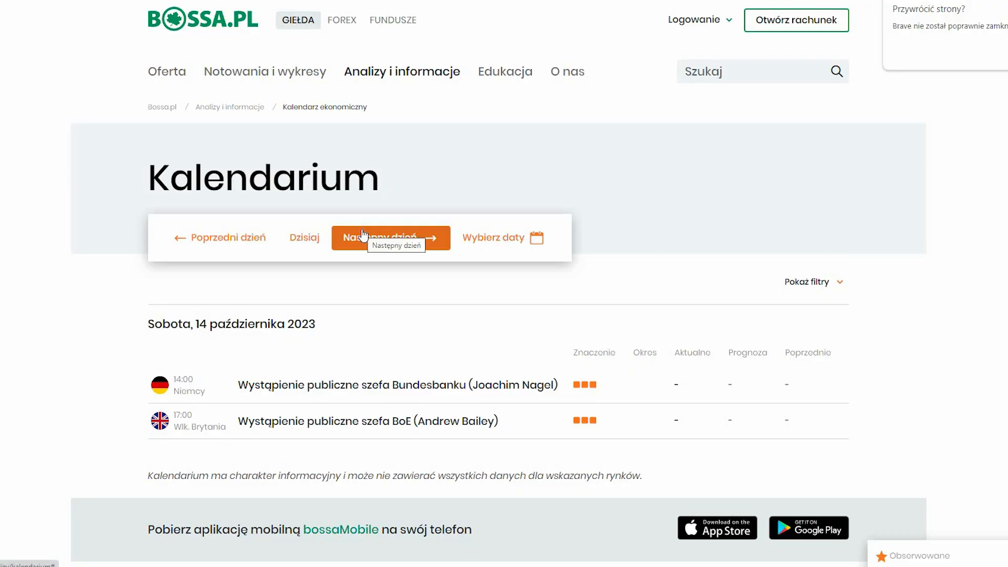
{"action": "left_click", "coordinate": [389, 237]}
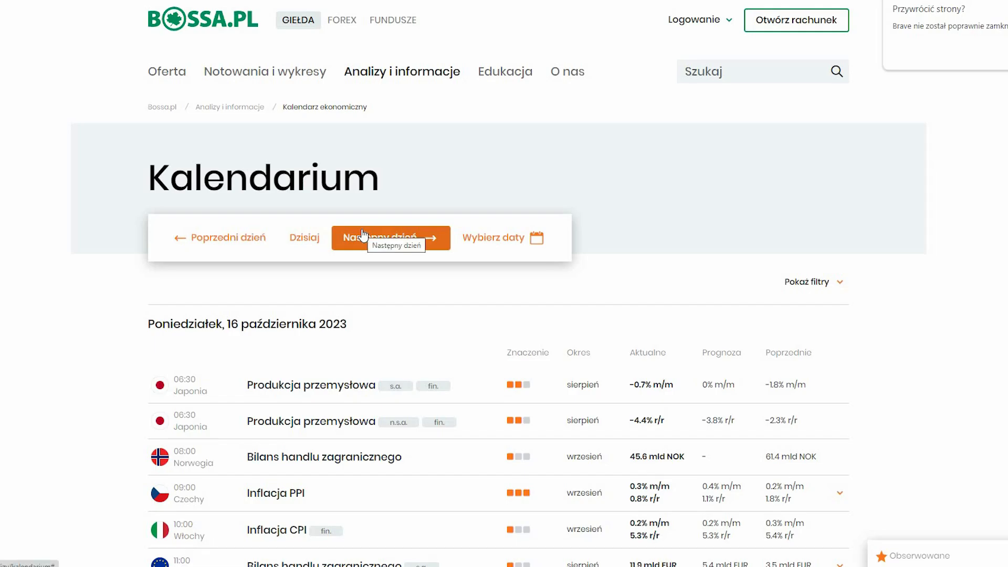
{"action": "scroll", "scroll_direction": "down", "scroll_amount": 3}
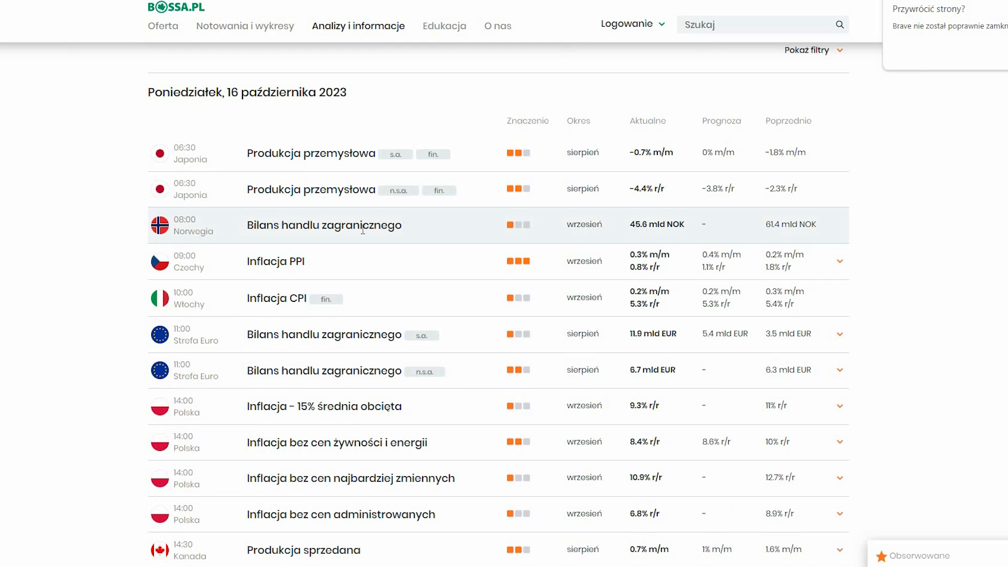
{"action": "mouse_move", "coordinate": [359, 239]}
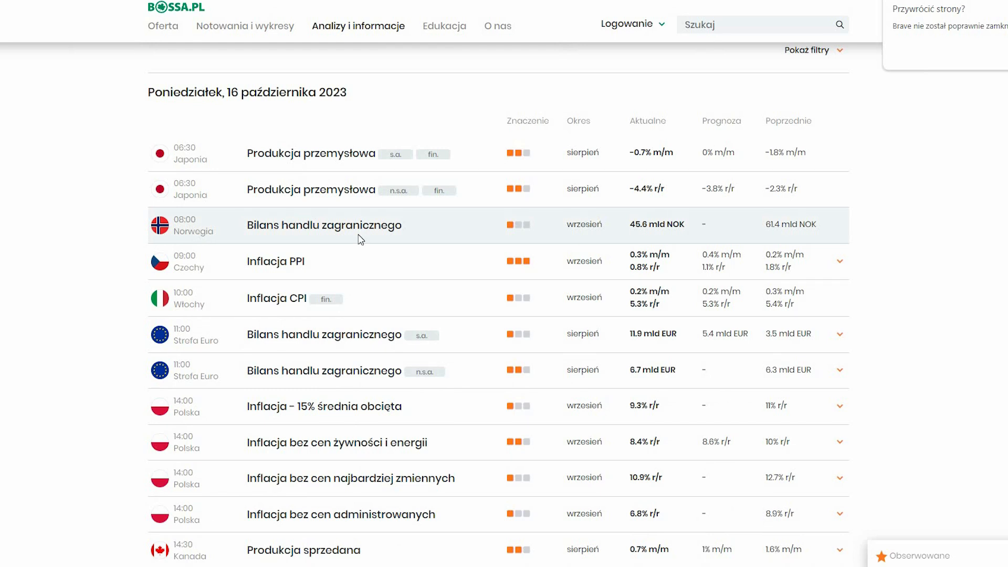
{"action": "scroll", "scroll_direction": "down", "scroll_amount": 3}
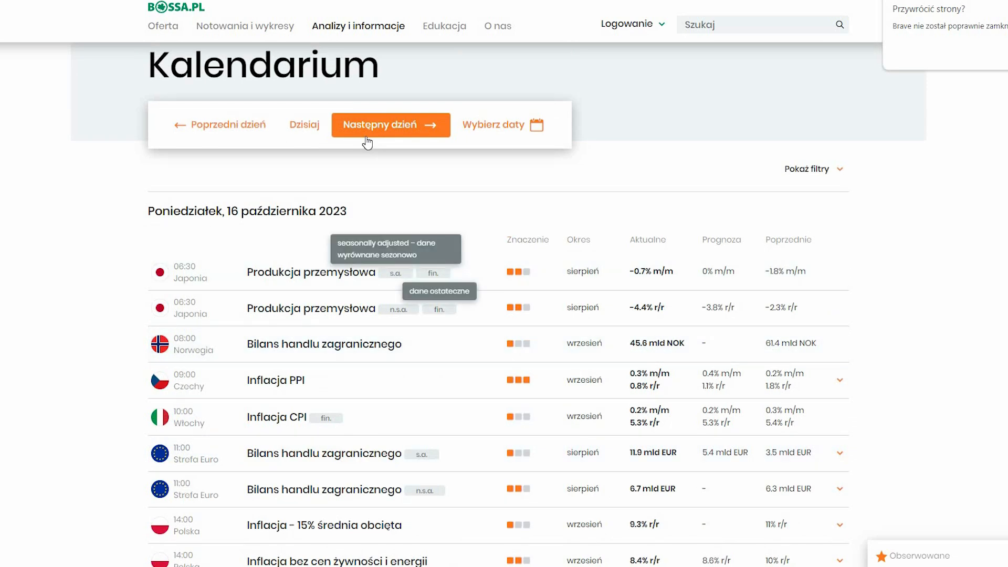
{"action": "mouse_move", "coordinate": [365, 142]}
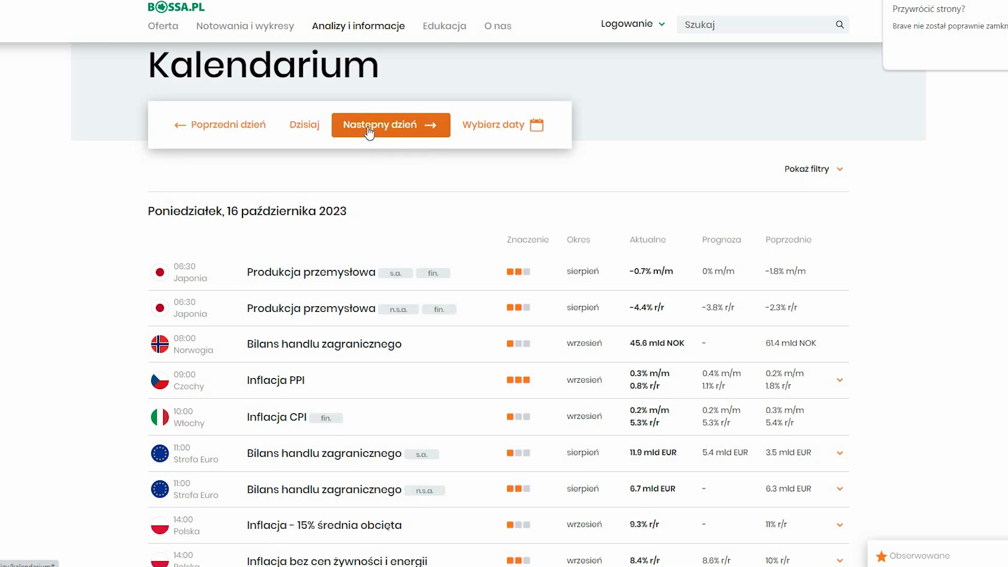
{"action": "mouse_move", "coordinate": [391, 125]}
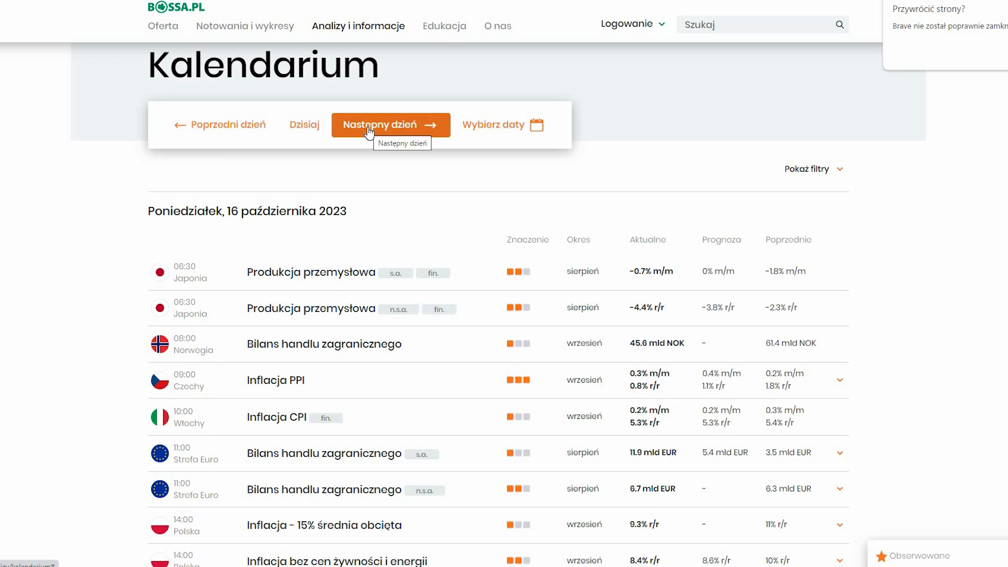
{"action": "scroll", "scroll_direction": "down", "scroll_amount": 3}
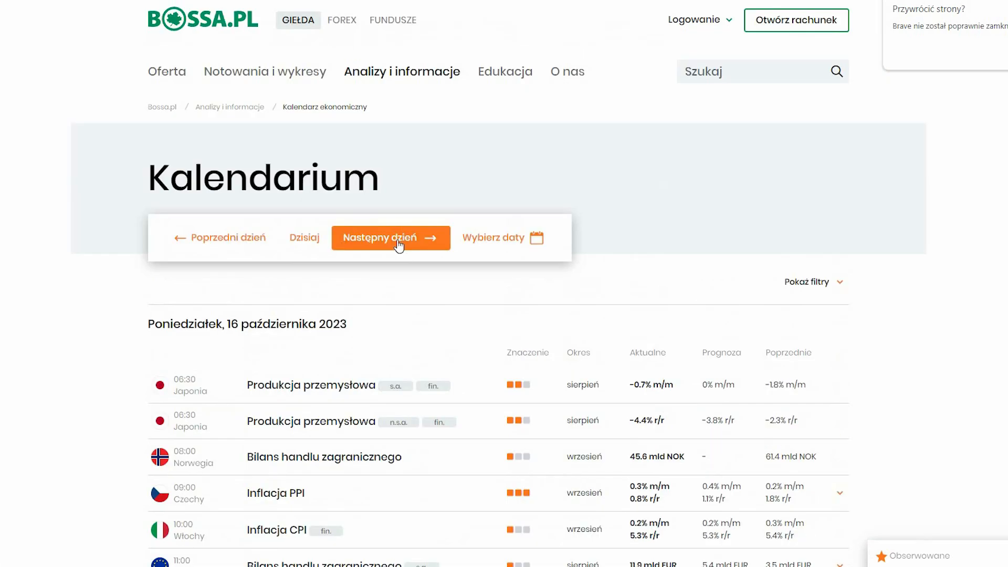
- Move to Tuesday 17 October and look through RBA minutes, ZEW index and US retail sales
{"action": "left_click", "coordinate": [391, 237]}
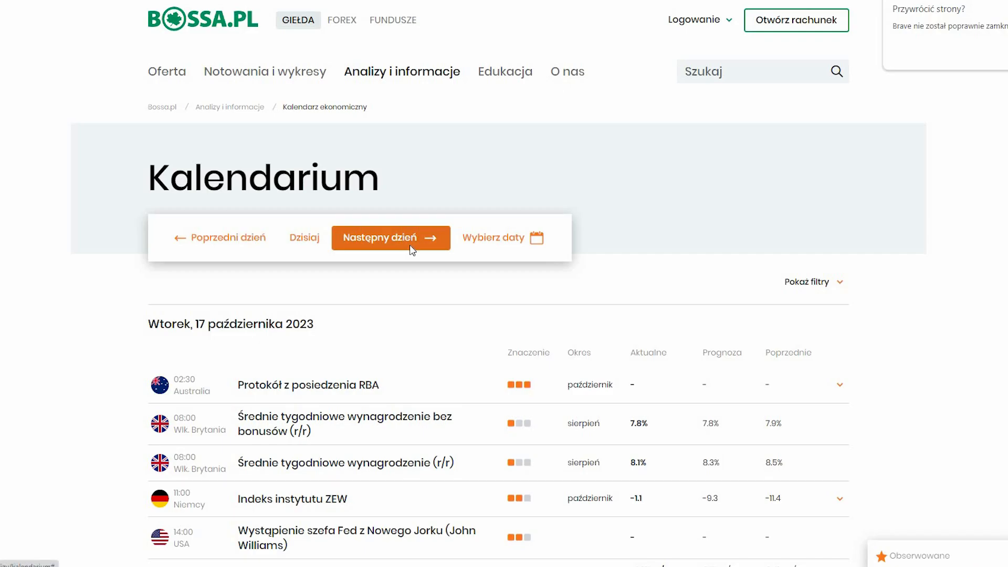
{"action": "scroll", "scroll_direction": "down", "scroll_amount": 3}
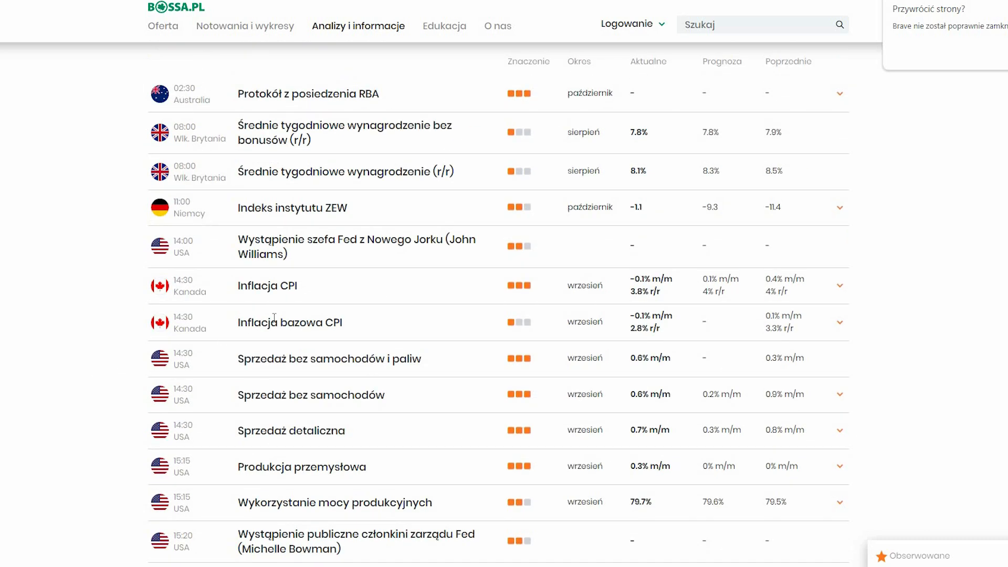
{"action": "mouse_move", "coordinate": [125, 265]}
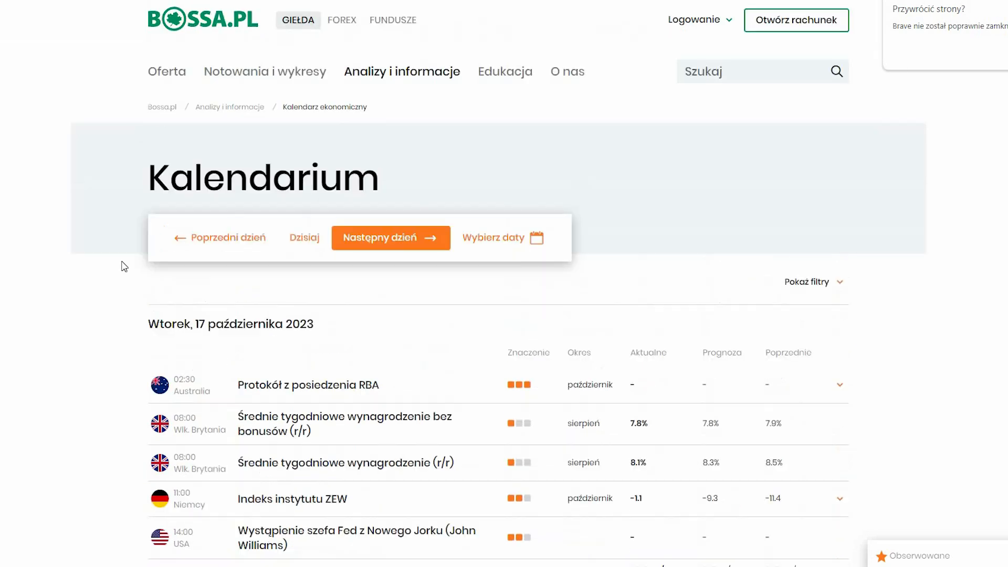
{"action": "mouse_move", "coordinate": [167, 225]}
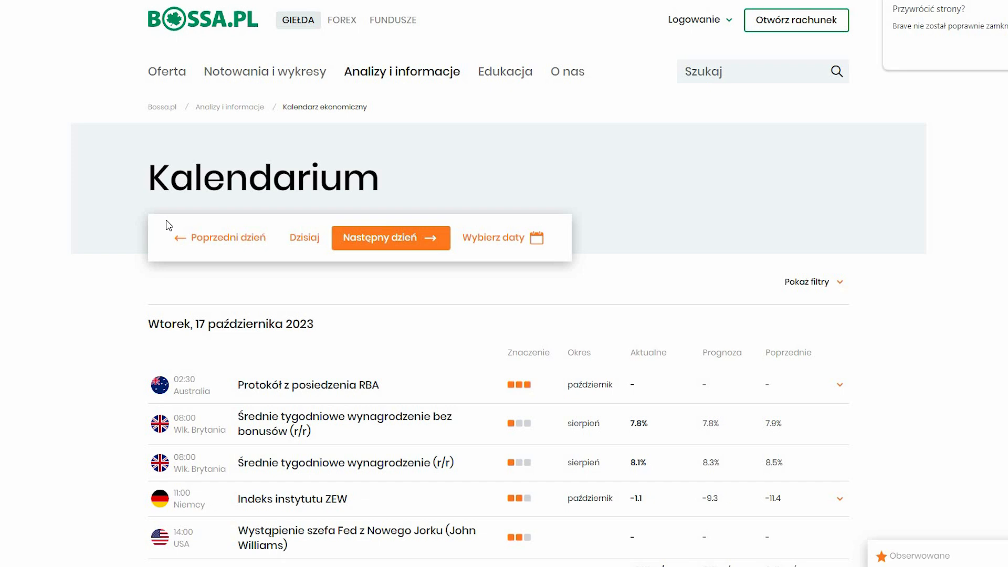
{"action": "mouse_move", "coordinate": [188, 499]}
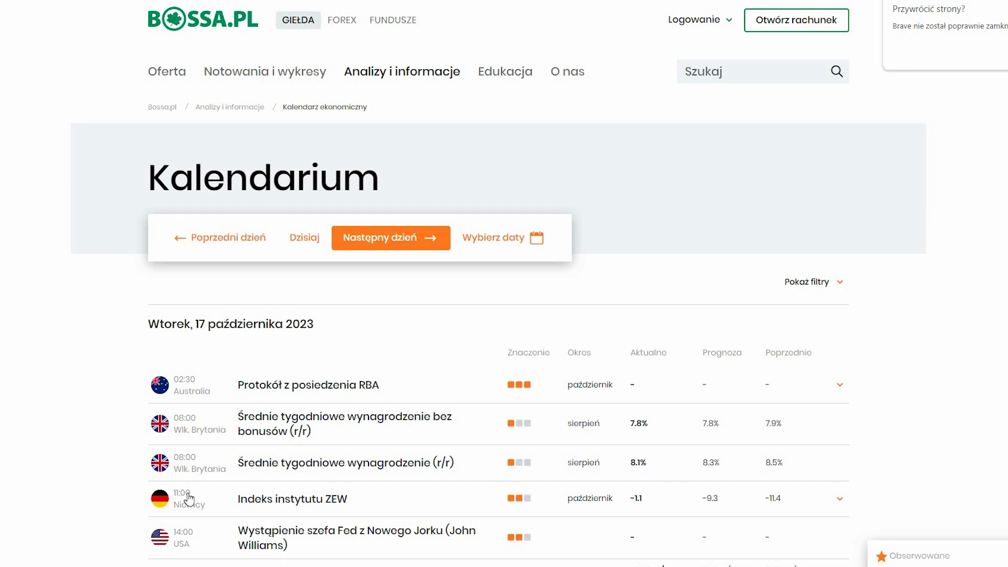
{"action": "scroll", "scroll_direction": "down", "scroll_amount": 3}
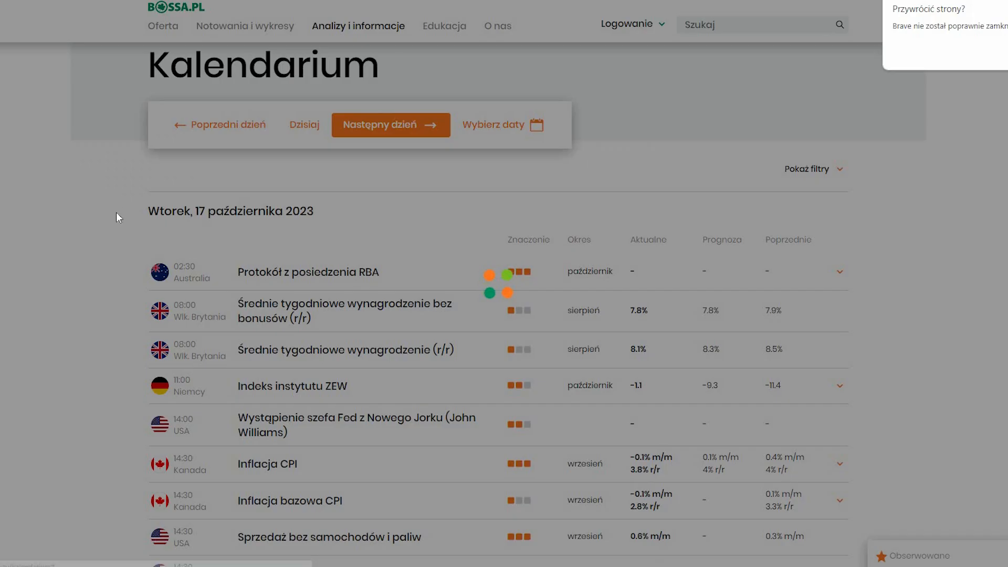
- Review Wednesday 18 October's releases down to US crude stocks and Fed speeches
{"action": "left_click", "coordinate": [389, 125]}
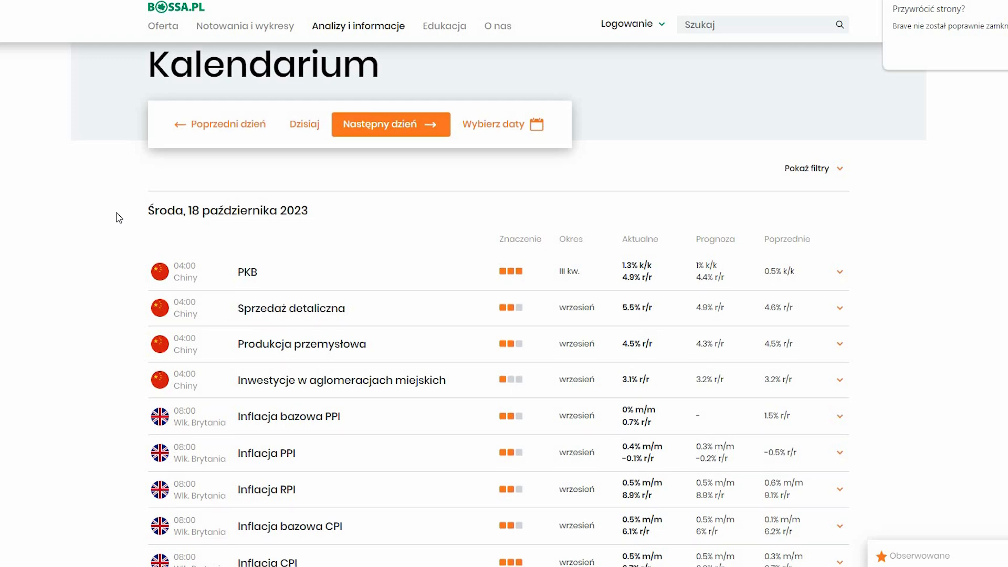
{"action": "scroll", "scroll_direction": "down", "scroll_amount": 3}
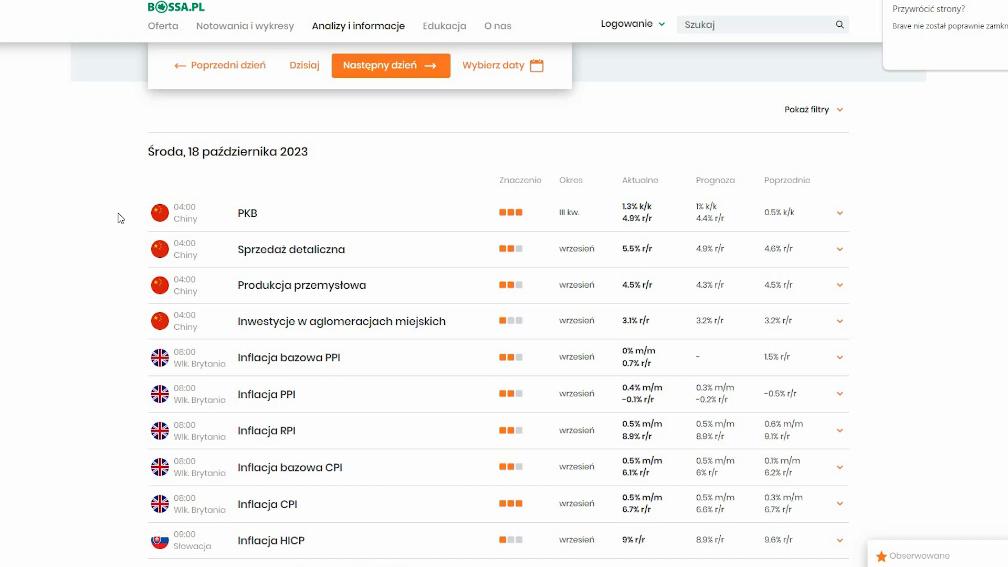
{"action": "scroll", "scroll_direction": "down", "scroll_amount": 3}
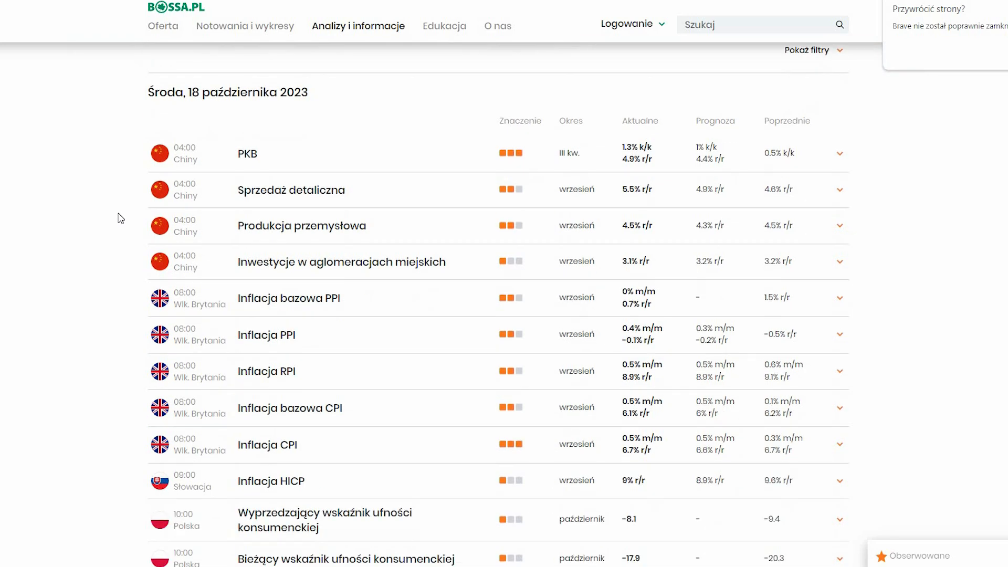
{"action": "scroll", "scroll_direction": "down", "scroll_amount": 3}
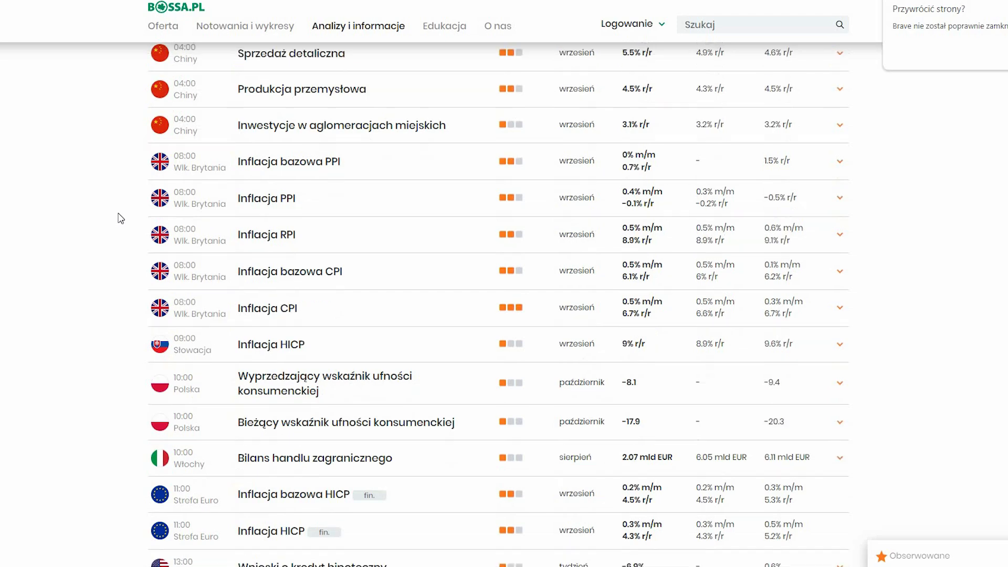
{"action": "scroll", "scroll_direction": "down", "scroll_amount": 3}
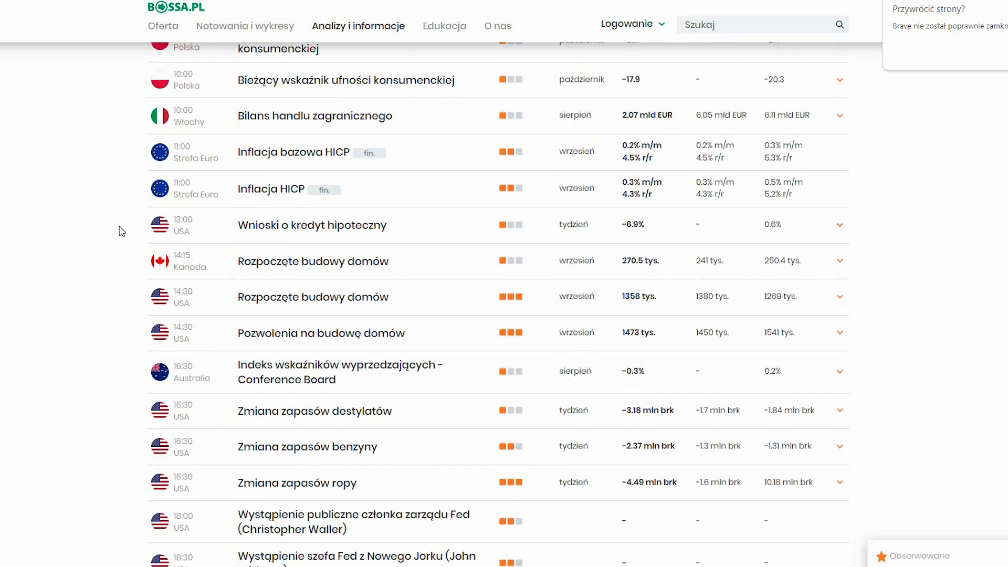
{"action": "scroll", "scroll_direction": "down", "scroll_amount": 3}
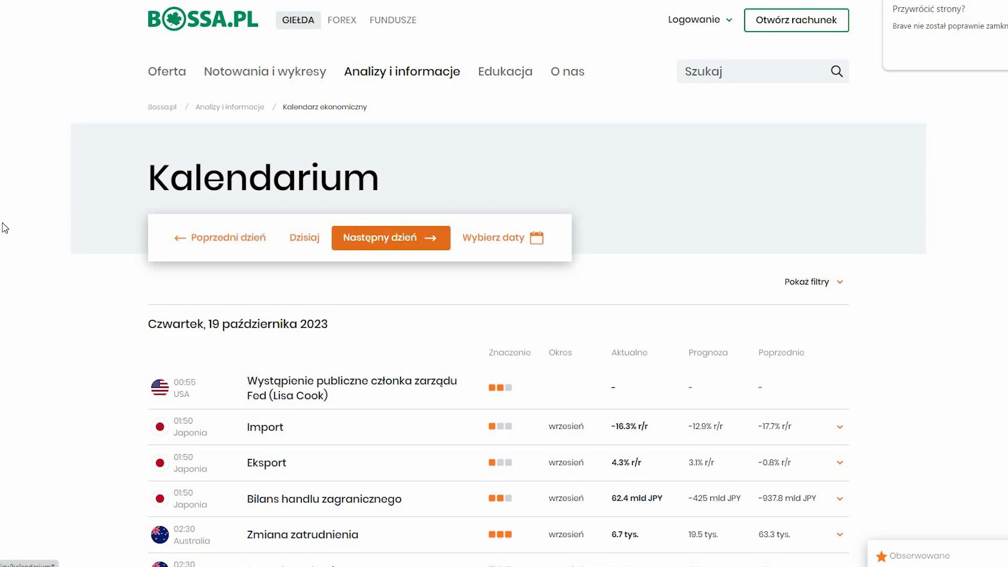
- Finish reading Thursday 19 October, then review Friday 20 October's events
{"action": "scroll", "scroll_direction": "down", "scroll_amount": 3}
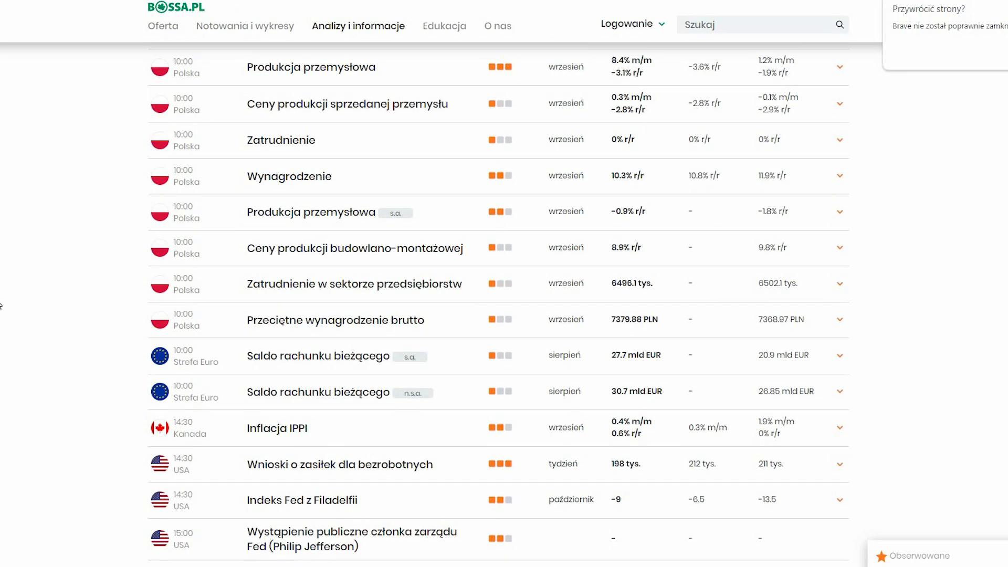
{"action": "scroll", "scroll_direction": "down", "scroll_amount": 3}
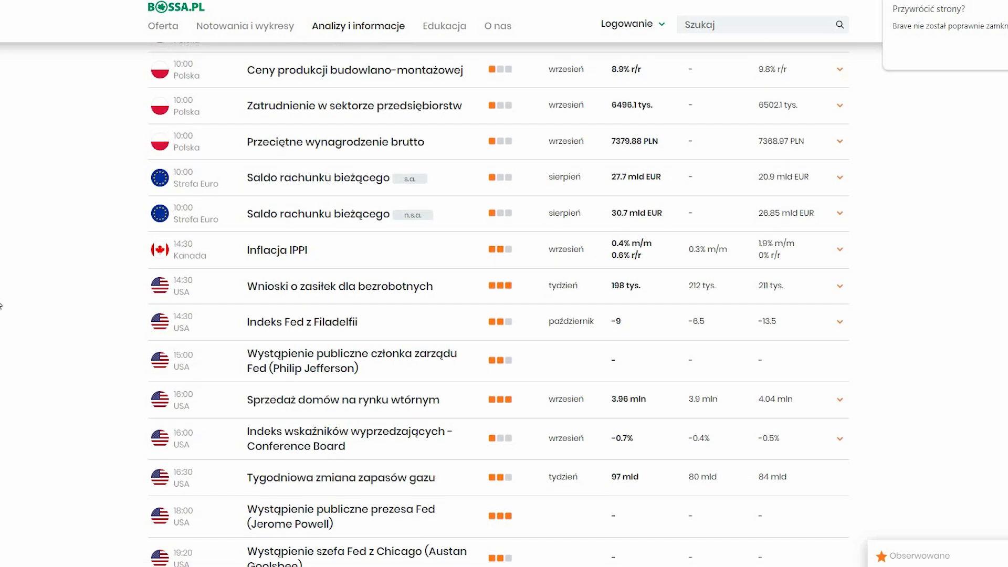
{"action": "scroll", "scroll_direction": "down", "scroll_amount": 3}
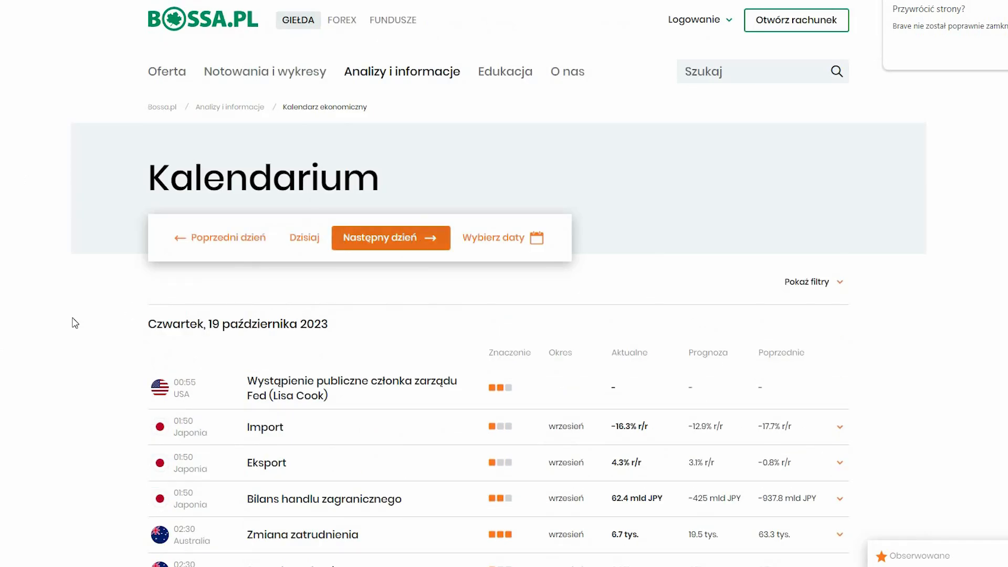
{"action": "left_click", "coordinate": [389, 238]}
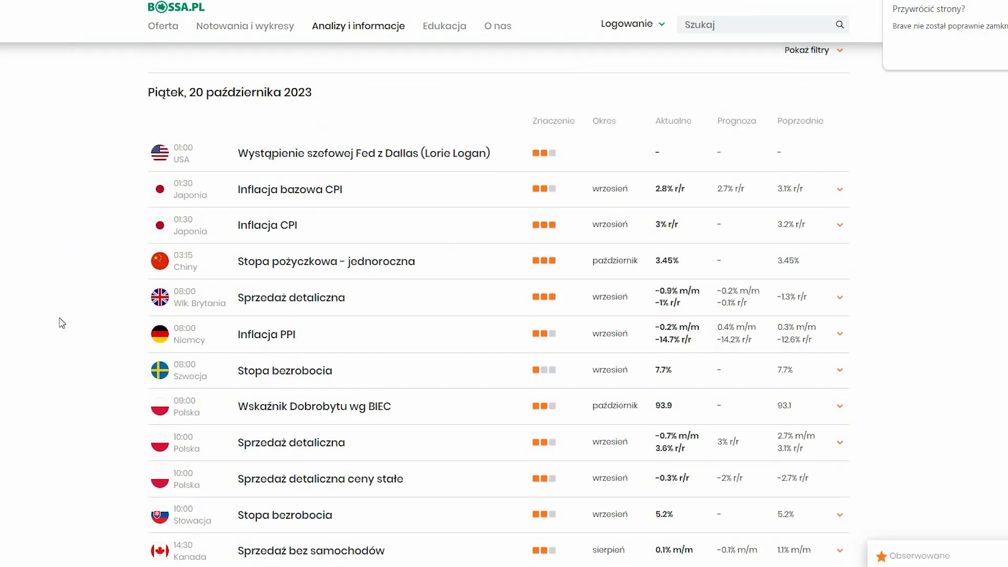
{"action": "scroll", "scroll_direction": "down", "scroll_amount": 3}
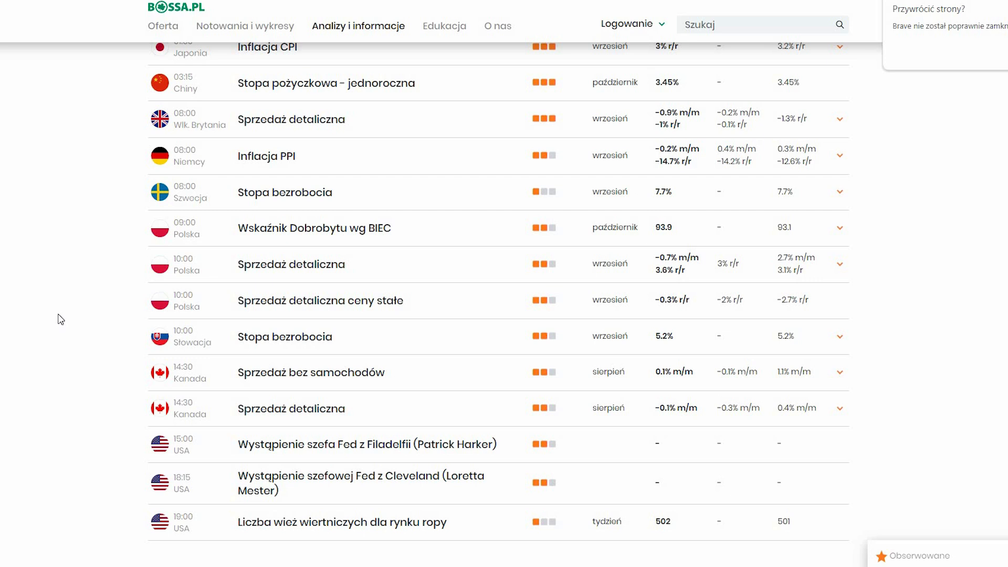
{"action": "scroll", "scroll_direction": "up", "scroll_amount": 3}
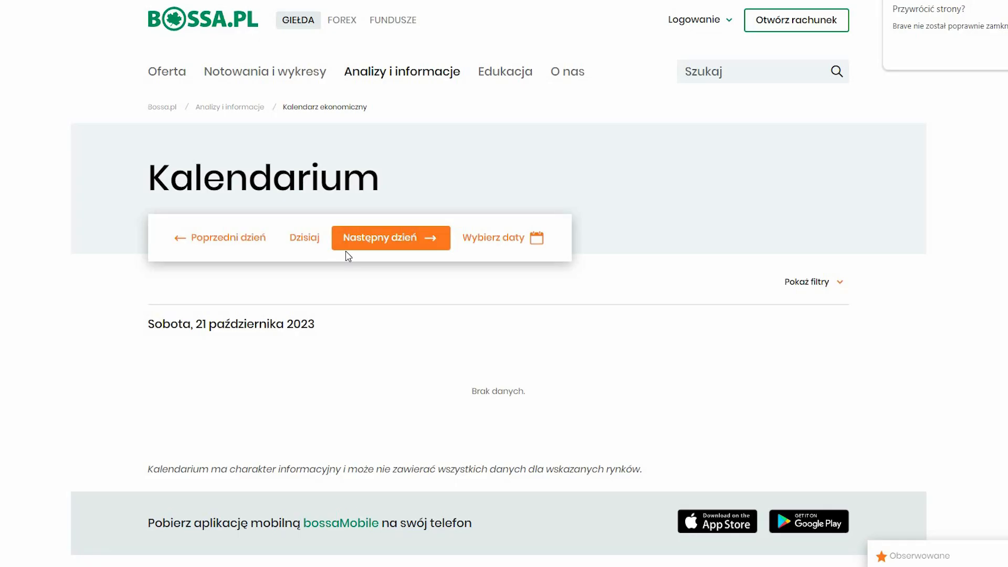
- Skip the empty weekend and Monday 23 October to Tuesday 24 October's PMI releases
{"action": "left_click", "coordinate": [390, 238]}
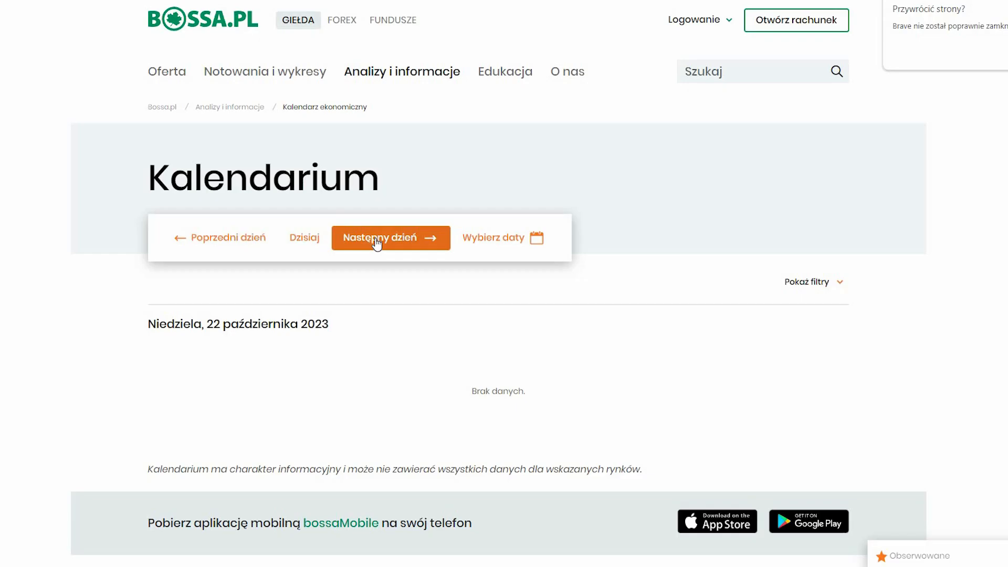
{"action": "left_click", "coordinate": [391, 237]}
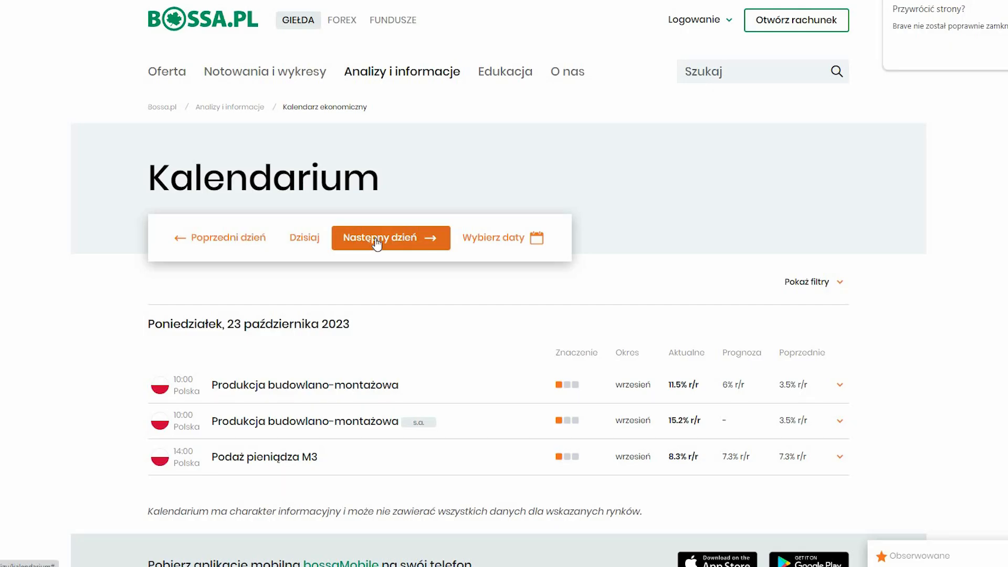
{"action": "left_click", "coordinate": [388, 237]}
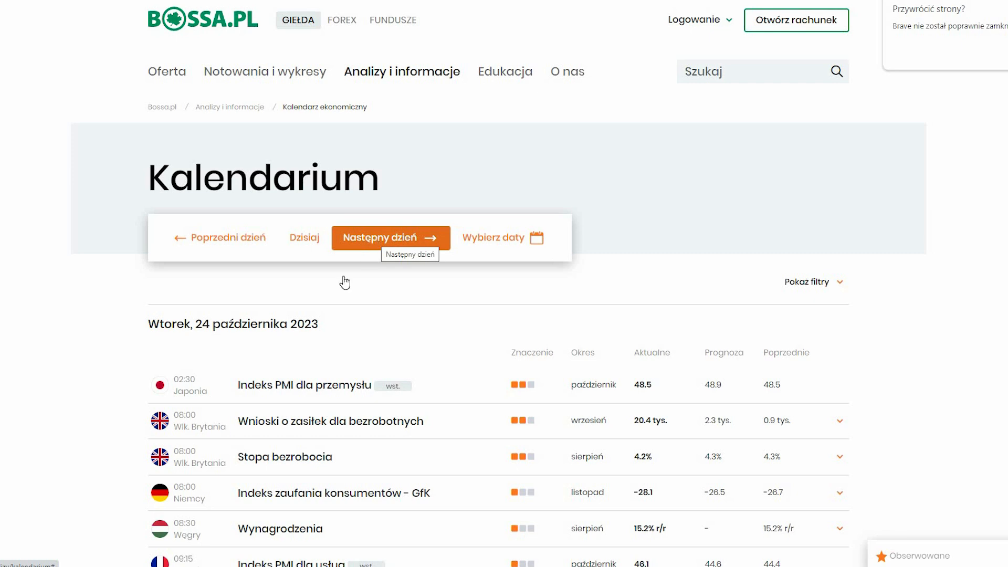
{"action": "scroll", "scroll_direction": "down", "scroll_amount": 3}
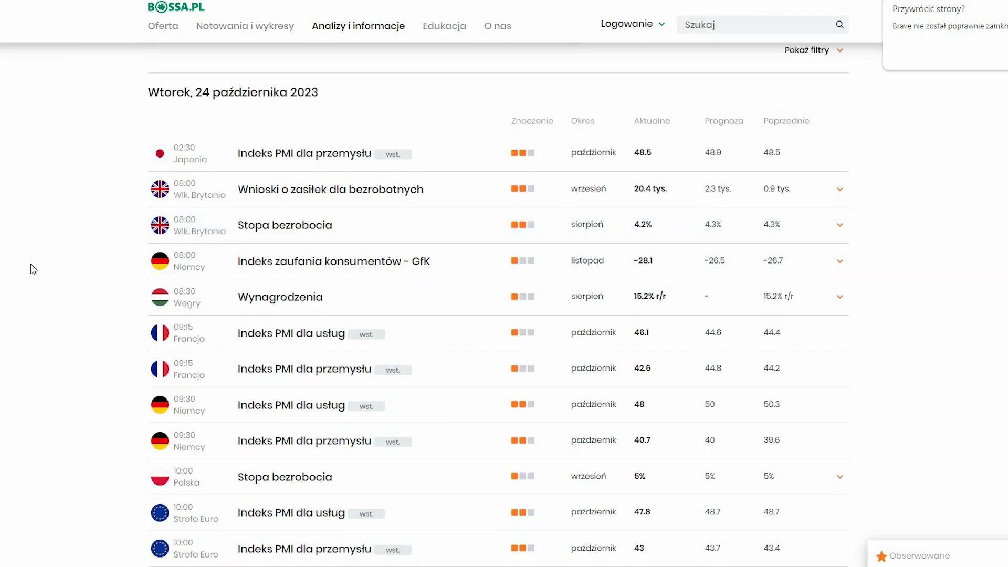
{"action": "mouse_move", "coordinate": [40, 275]}
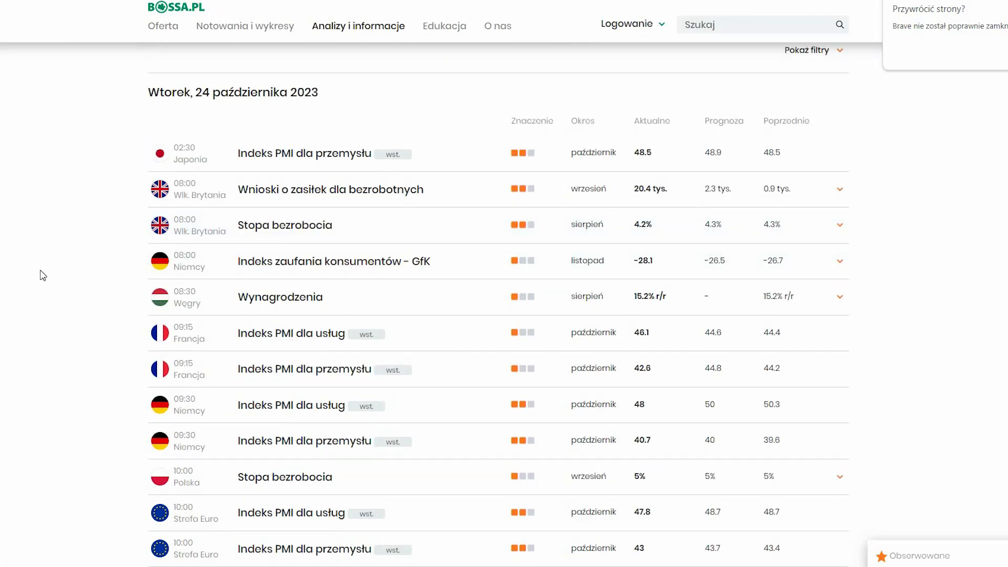
{"action": "scroll", "scroll_direction": "down", "scroll_amount": 3}
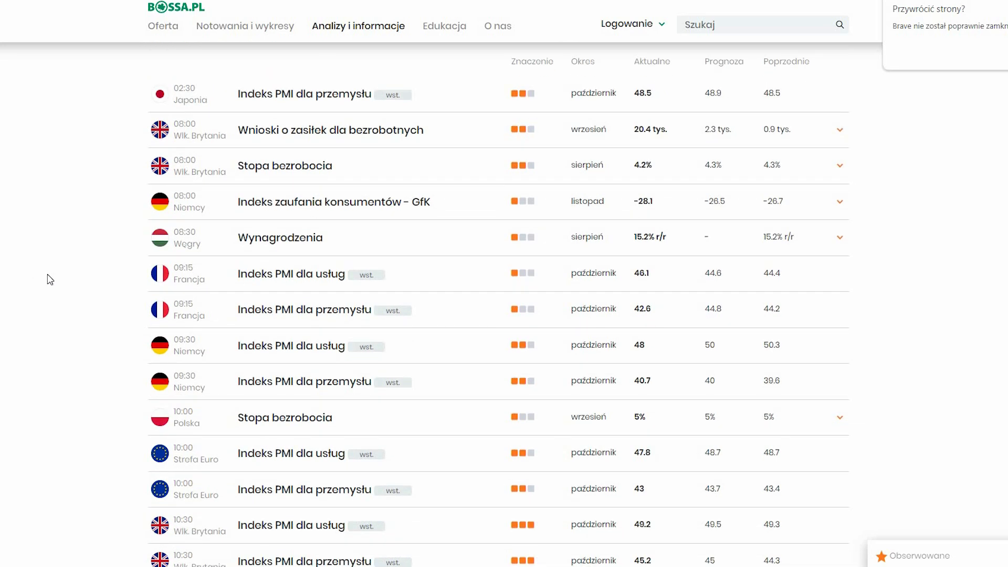
{"action": "scroll", "scroll_direction": "down", "scroll_amount": 3}
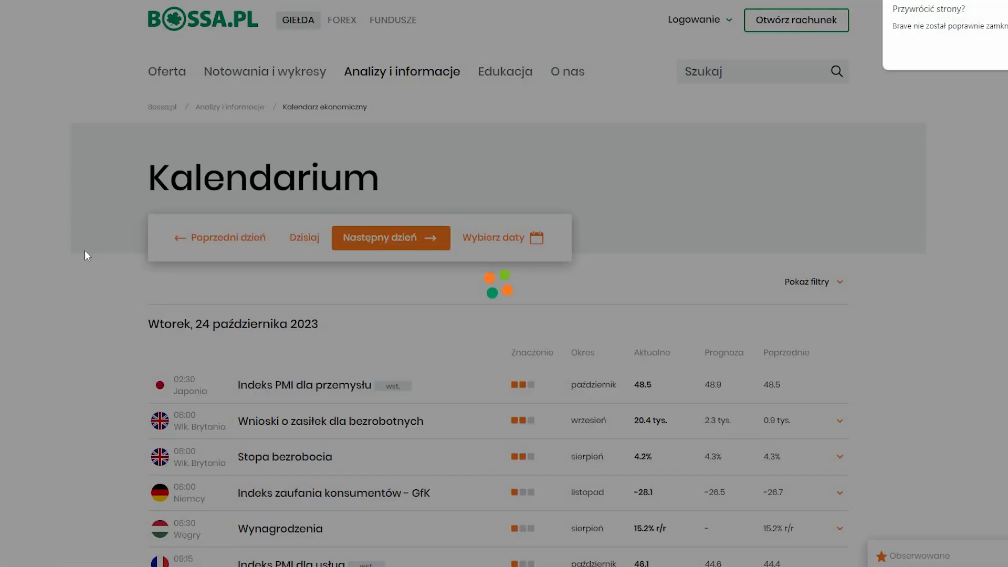
- Read through Thursday 26 October's remaining releases
{"action": "scroll", "scroll_direction": "down", "scroll_amount": 3}
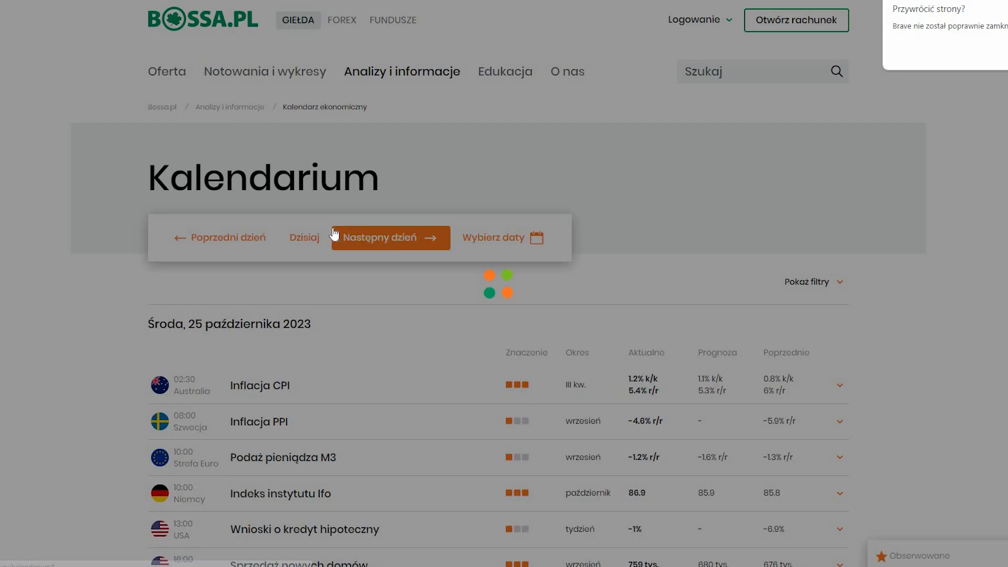
{"action": "scroll", "scroll_direction": "down", "scroll_amount": 3}
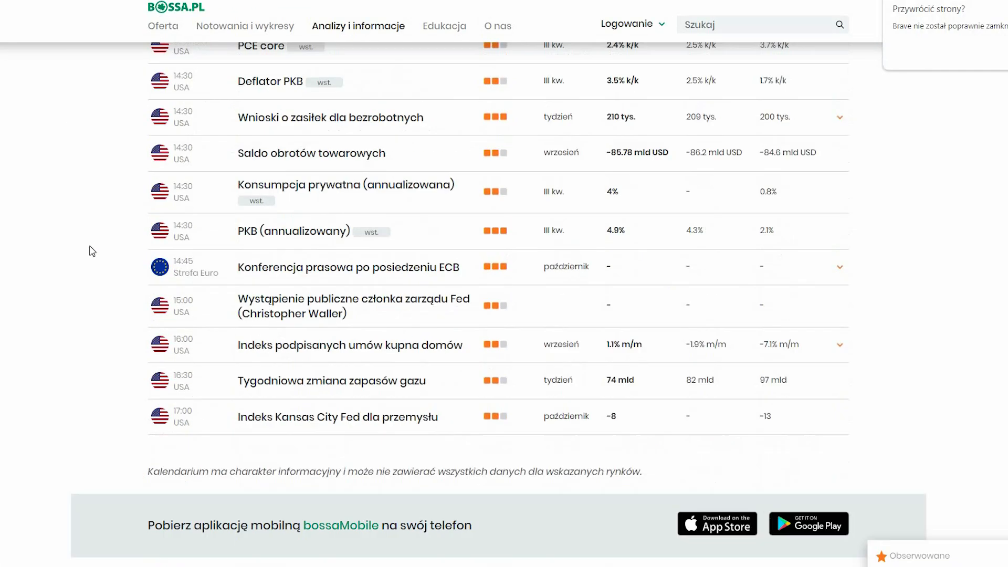
{"action": "scroll", "scroll_direction": "down", "scroll_amount": 3}
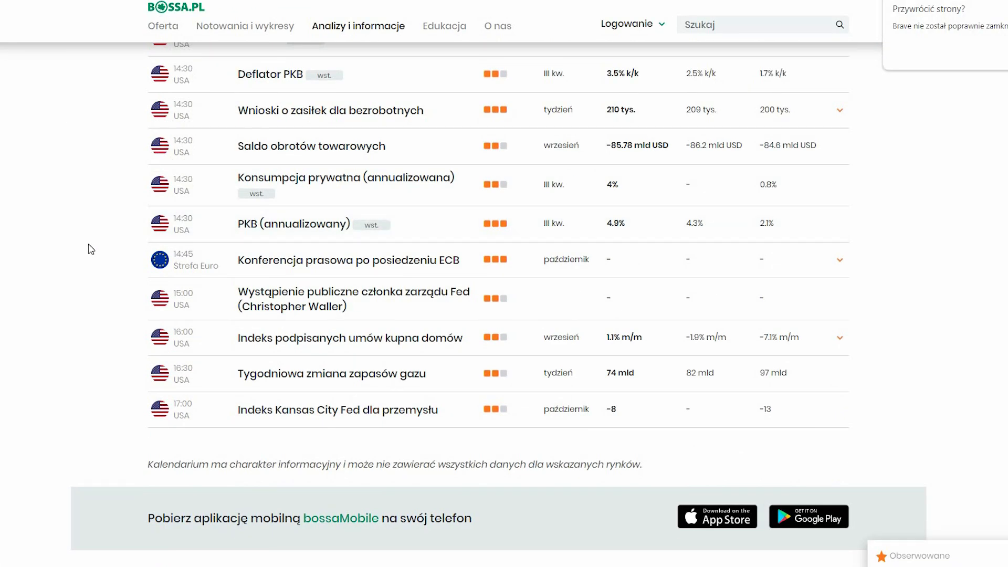
{"action": "scroll", "scroll_direction": "up", "scroll_amount": 3}
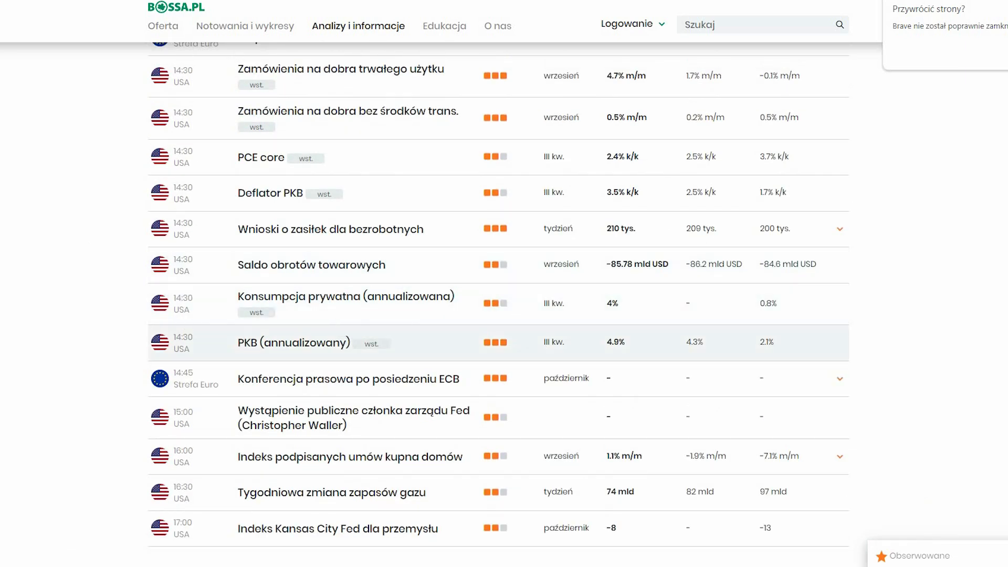
{"action": "mouse_move", "coordinate": [10, 315]}
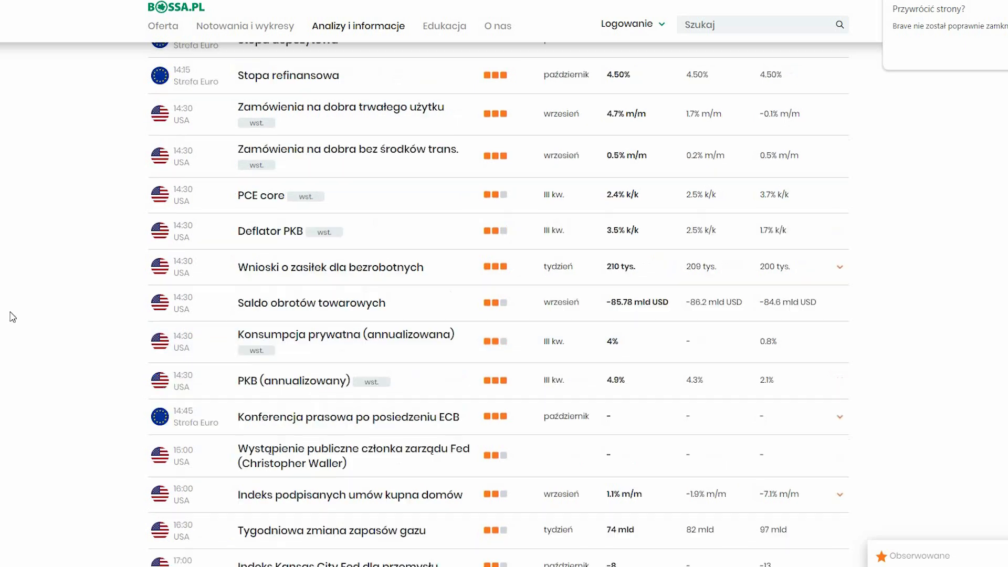
{"action": "scroll", "scroll_direction": "down", "scroll_amount": 3}
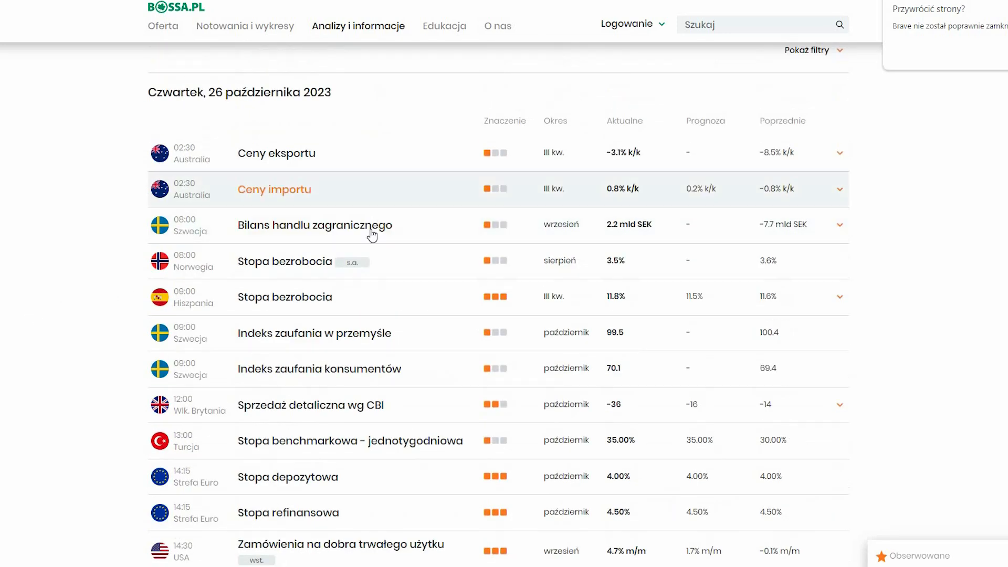
- Advance to Friday 27 October and read down to the US oil rig count
{"action": "left_click", "coordinate": [390, 238]}
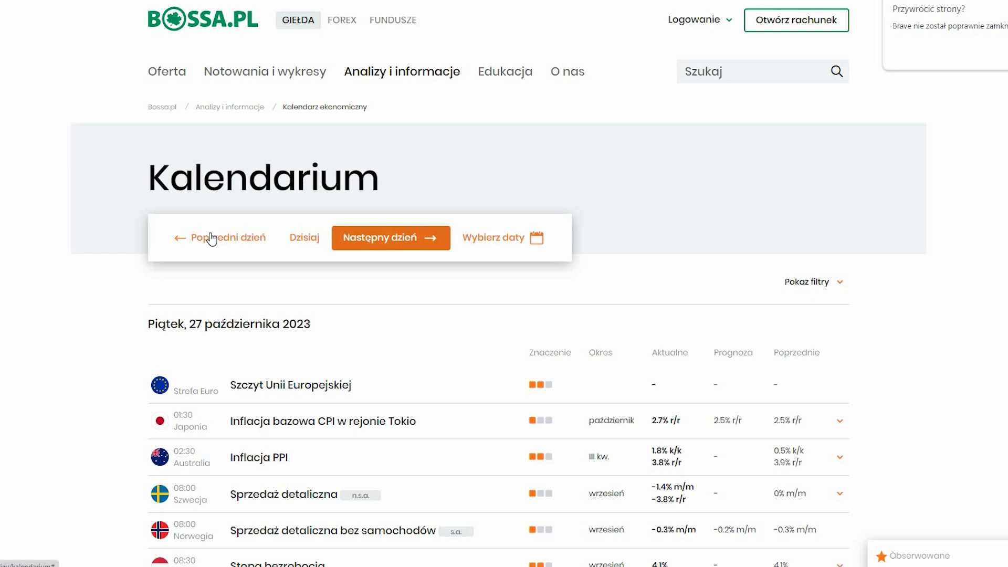
{"action": "scroll", "scroll_direction": "down", "scroll_amount": 3}
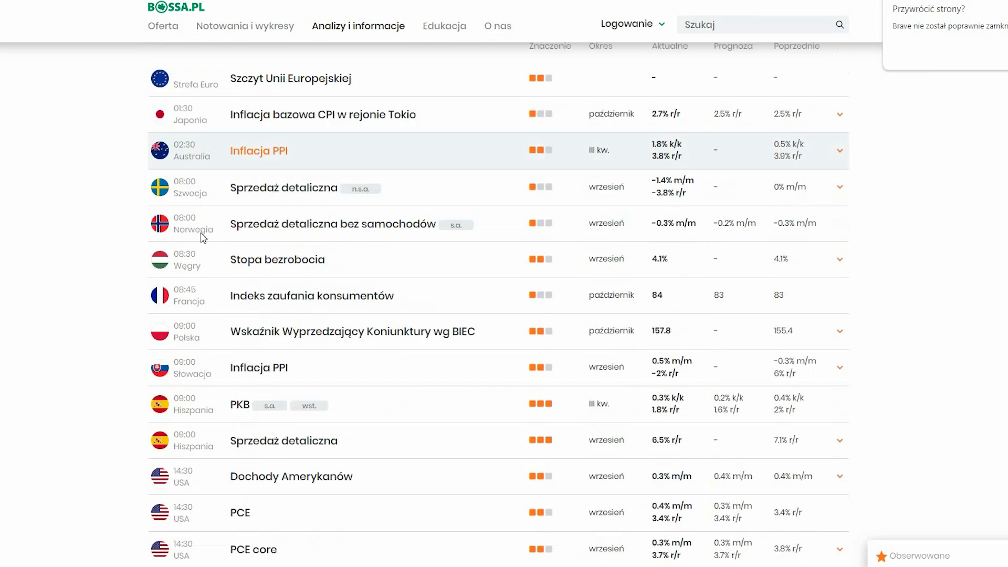
{"action": "scroll", "scroll_direction": "down", "scroll_amount": 3}
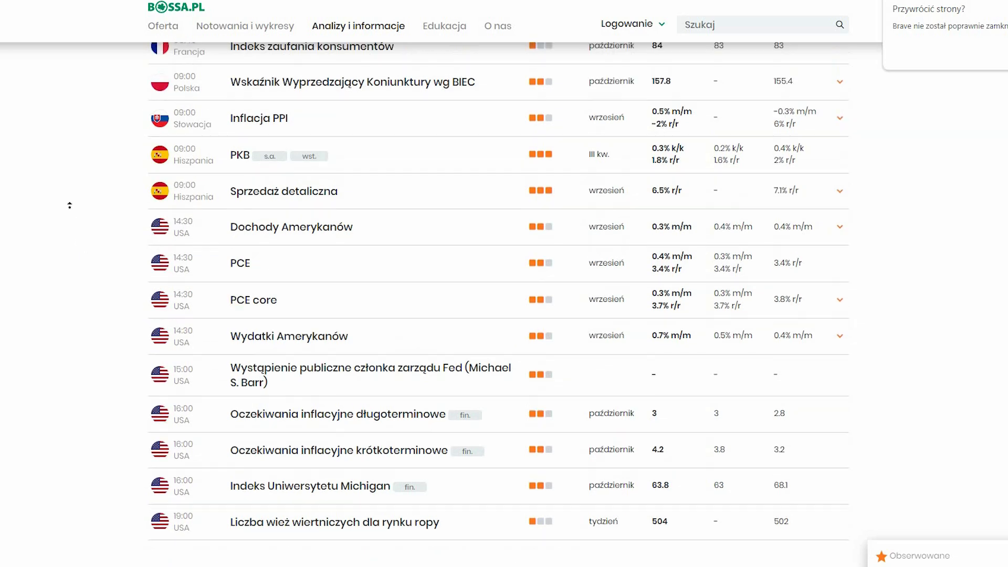
- Step past empty Saturday 28 October to Monday 30 October and read down to the Dallas Fed index
{"action": "left_click", "coordinate": [390, 99]}
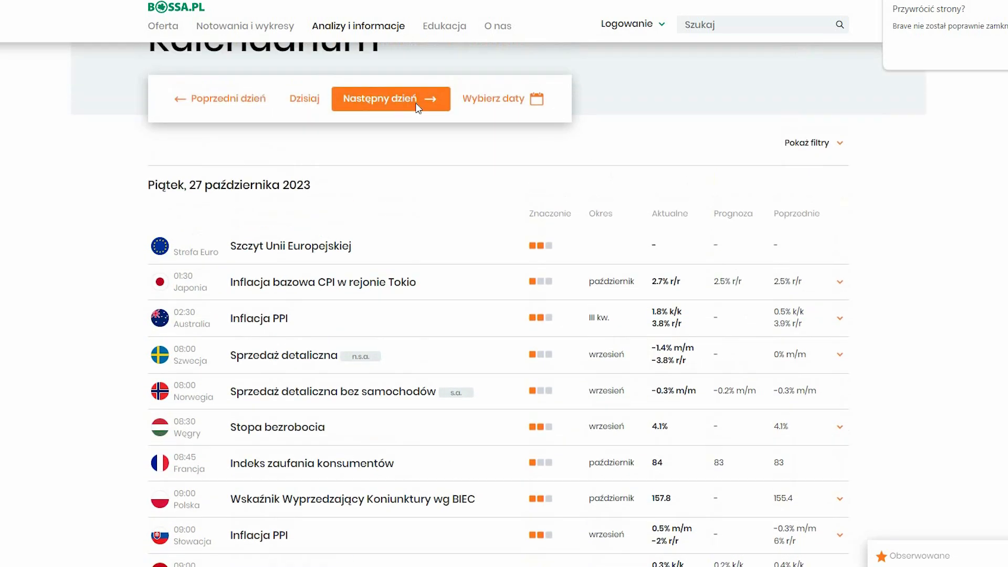
{"action": "left_click", "coordinate": [391, 98]}
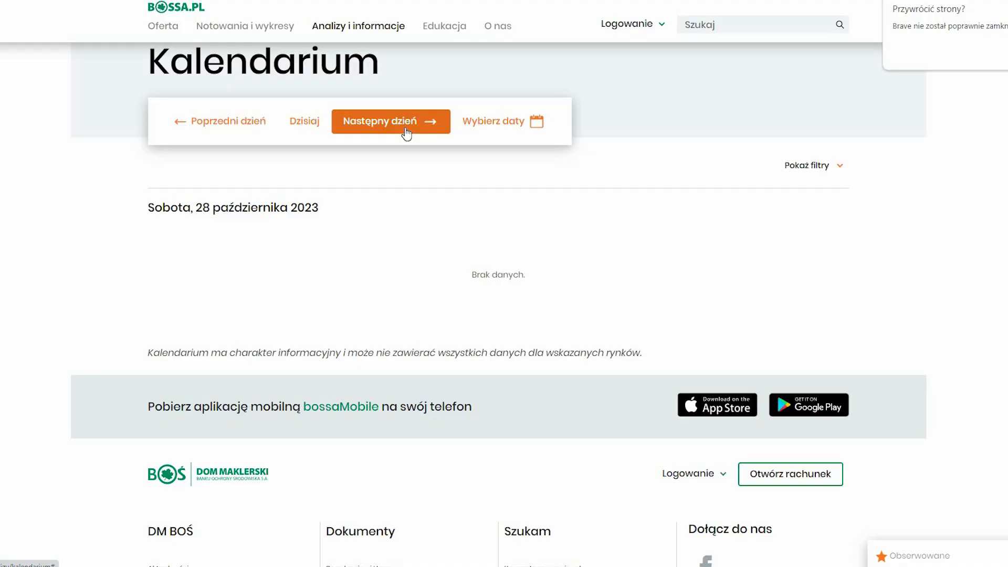
{"action": "left_click", "coordinate": [390, 121]}
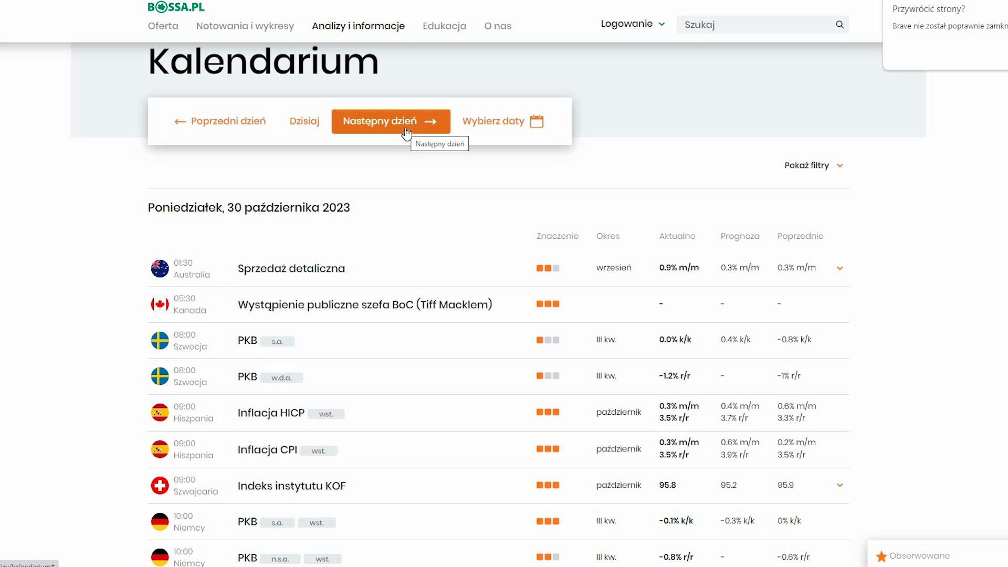
{"action": "mouse_move", "coordinate": [21, 196]}
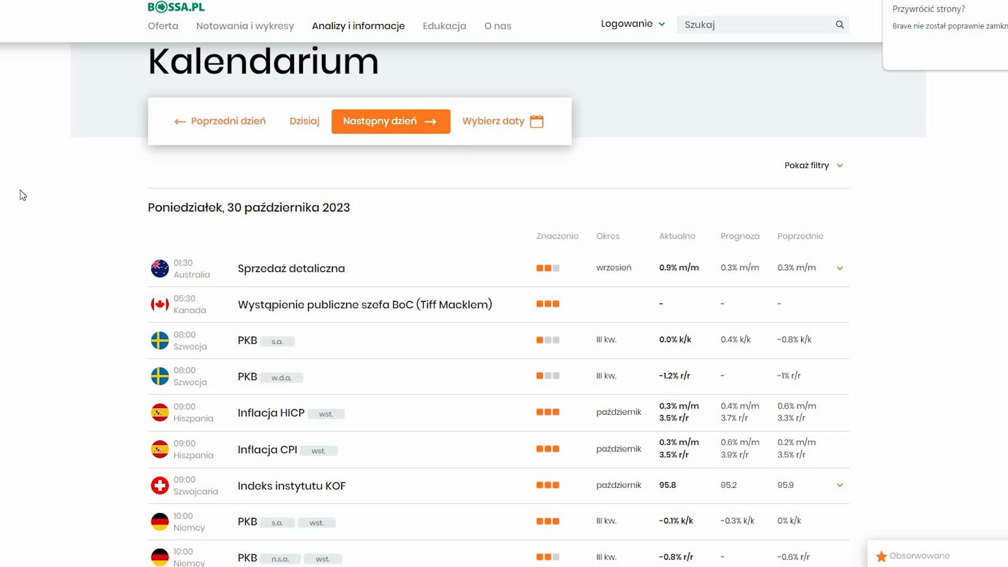
{"action": "mouse_move", "coordinate": [45, 173]}
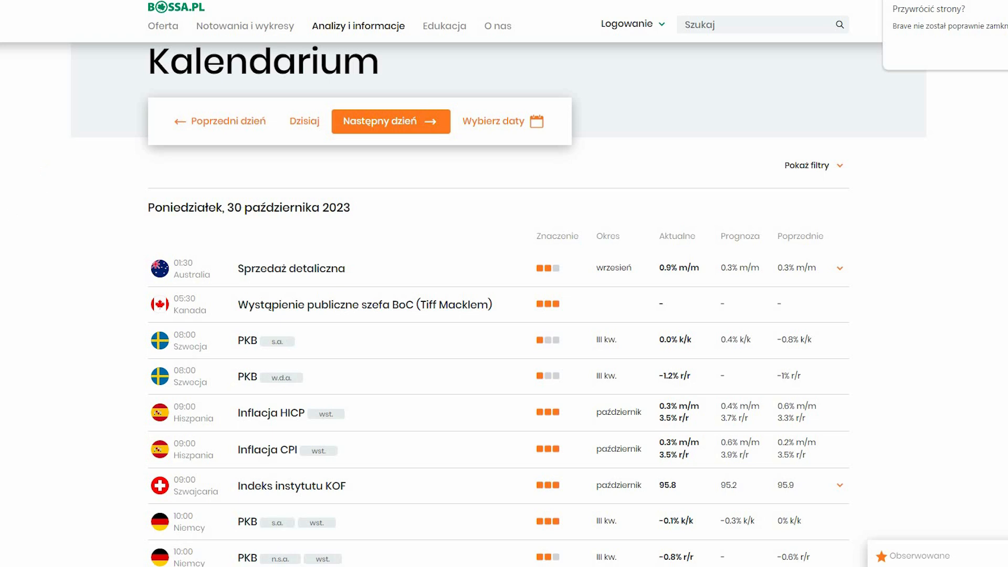
{"action": "scroll", "scroll_direction": "down", "scroll_amount": 3}
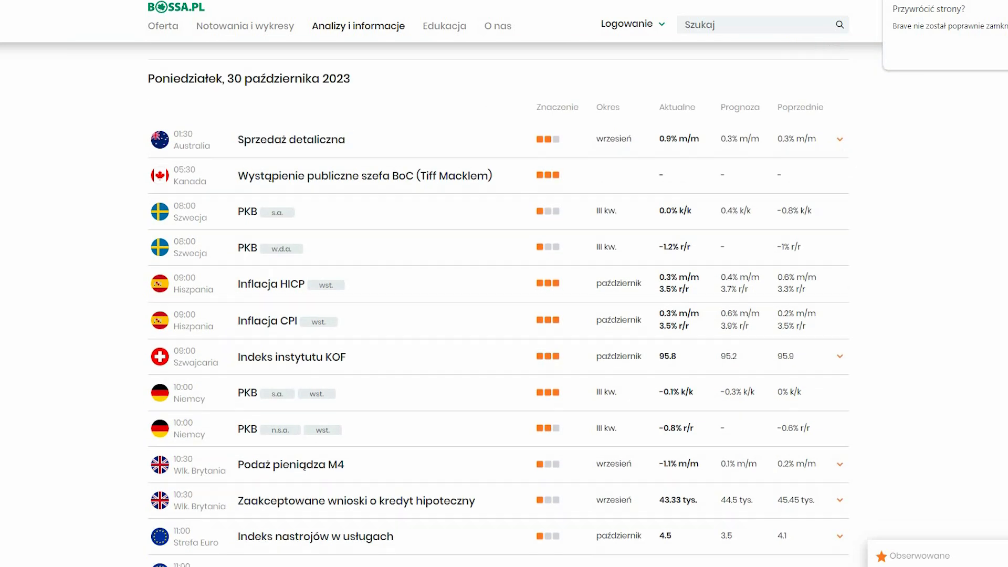
{"action": "scroll", "scroll_direction": "down", "scroll_amount": 3}
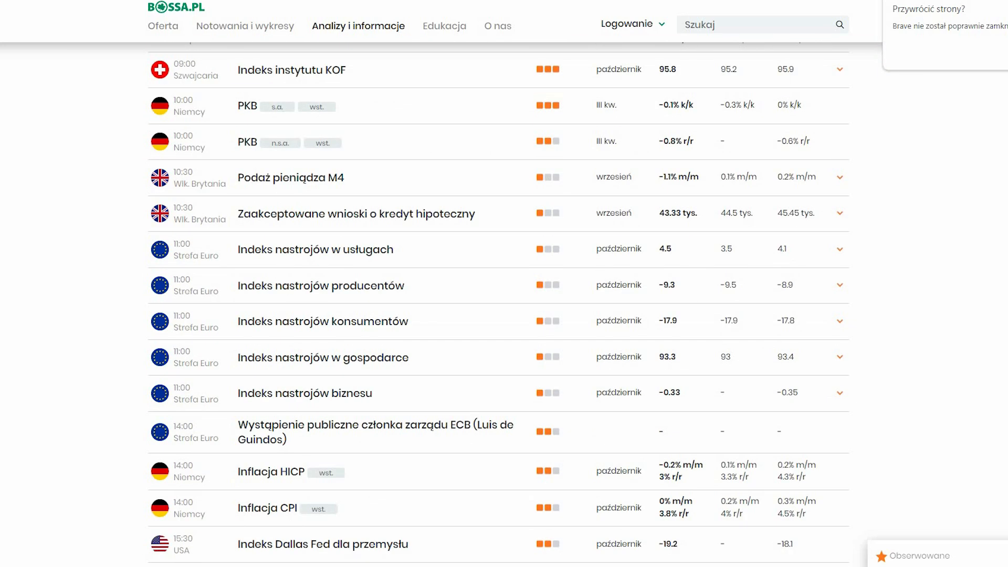
{"action": "scroll", "scroll_direction": "down", "scroll_amount": 3}
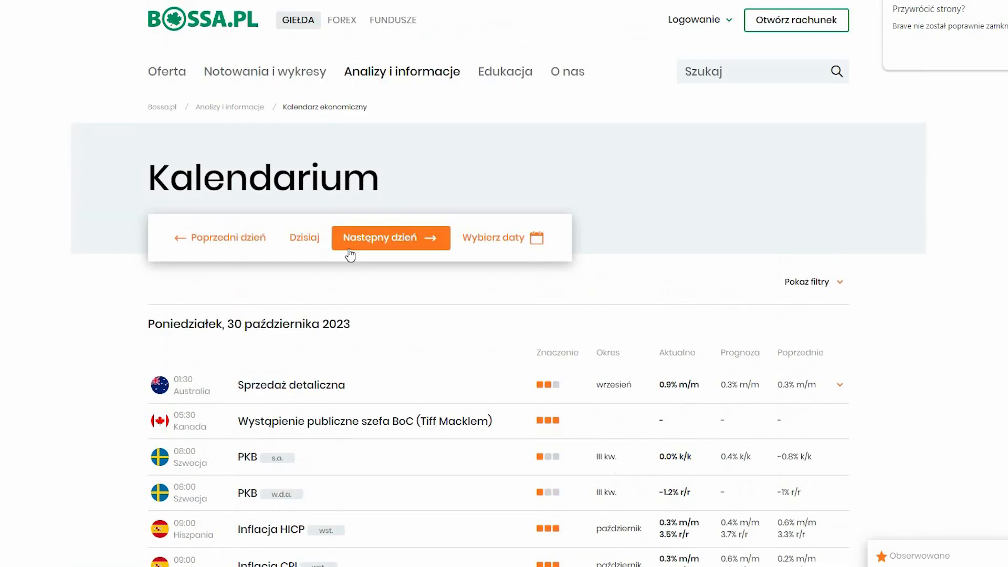
- Advance to Tuesday 31 October and read down to the US Case-Shiller house price indices
{"action": "left_click", "coordinate": [390, 237]}
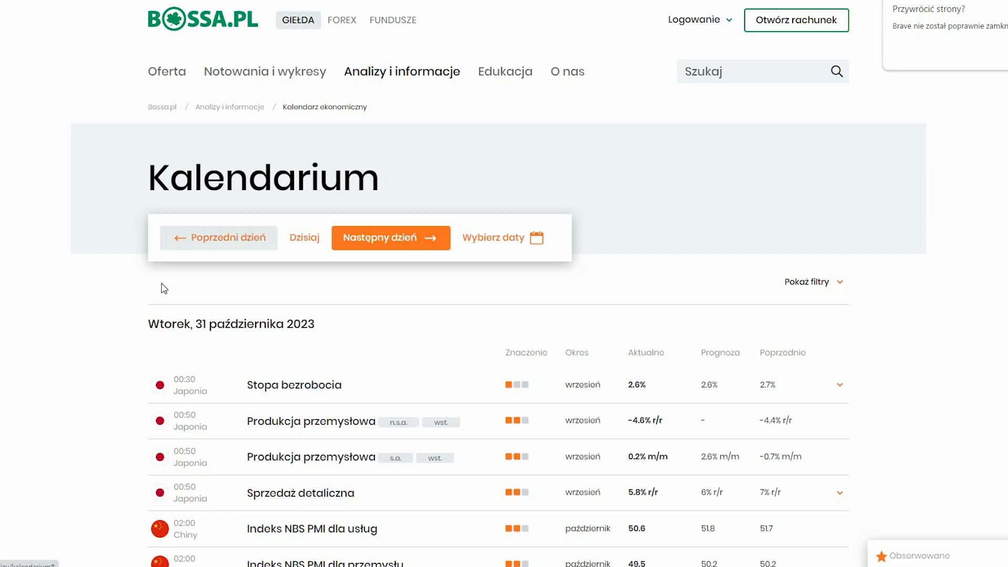
{"action": "scroll", "scroll_direction": "down", "scroll_amount": 3}
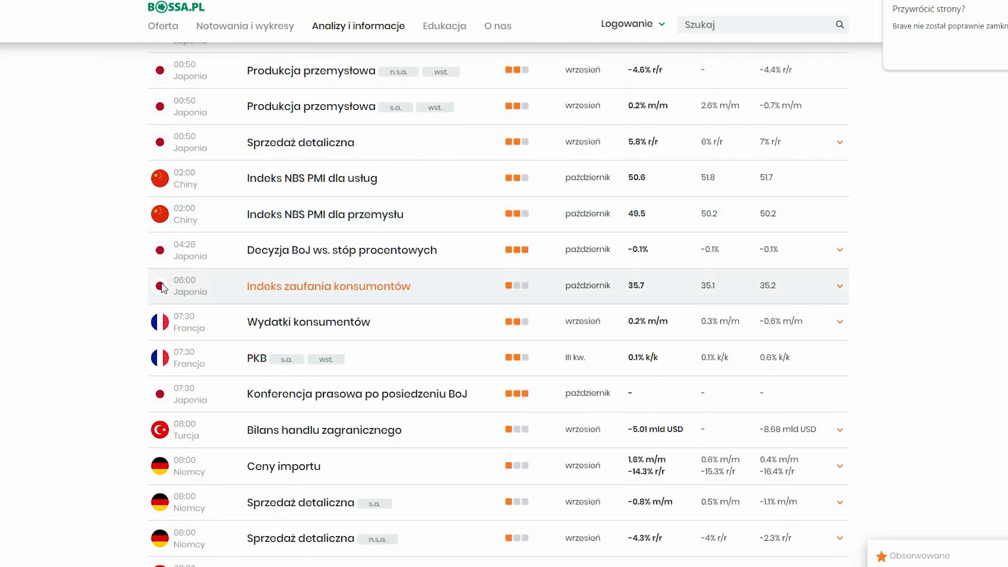
{"action": "scroll", "scroll_direction": "down", "scroll_amount": 3}
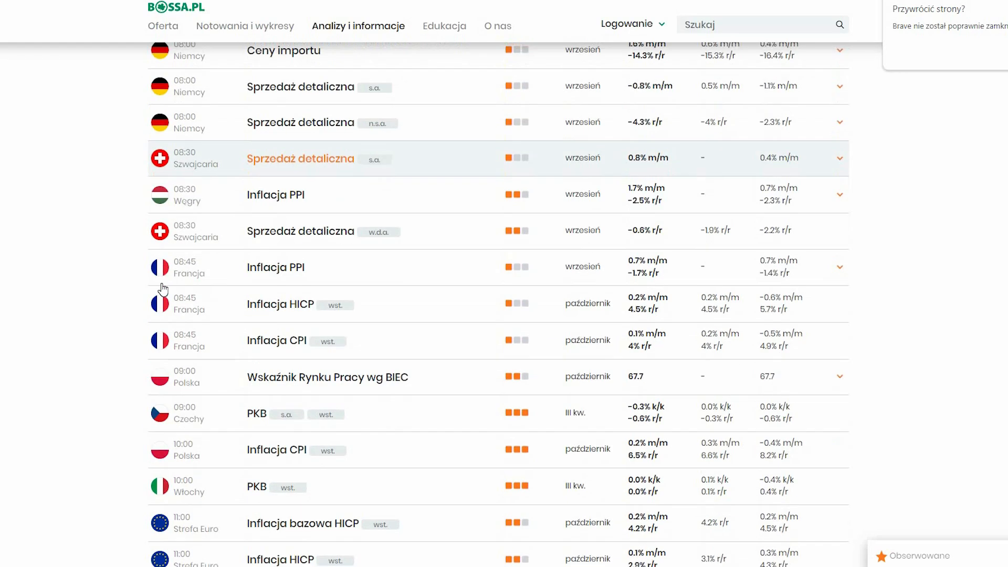
{"action": "scroll", "scroll_direction": "down", "scroll_amount": 3}
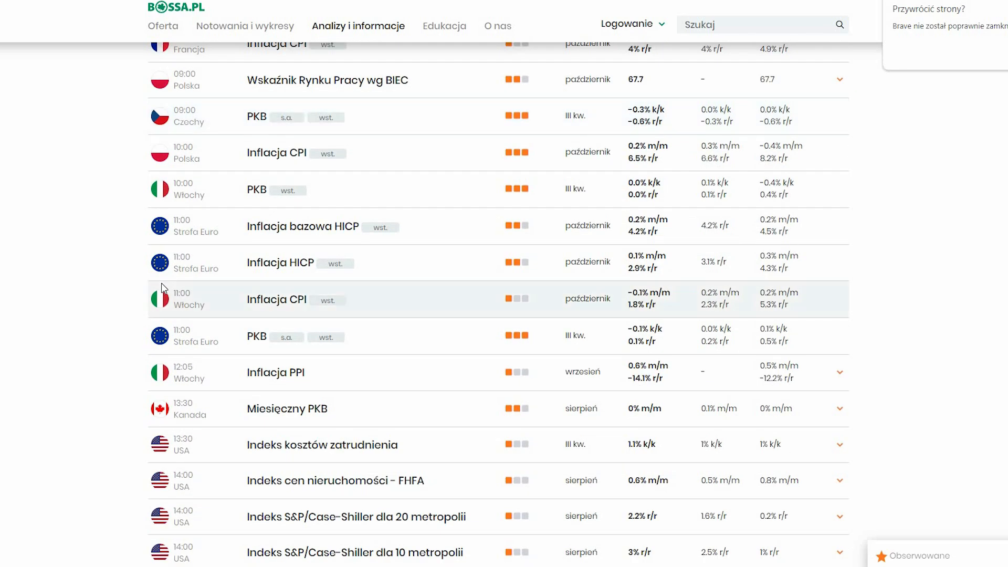
{"action": "scroll", "scroll_direction": "down", "scroll_amount": 3}
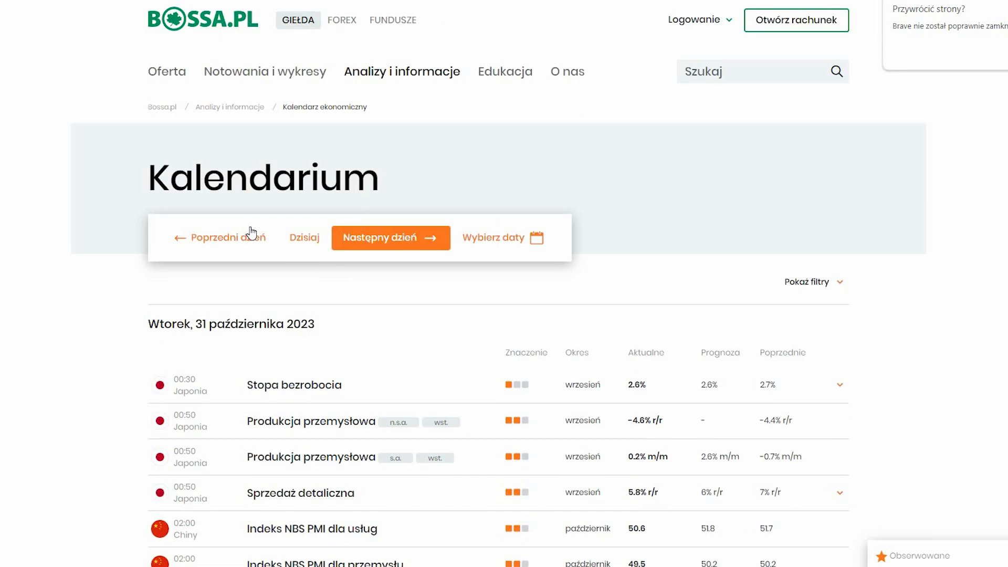
- Switch to the Trading Economics earnings calendar and review results from October 1 down to October 17
{"action": "left_click", "coordinate": [401, 71]}
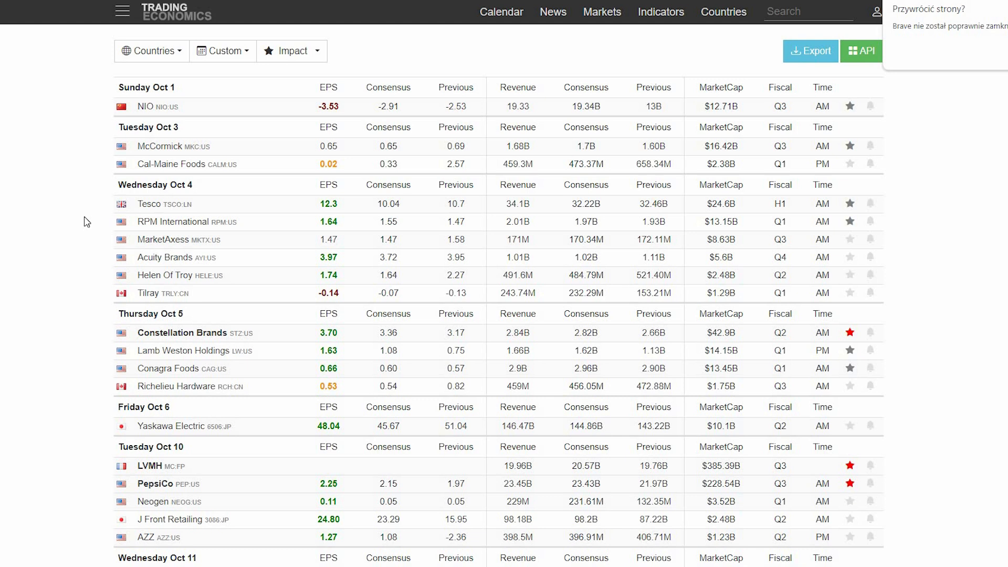
{"action": "mouse_move", "coordinate": [60, 208]}
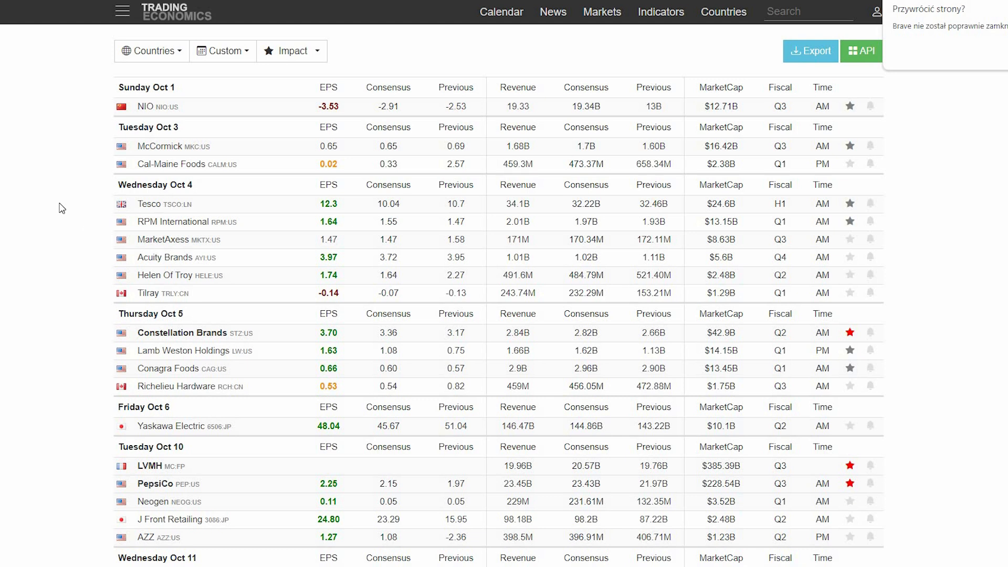
{"action": "scroll", "scroll_direction": "down", "scroll_amount": 3}
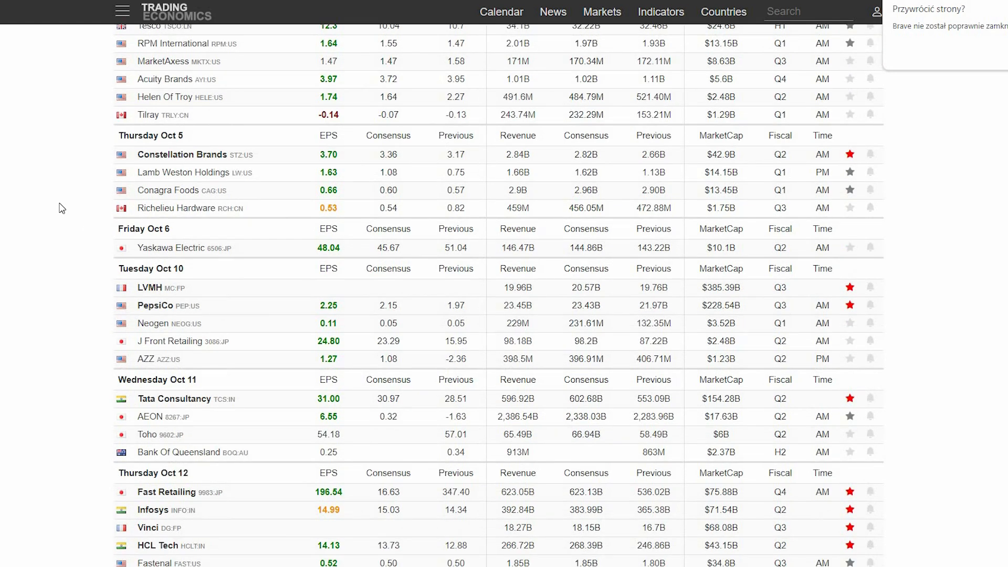
{"action": "mouse_move", "coordinate": [85, 265]}
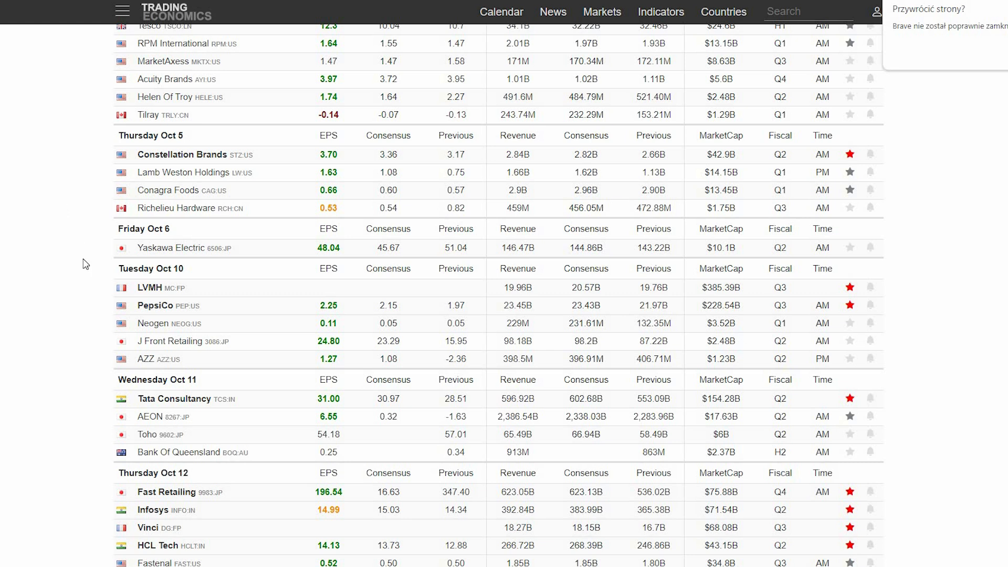
{"action": "scroll", "scroll_direction": "down", "scroll_amount": 3}
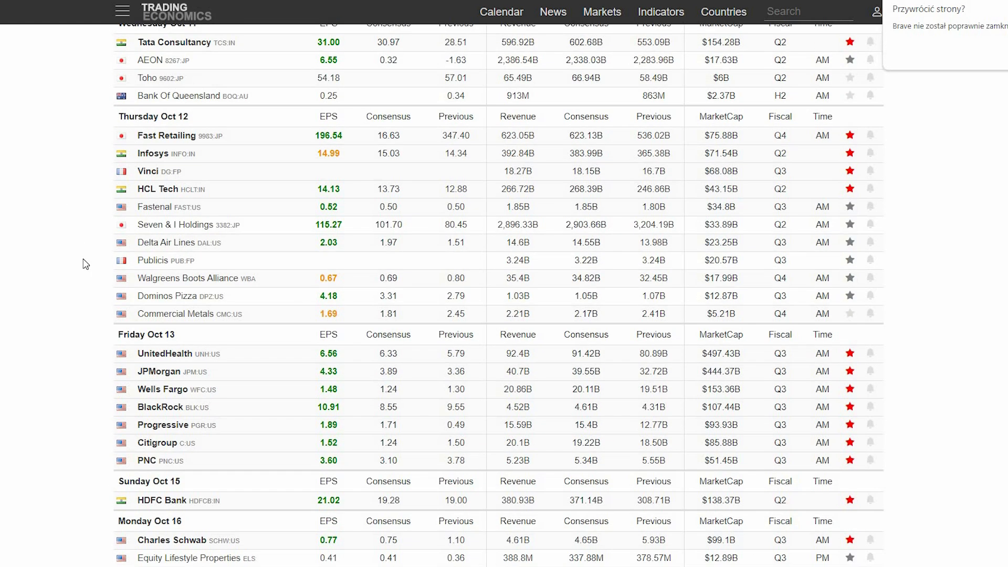
{"action": "scroll", "scroll_direction": "down", "scroll_amount": 3}
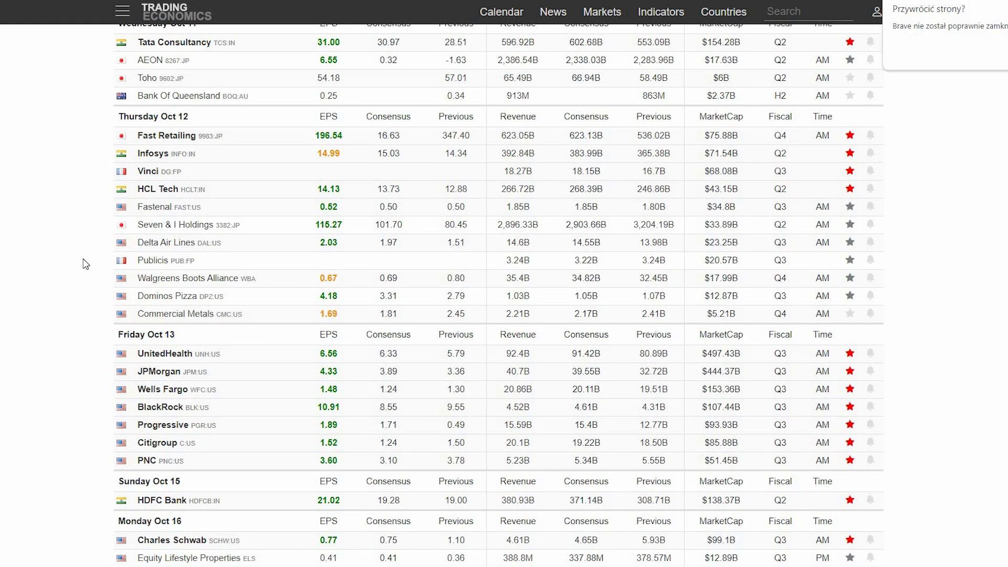
{"action": "scroll", "scroll_direction": "down", "scroll_amount": 3}
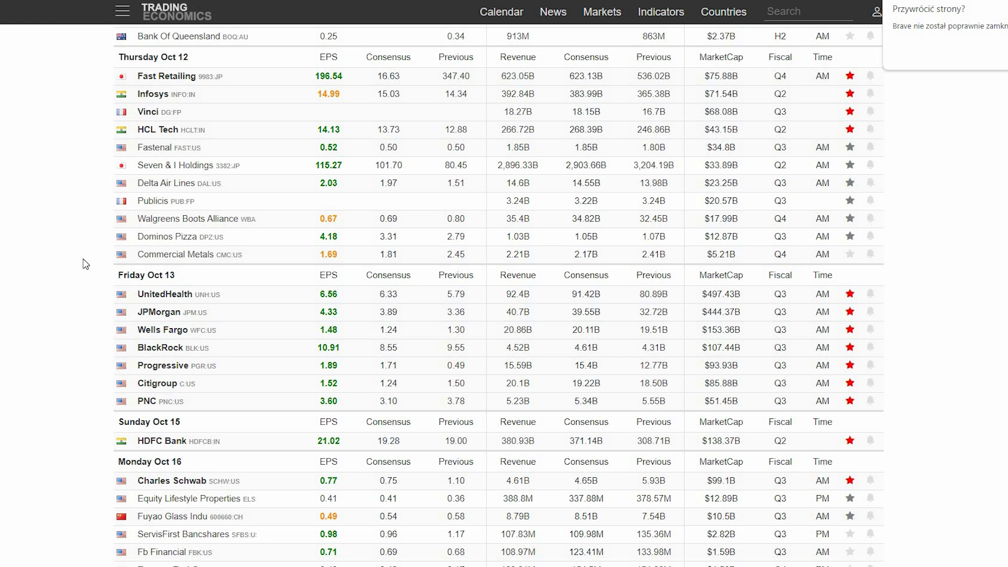
{"action": "scroll", "scroll_direction": "down", "scroll_amount": 3}
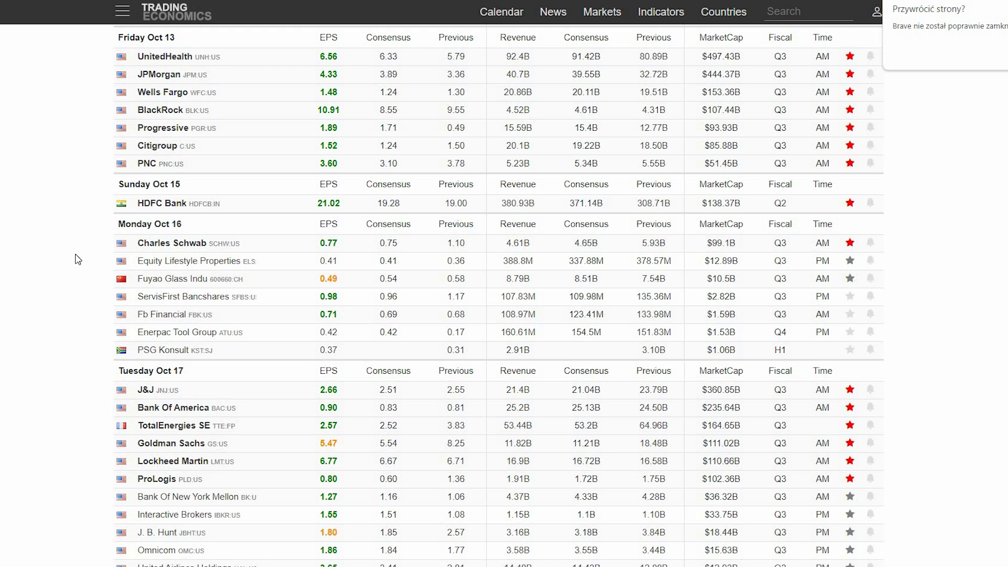
{"action": "mouse_move", "coordinate": [94, 112]}
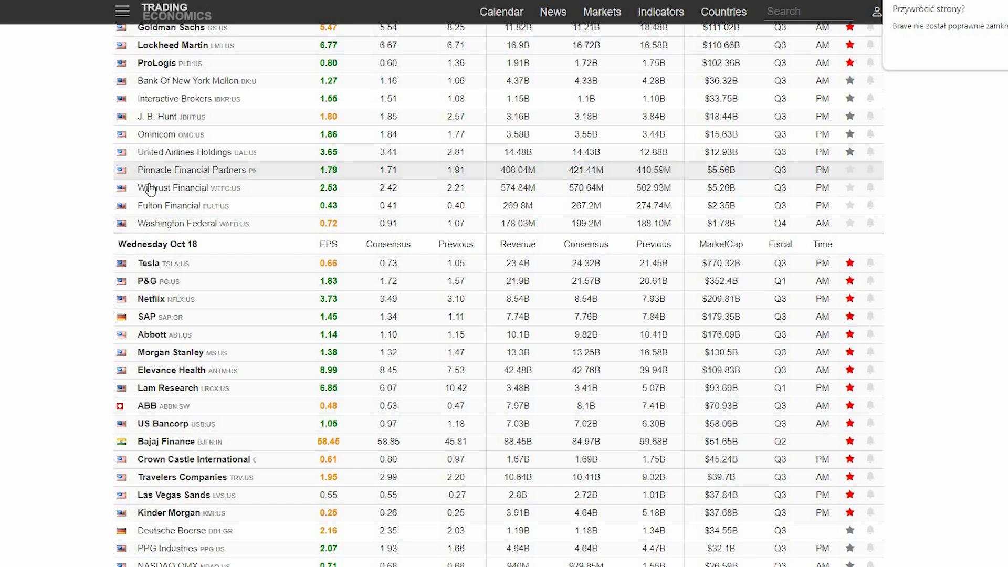
- Scroll the earnings calendar down through the Oct 19, 20, 21 and 23 results
{"action": "scroll", "scroll_direction": "down", "scroll_amount": 3}
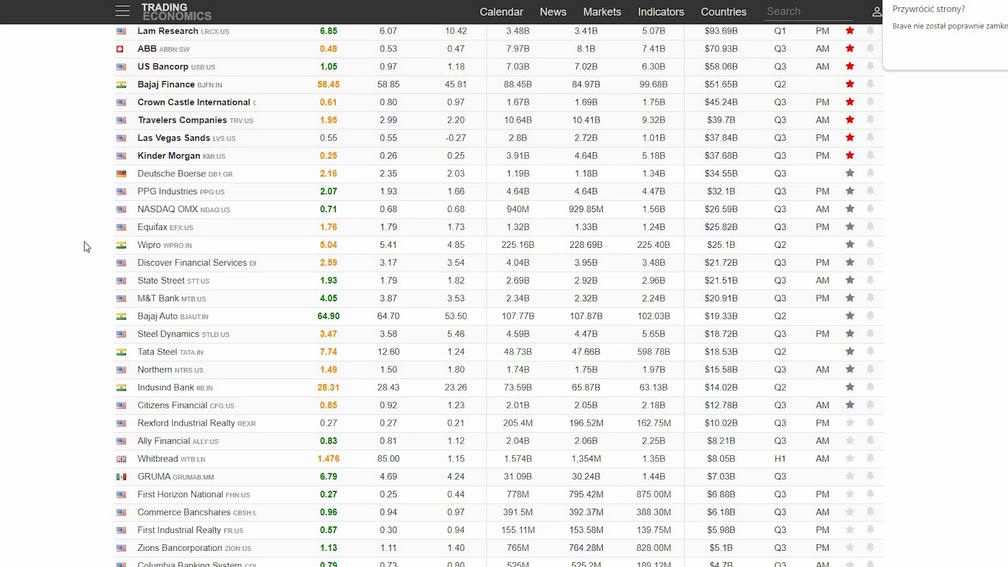
{"action": "scroll", "scroll_direction": "down", "scroll_amount": 3}
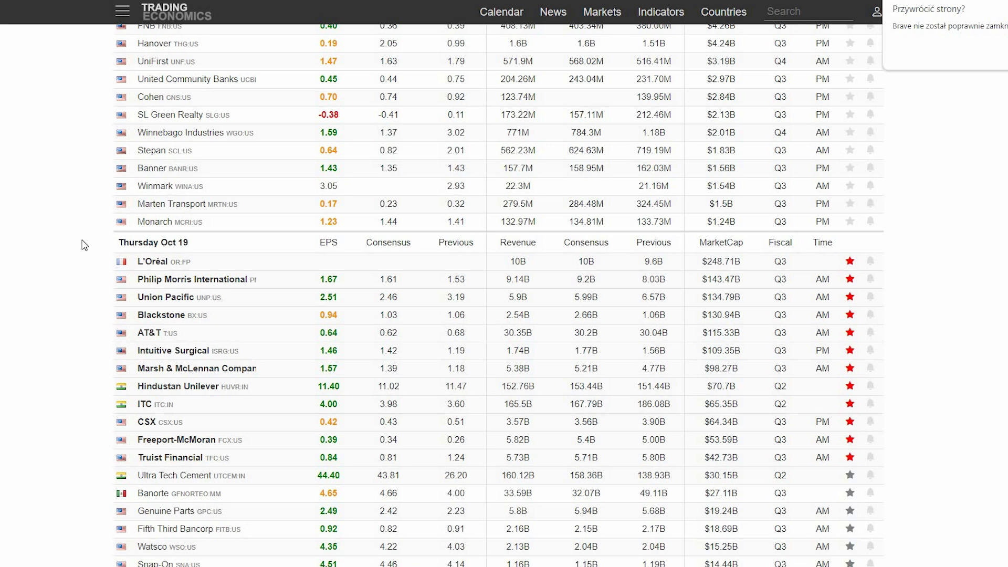
{"action": "scroll", "scroll_direction": "down", "scroll_amount": 3}
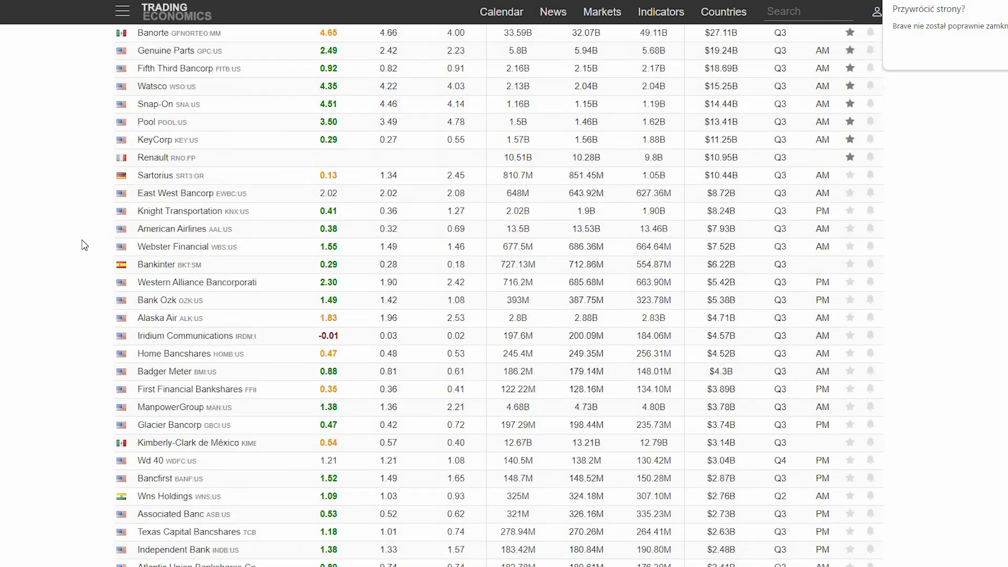
{"action": "scroll", "scroll_direction": "down", "scroll_amount": 3}
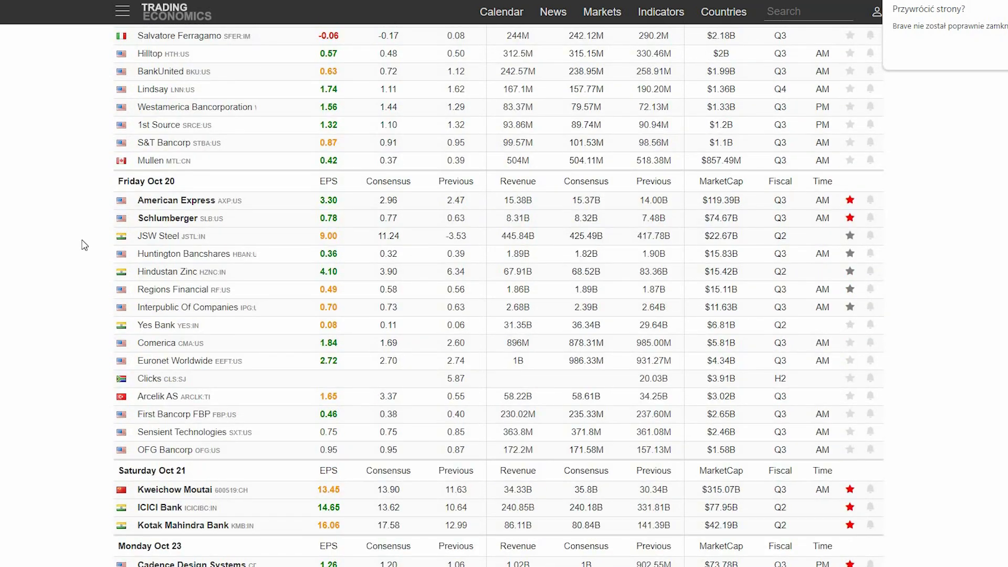
{"action": "scroll", "scroll_direction": "down", "scroll_amount": 3}
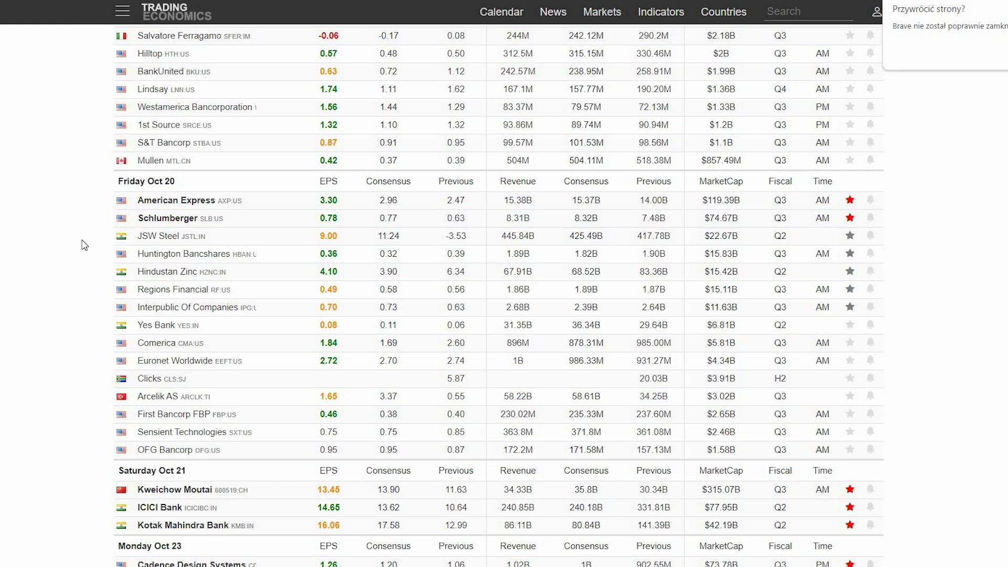
{"action": "scroll", "scroll_direction": "down", "scroll_amount": 3}
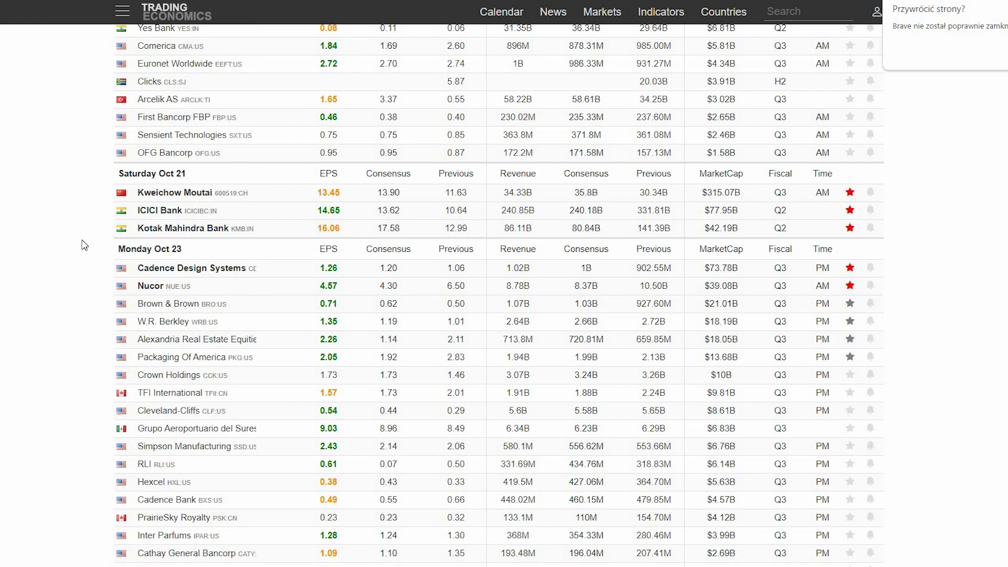
{"action": "scroll", "scroll_direction": "down", "scroll_amount": 3}
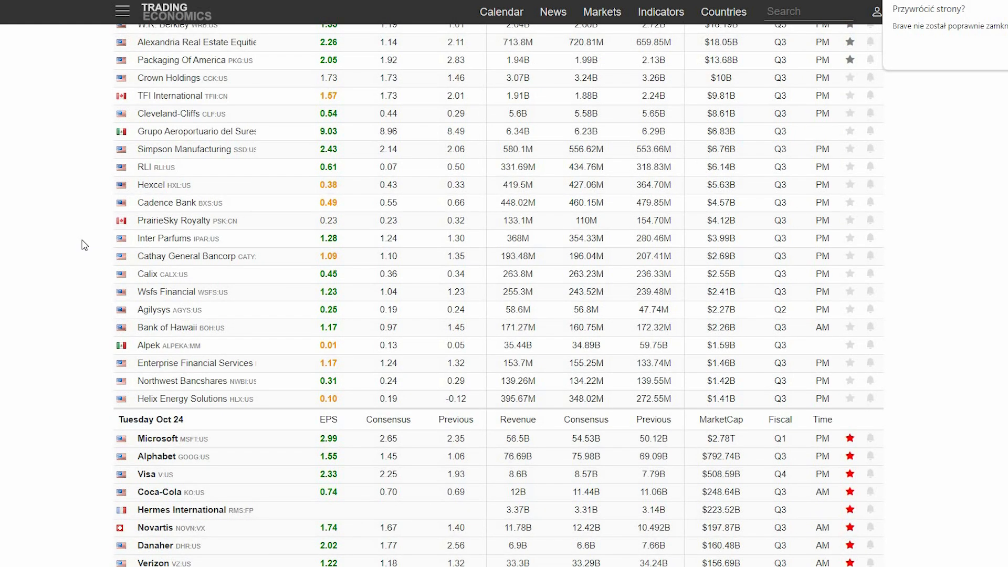
{"action": "scroll", "scroll_direction": "down", "scroll_amount": 3}
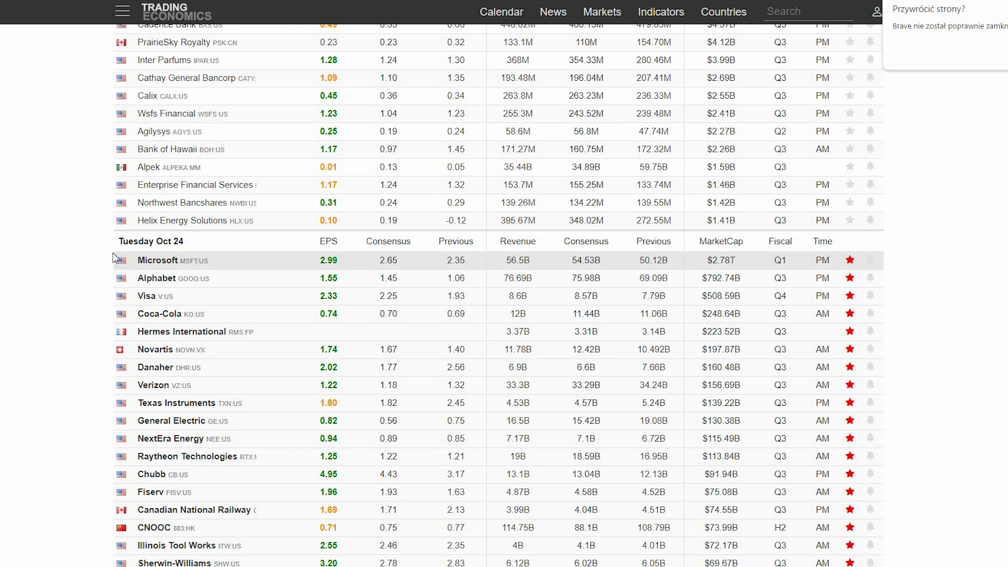
{"action": "mouse_move", "coordinate": [43, 300]}
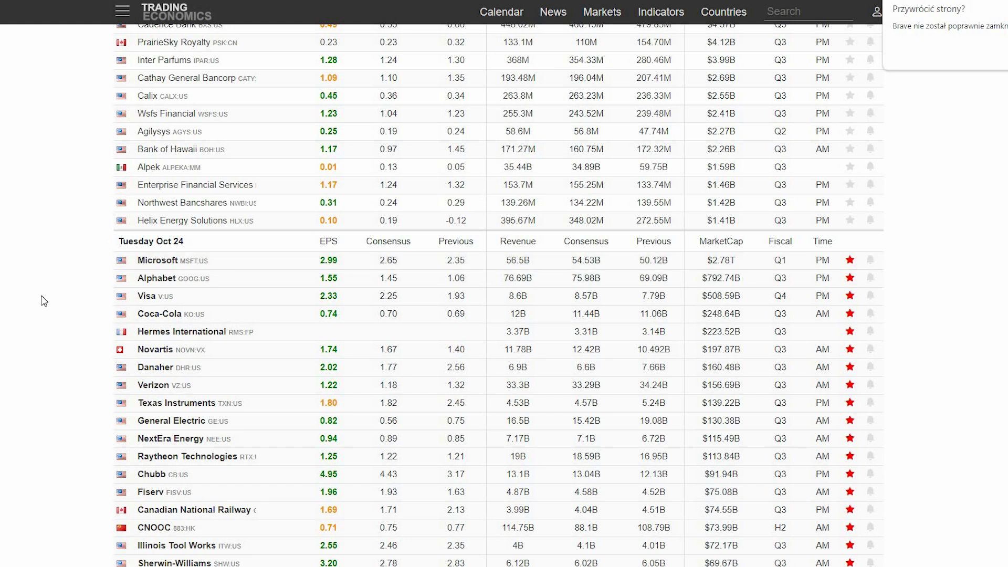
- Continue past Tuesday Oct 24 into the Wednesday Oct 25 reports such as Meta and Boeing
{"action": "scroll", "scroll_direction": "down", "scroll_amount": 3}
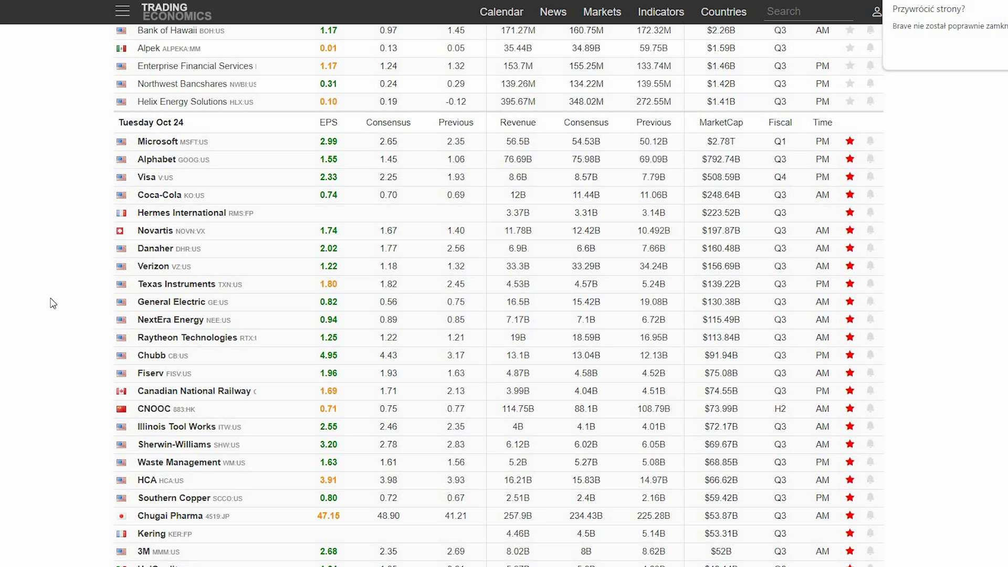
{"action": "scroll", "scroll_direction": "down", "scroll_amount": 3}
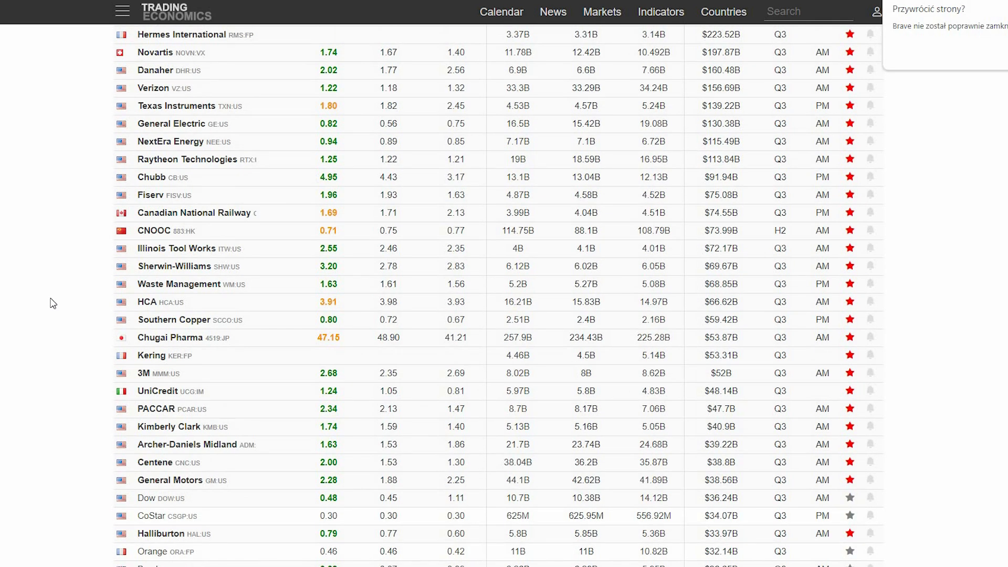
{"action": "scroll", "scroll_direction": "down", "scroll_amount": 3}
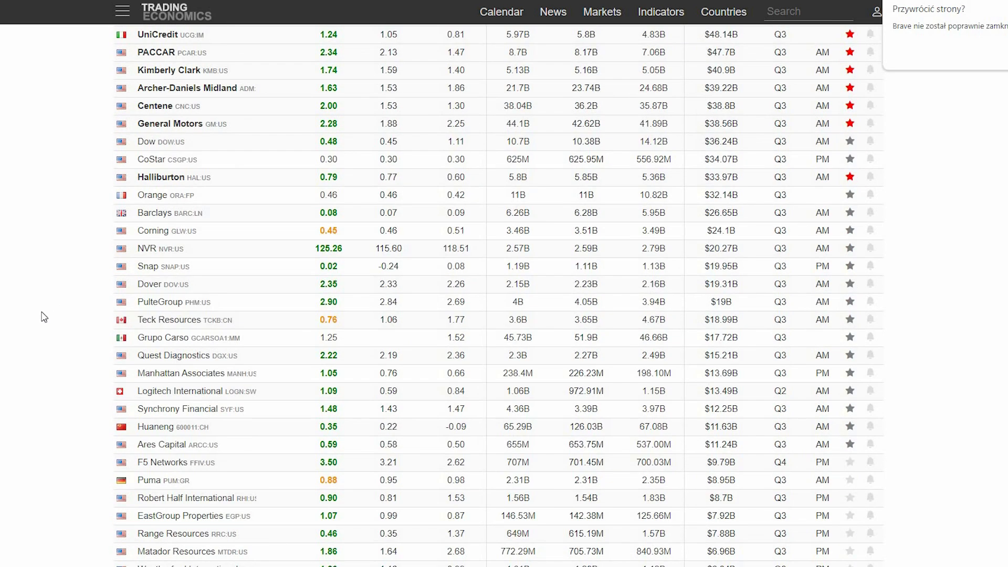
{"action": "scroll", "scroll_direction": "down", "scroll_amount": 3}
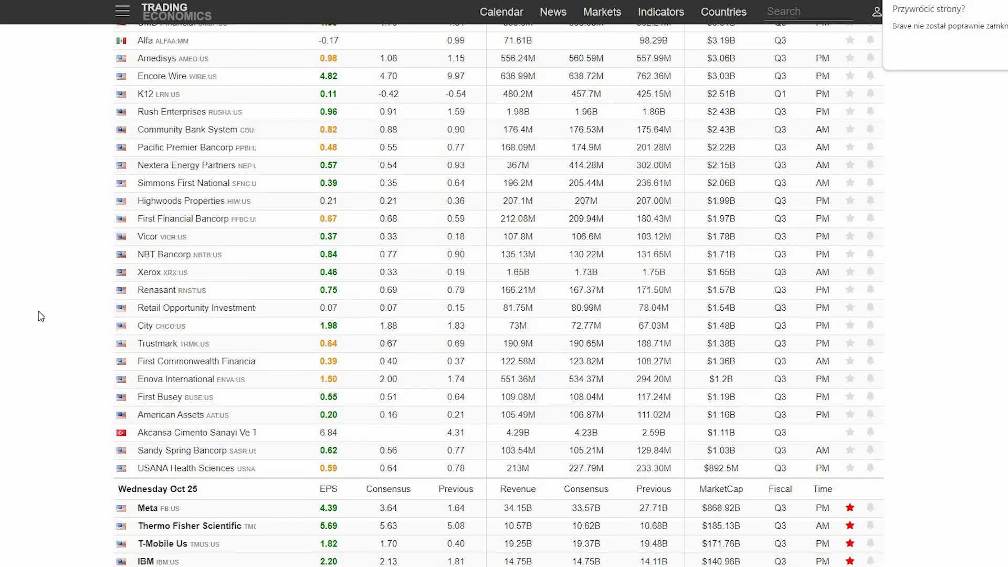
{"action": "scroll", "scroll_direction": "down", "scroll_amount": 3}
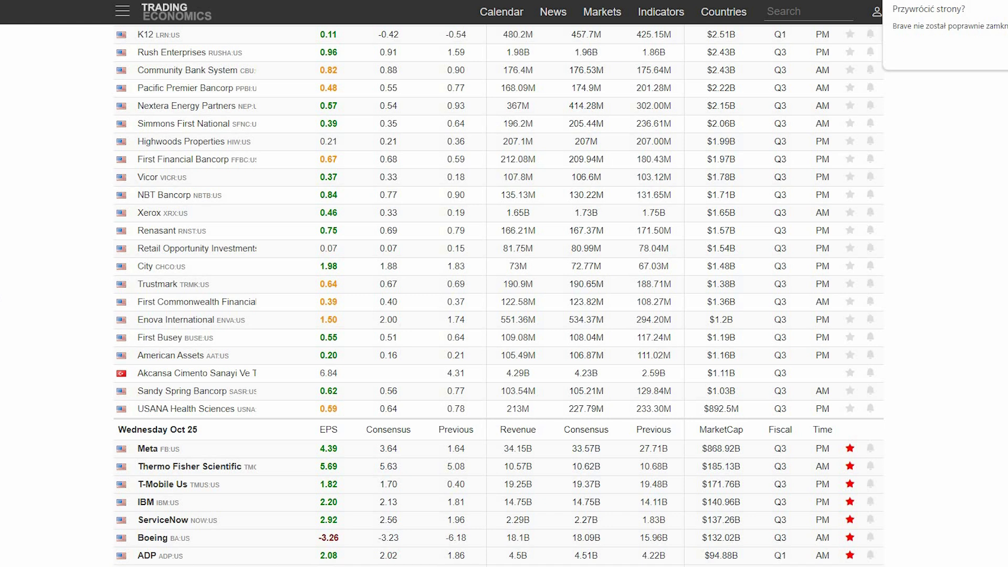
{"action": "scroll", "scroll_direction": "down", "scroll_amount": 3}
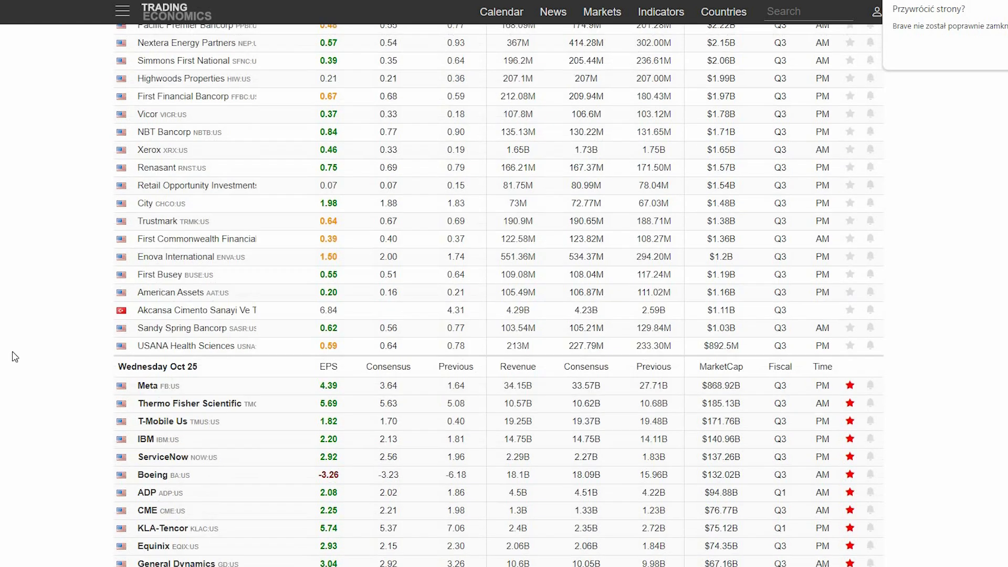
{"action": "scroll", "scroll_direction": "down", "scroll_amount": 3}
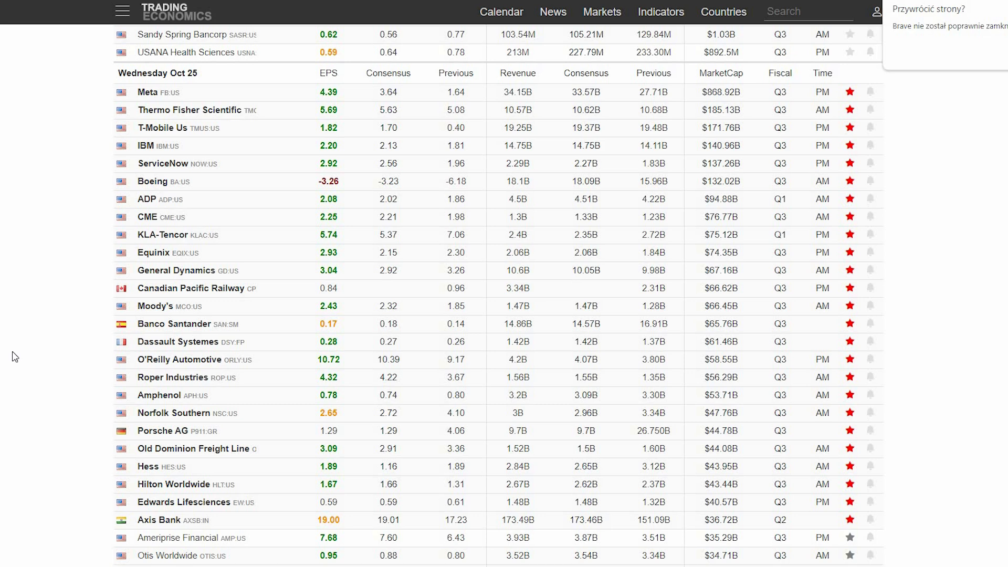
{"action": "scroll", "scroll_direction": "down", "scroll_amount": 3}
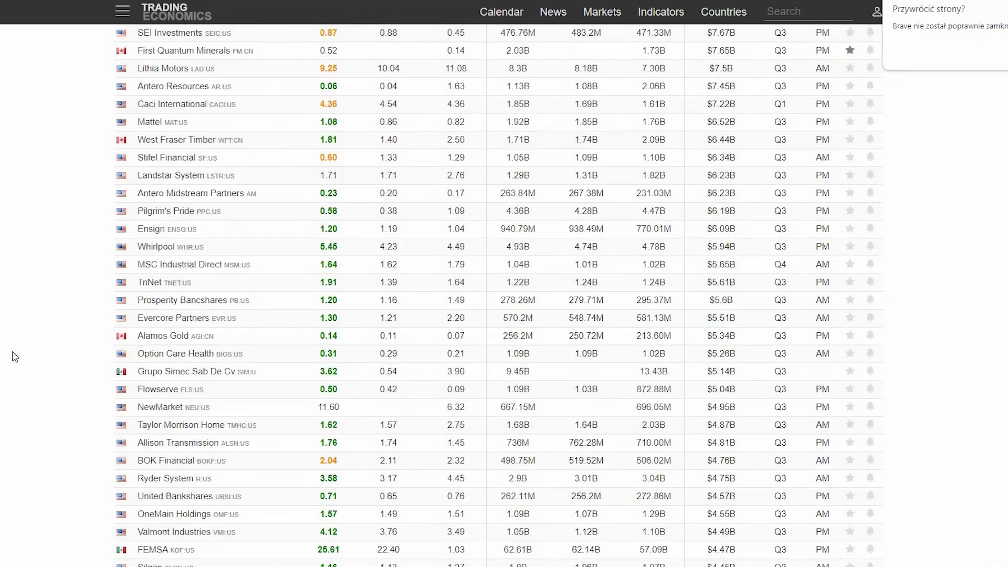
- Scroll past Thursday Oct 26 results like Amazon to Friday Oct 27 reports such as Exxon Mobil and Chevron
{"action": "scroll", "scroll_direction": "down", "scroll_amount": 3}
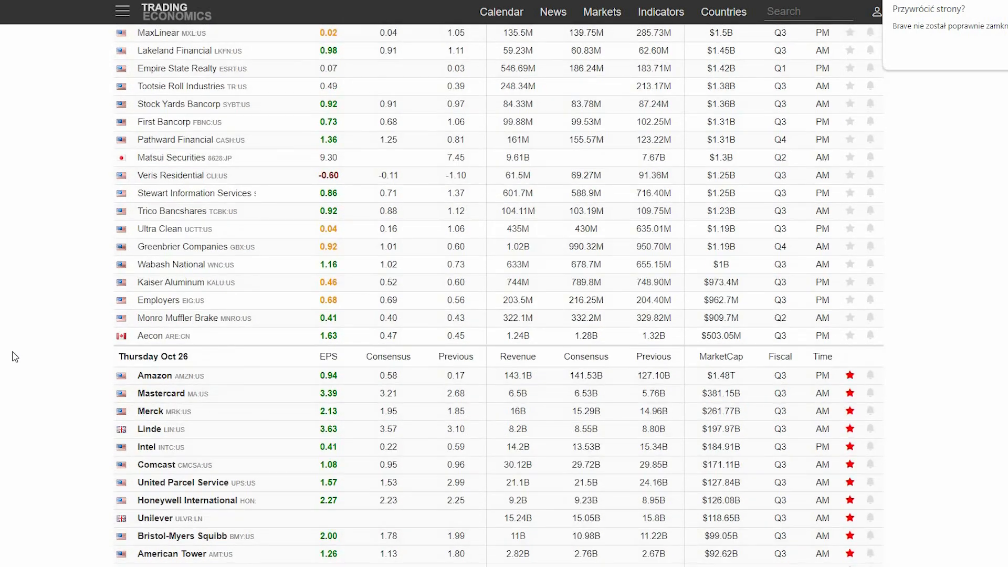
{"action": "scroll", "scroll_direction": "down", "scroll_amount": 3}
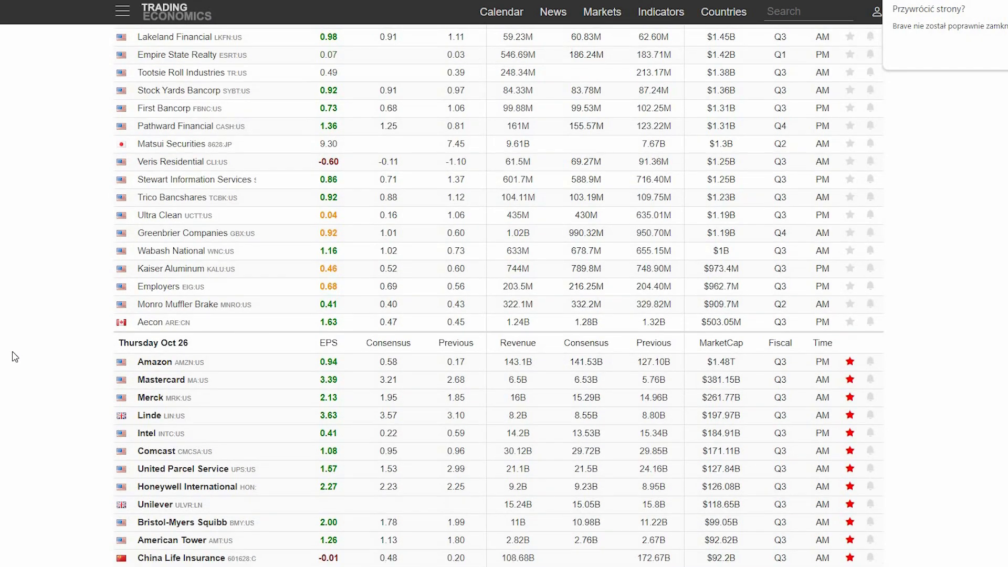
{"action": "scroll", "scroll_direction": "down", "scroll_amount": 3}
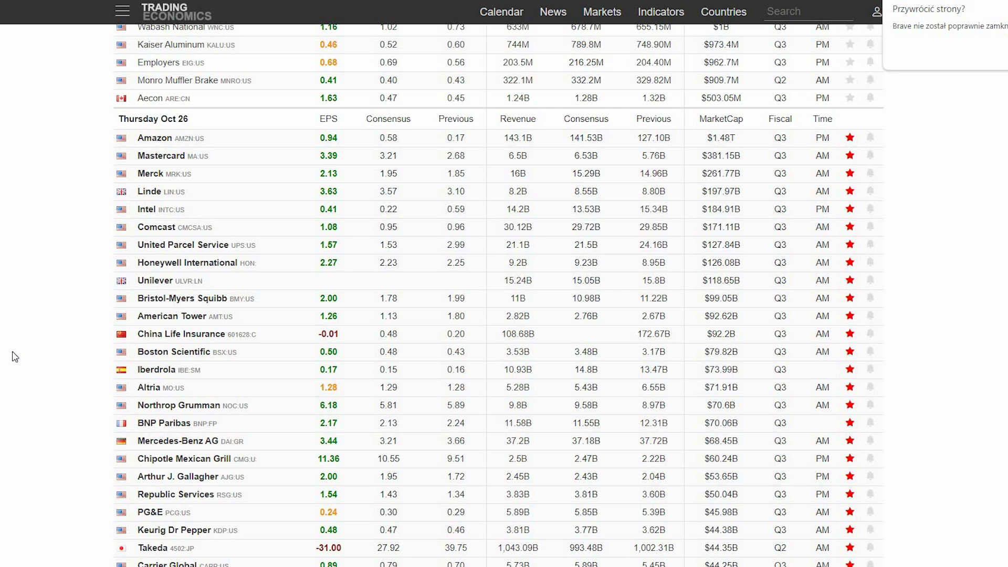
{"action": "mouse_move", "coordinate": [273, 213]}
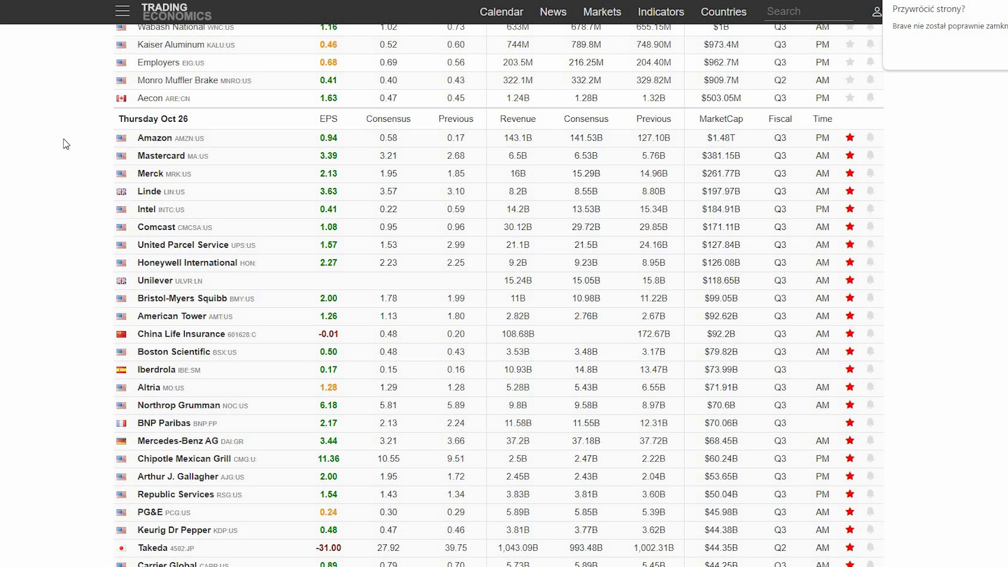
{"action": "scroll", "scroll_direction": "down", "scroll_amount": 3}
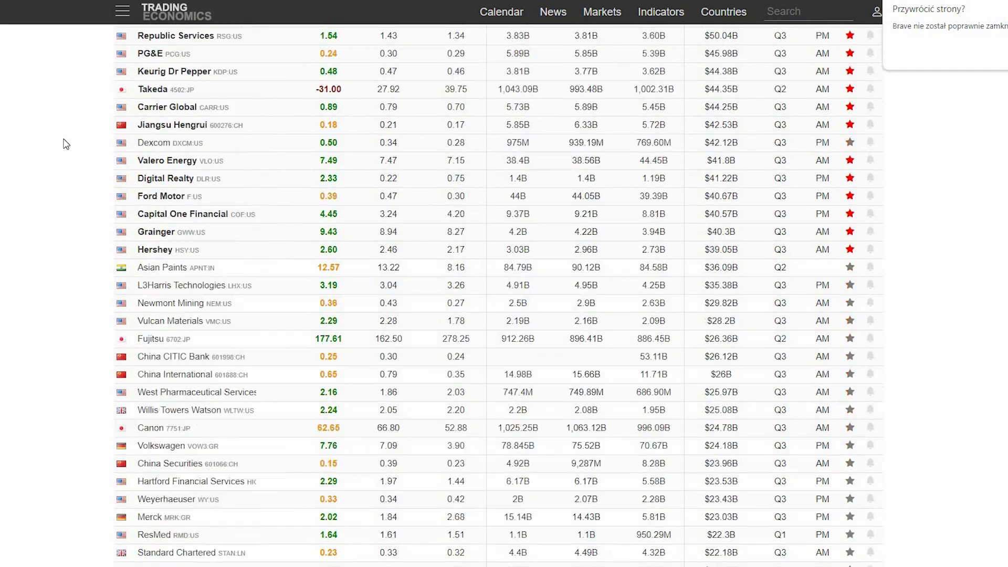
{"action": "scroll", "scroll_direction": "down", "scroll_amount": 3}
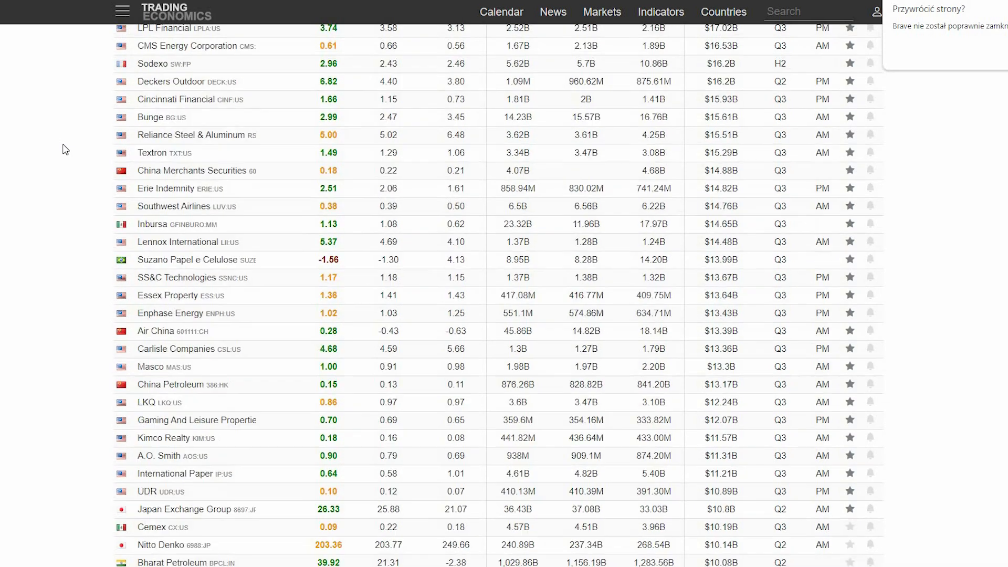
{"action": "scroll", "scroll_direction": "down", "scroll_amount": 3}
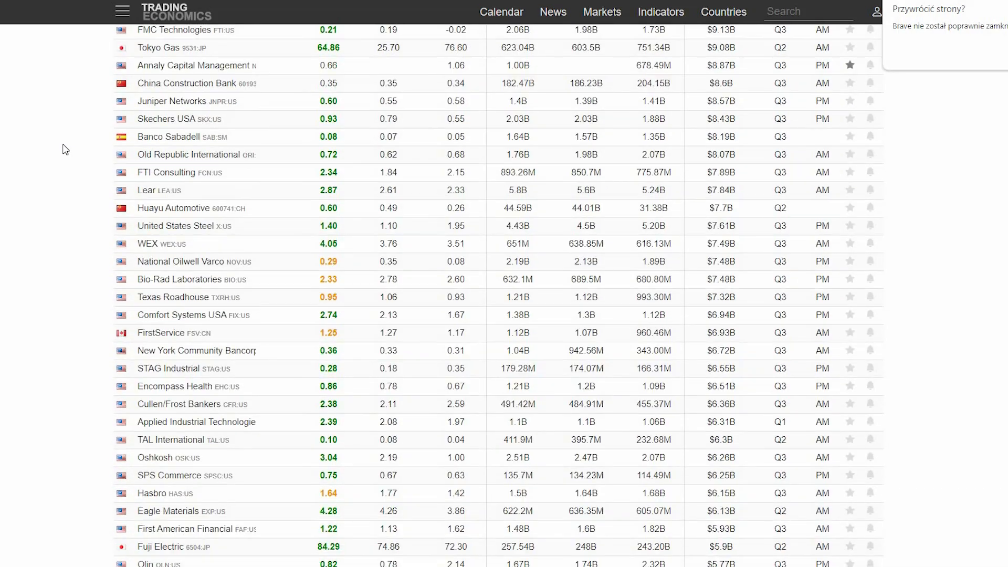
{"action": "scroll", "scroll_direction": "down", "scroll_amount": 3}
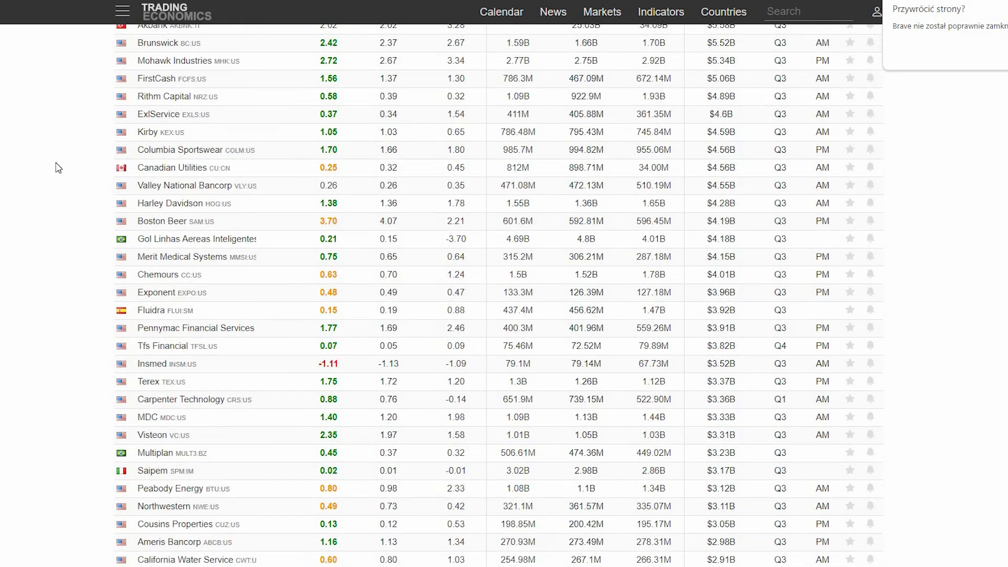
{"action": "scroll", "scroll_direction": "down", "scroll_amount": 3}
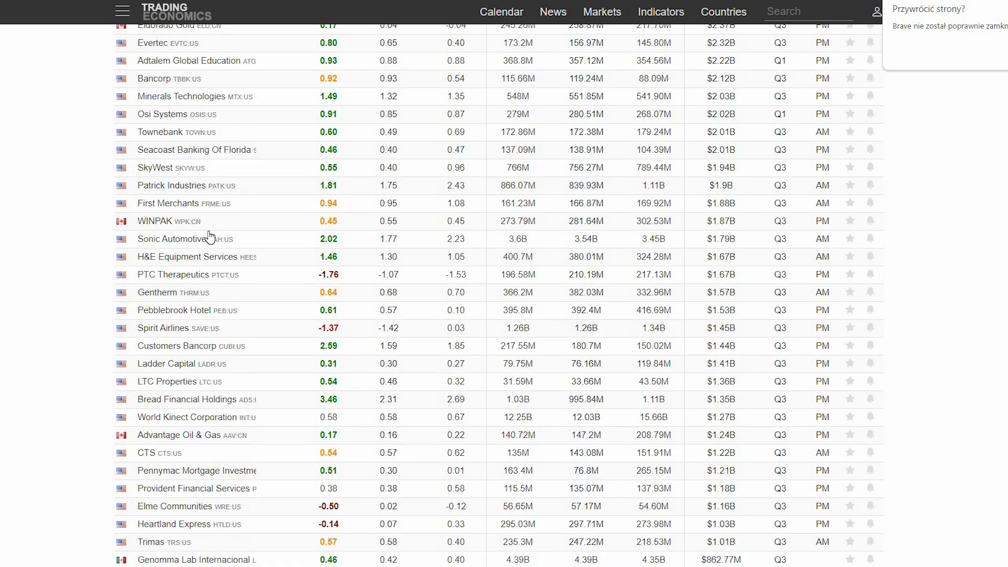
{"action": "scroll", "scroll_direction": "down", "scroll_amount": 3}
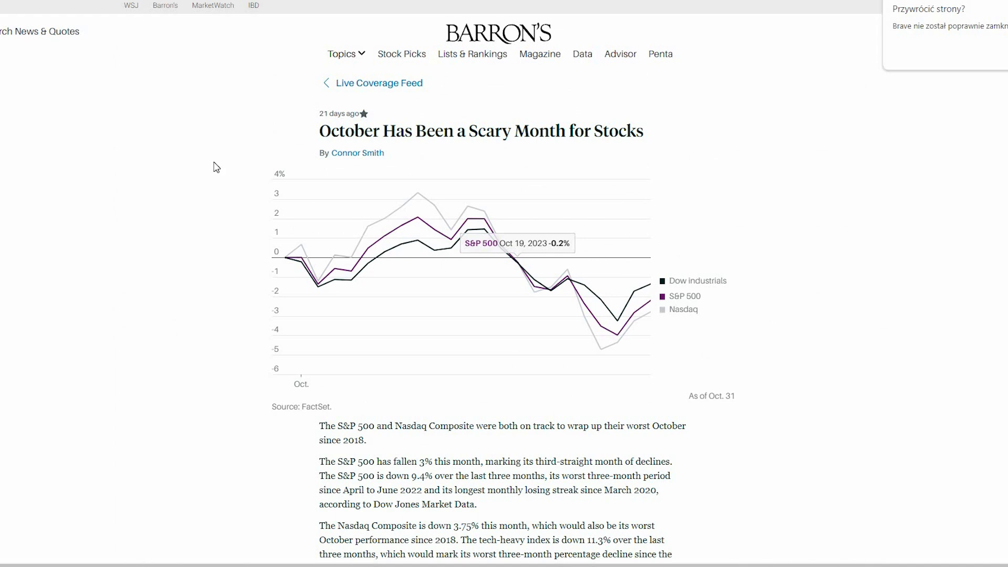
{"action": "scroll", "scroll_direction": "down", "scroll_amount": 3}
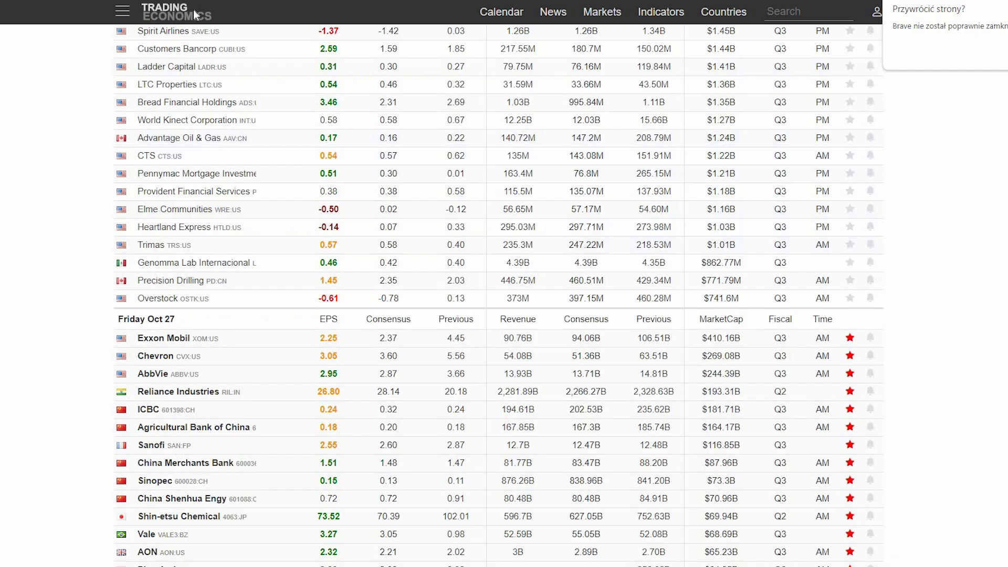
{"action": "mouse_move", "coordinate": [303, 36]}
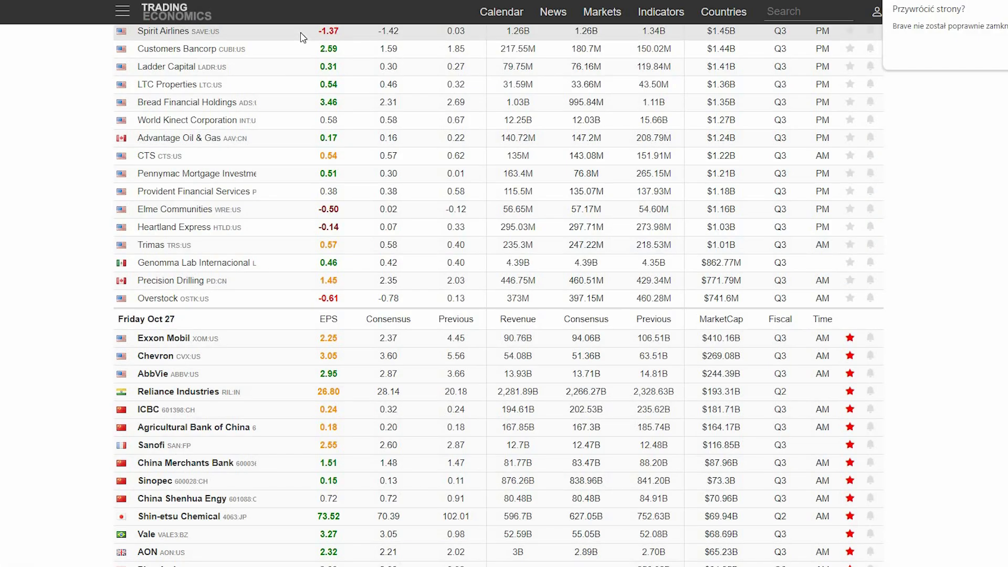